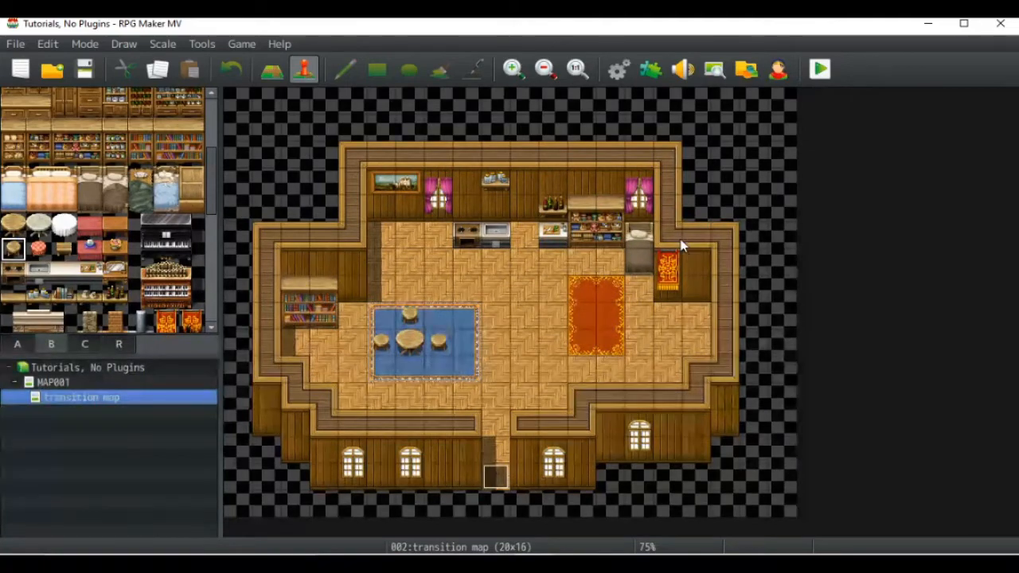
- Run a quick playtest from the title screen, close the game, then bring up the Database
{"action": "left_click", "coordinate": [819, 70]}
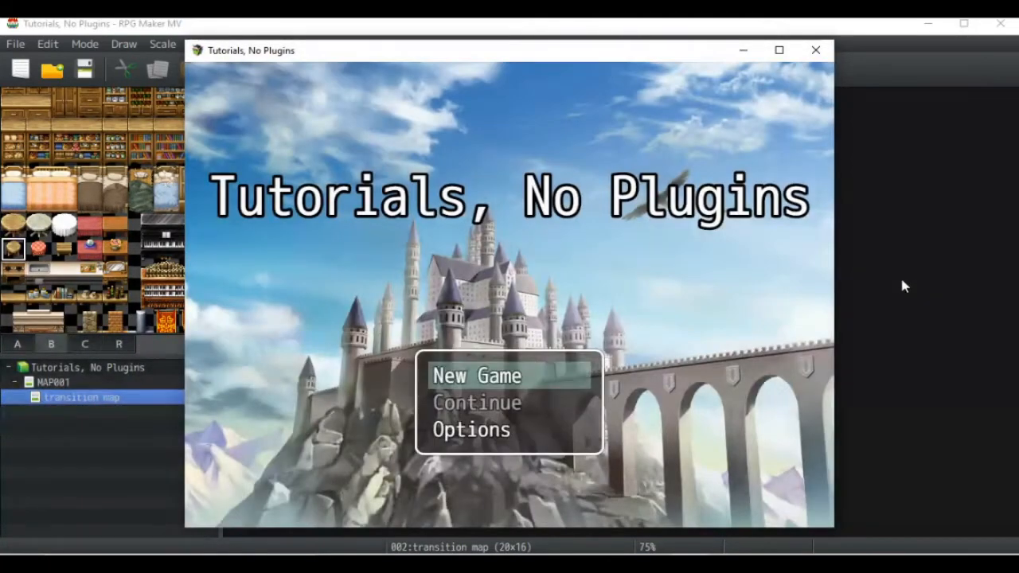
{"action": "left_click", "coordinate": [476, 376]}
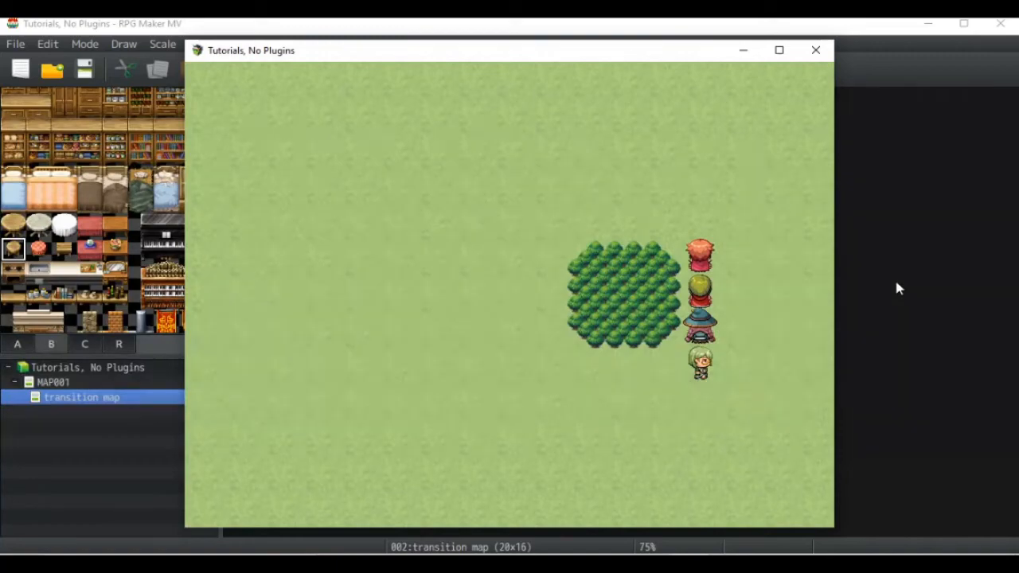
{"action": "mouse_move", "coordinate": [815, 49]}
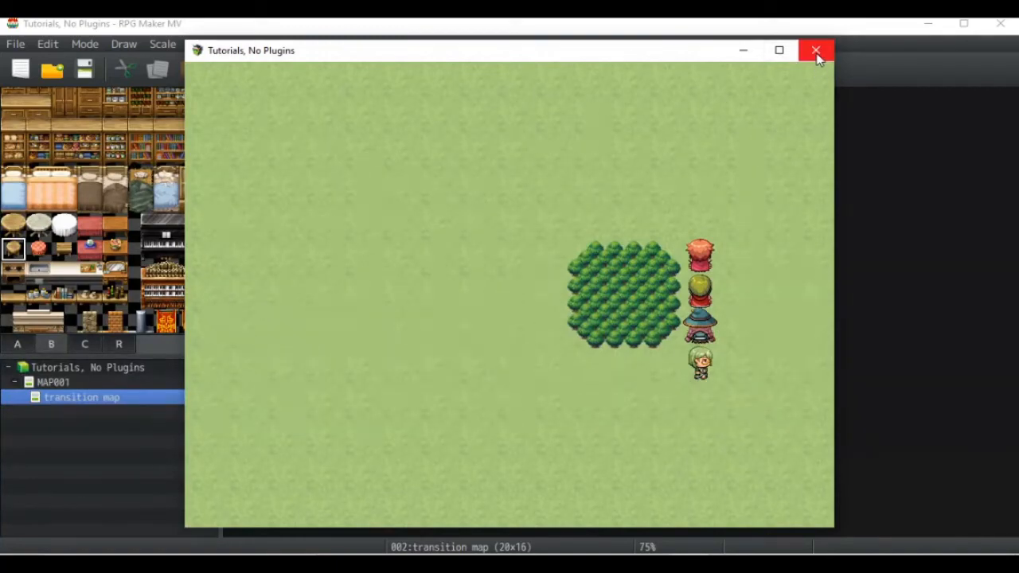
{"action": "left_click", "coordinate": [816, 50]}
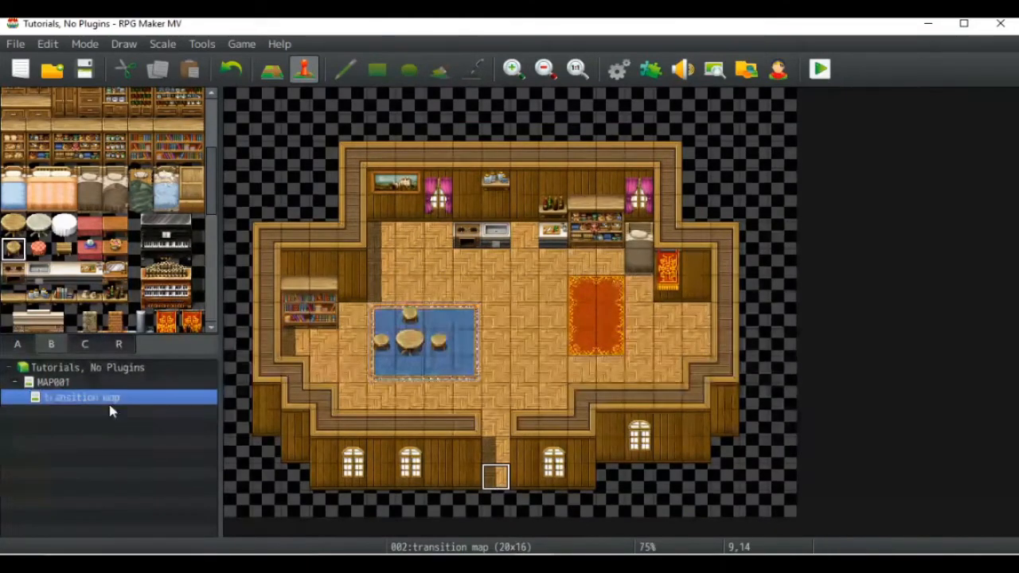
{"action": "left_click", "coordinate": [54, 382]}
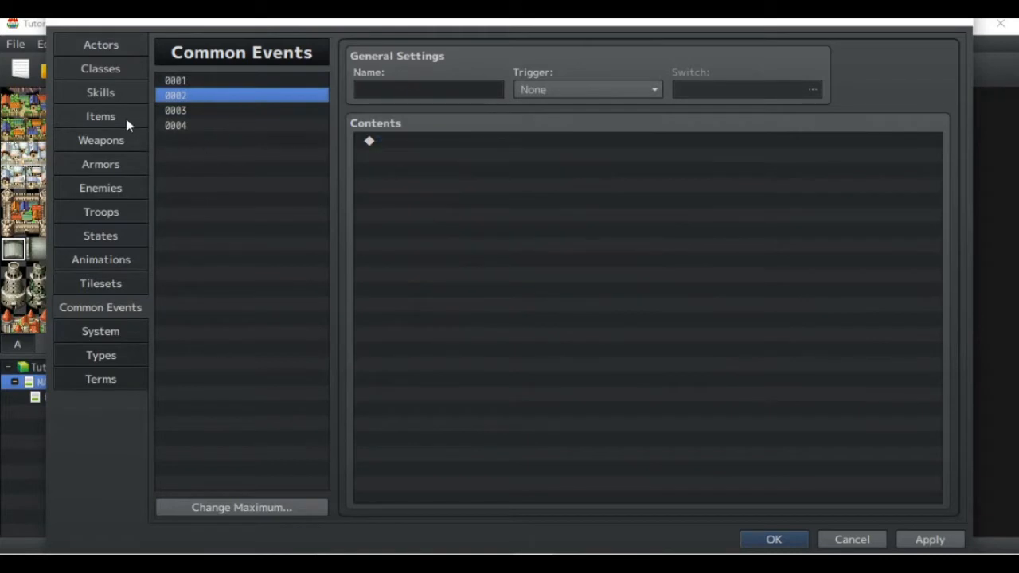
- Review item 0005 Home Warp and its Common Event effect calling common event #0002
{"action": "left_click", "coordinate": [100, 117]}
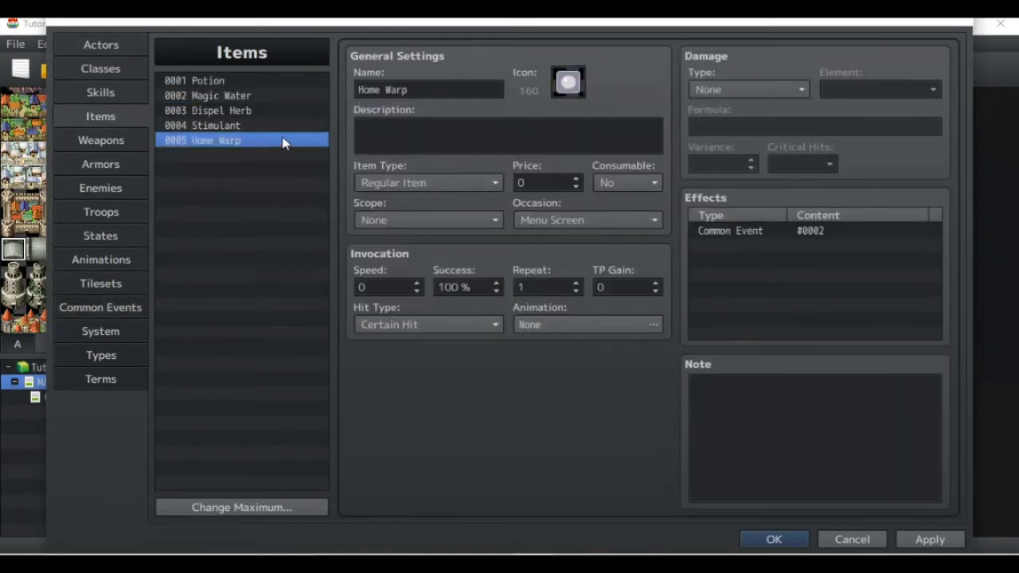
{"action": "mouse_move", "coordinate": [280, 143]}
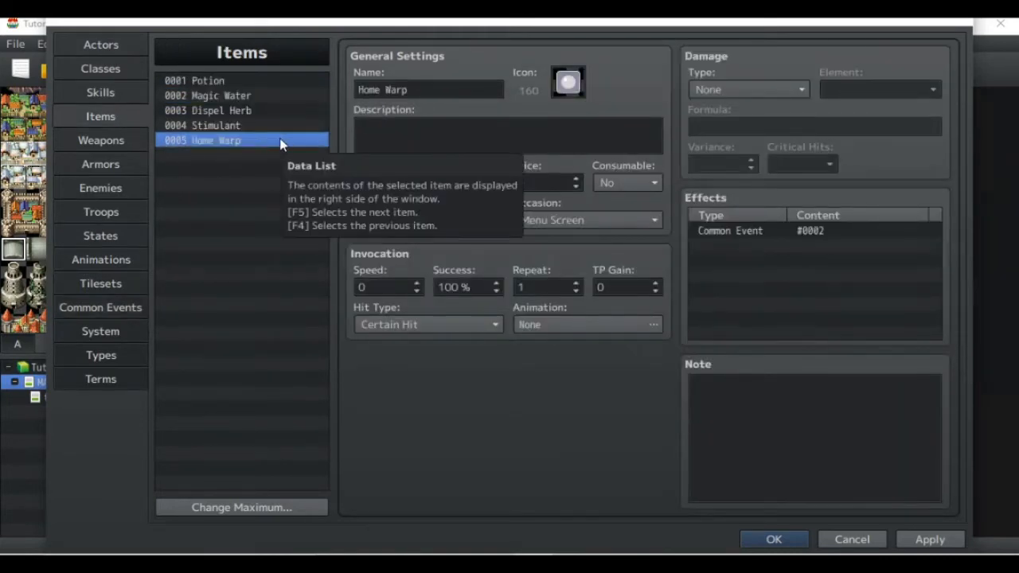
{"action": "mouse_move", "coordinate": [243, 149]}
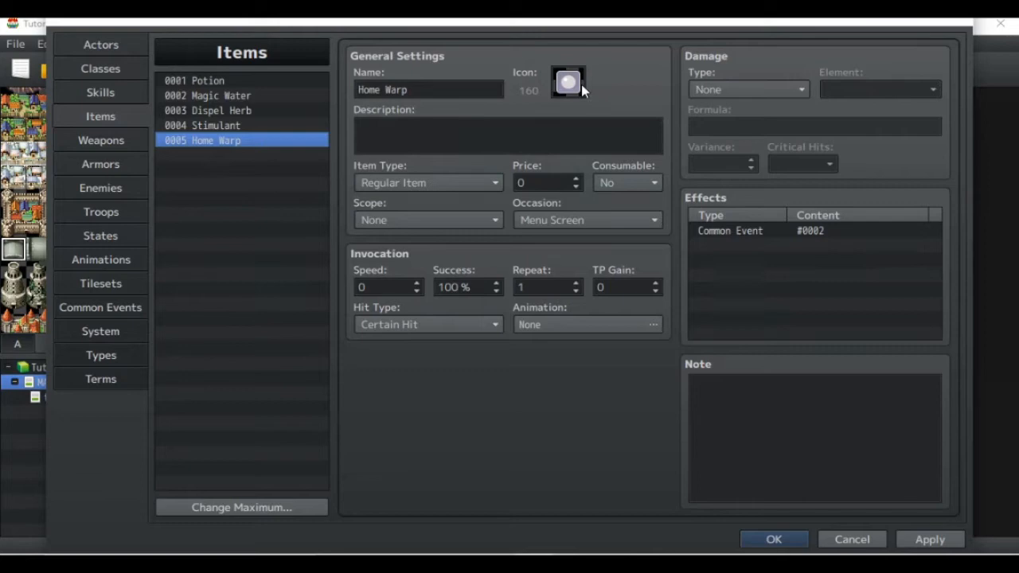
{"action": "mouse_move", "coordinate": [848, 137]}
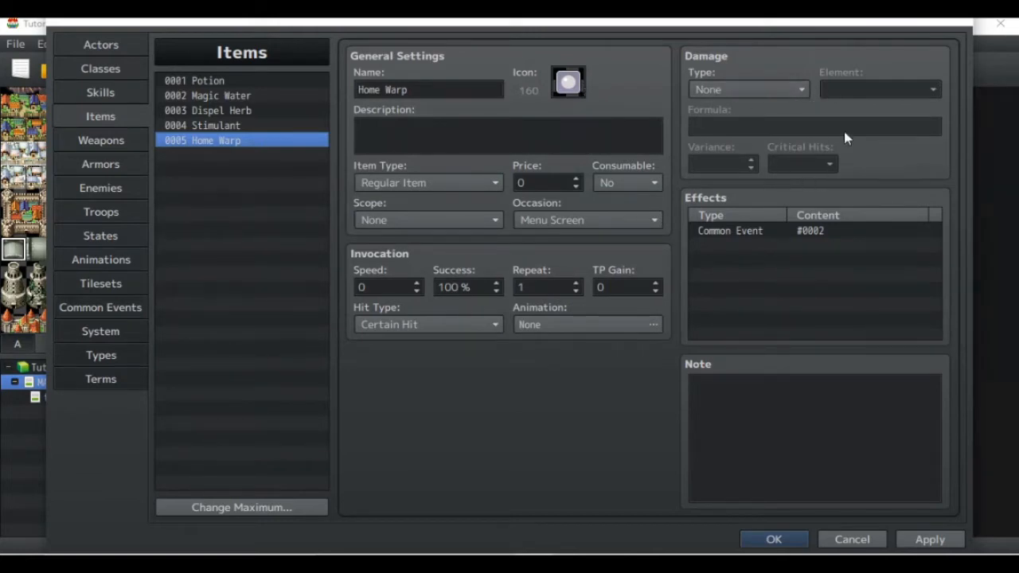
{"action": "mouse_move", "coordinate": [770, 241]}
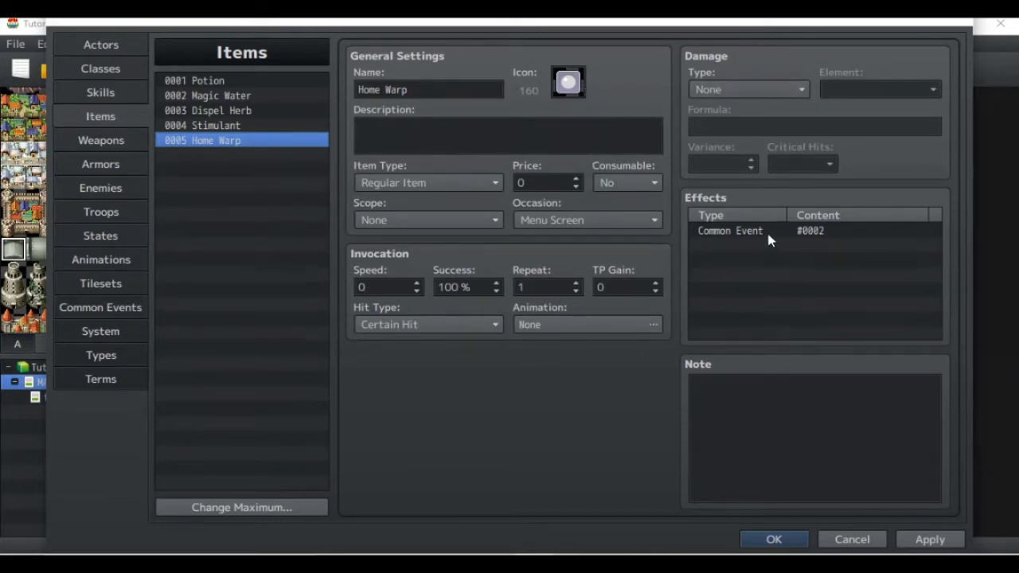
{"action": "left_click", "coordinate": [796, 229]}
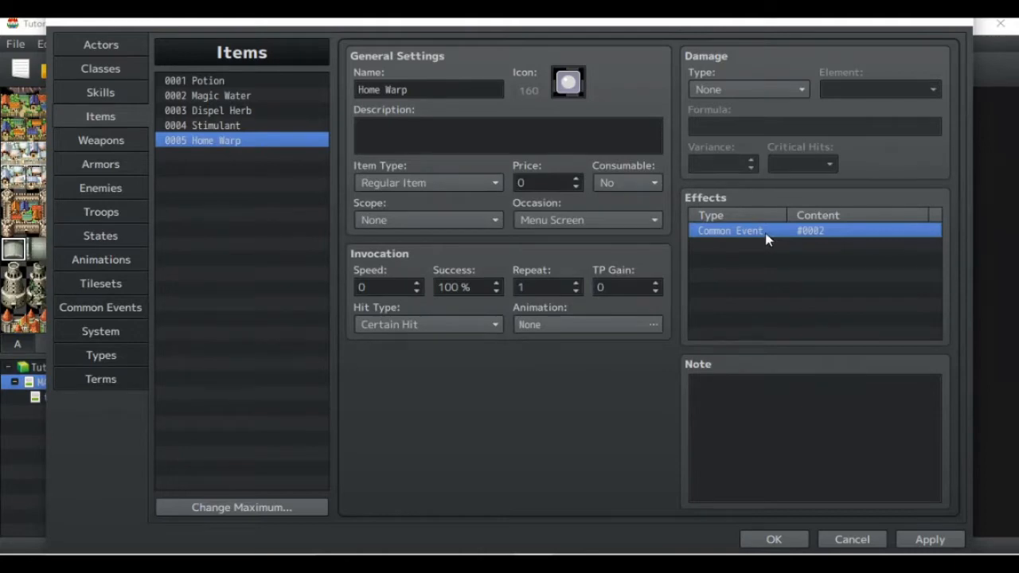
{"action": "mouse_move", "coordinate": [637, 194]}
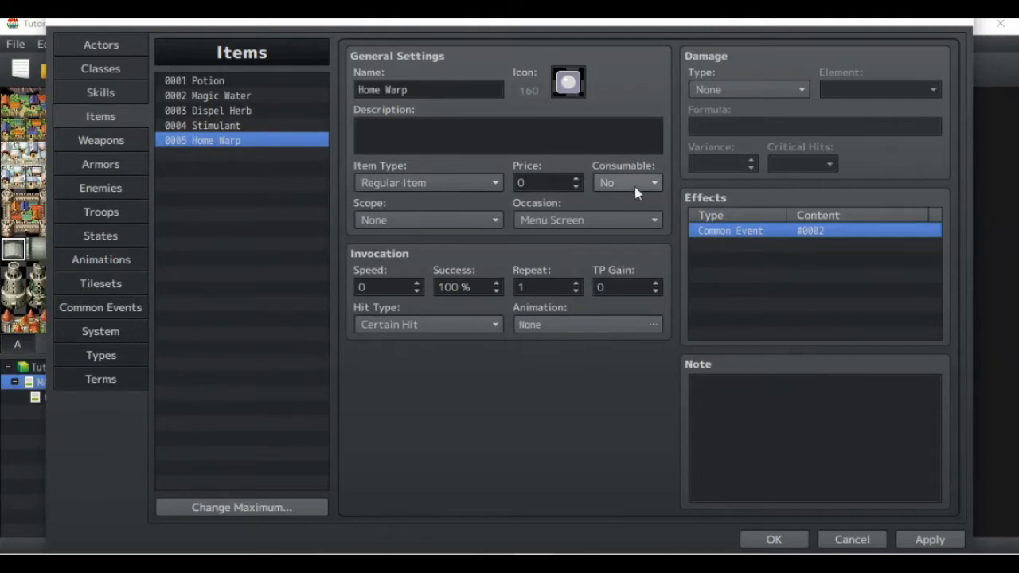
{"action": "mouse_move", "coordinate": [637, 183]}
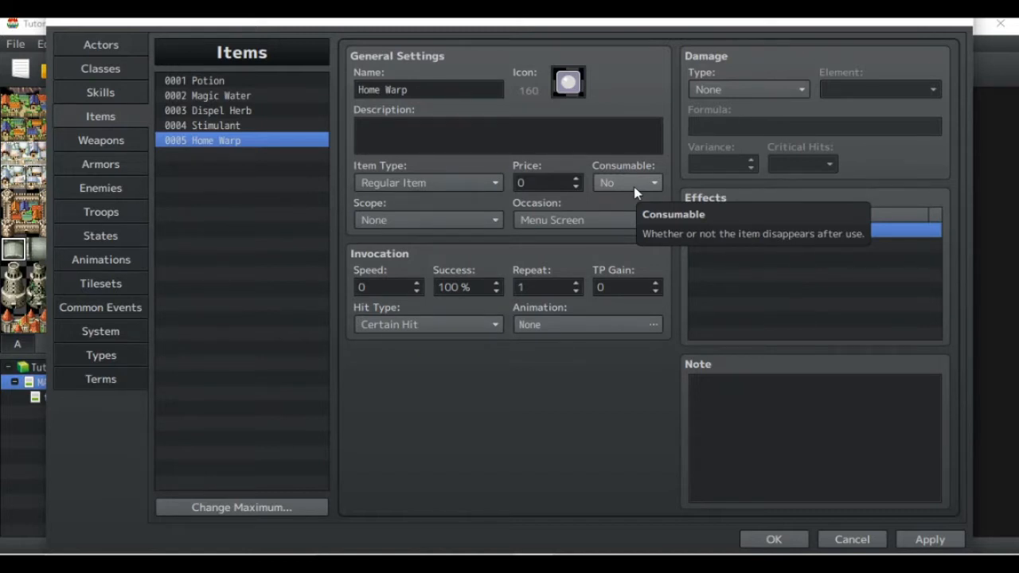
{"action": "mouse_move", "coordinate": [406, 191]}
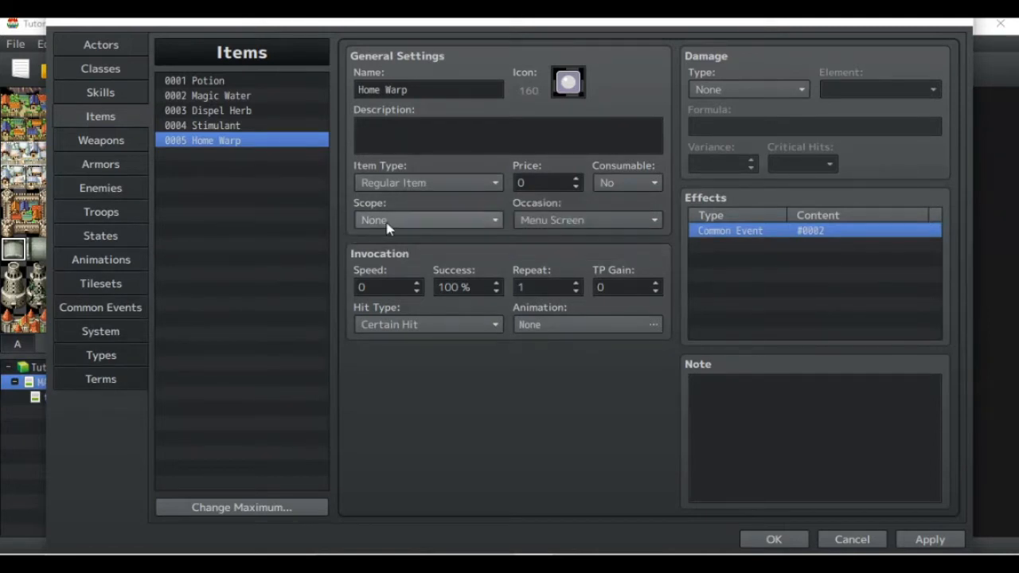
{"action": "mouse_move", "coordinate": [399, 226]}
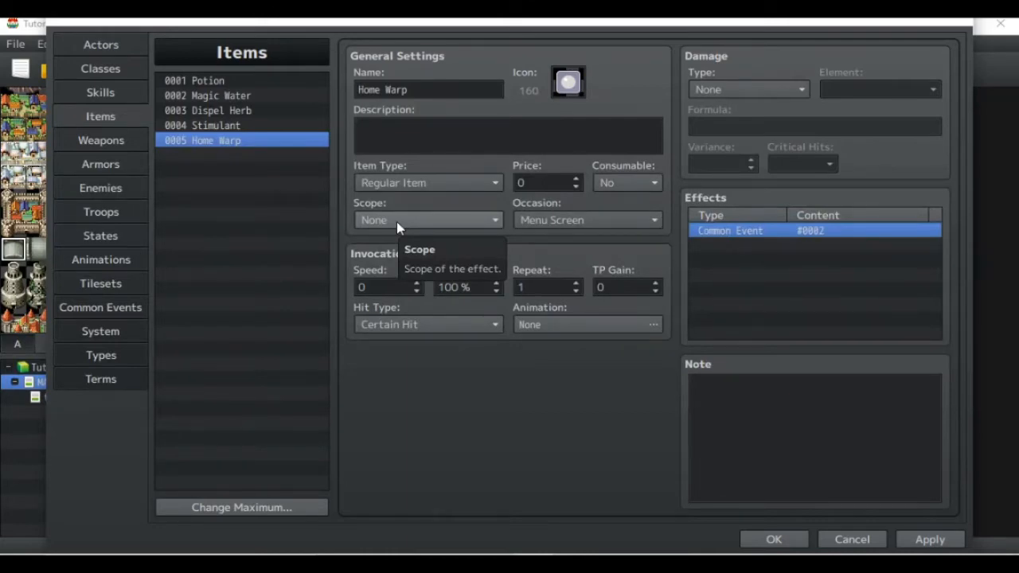
{"action": "mouse_move", "coordinate": [532, 220]}
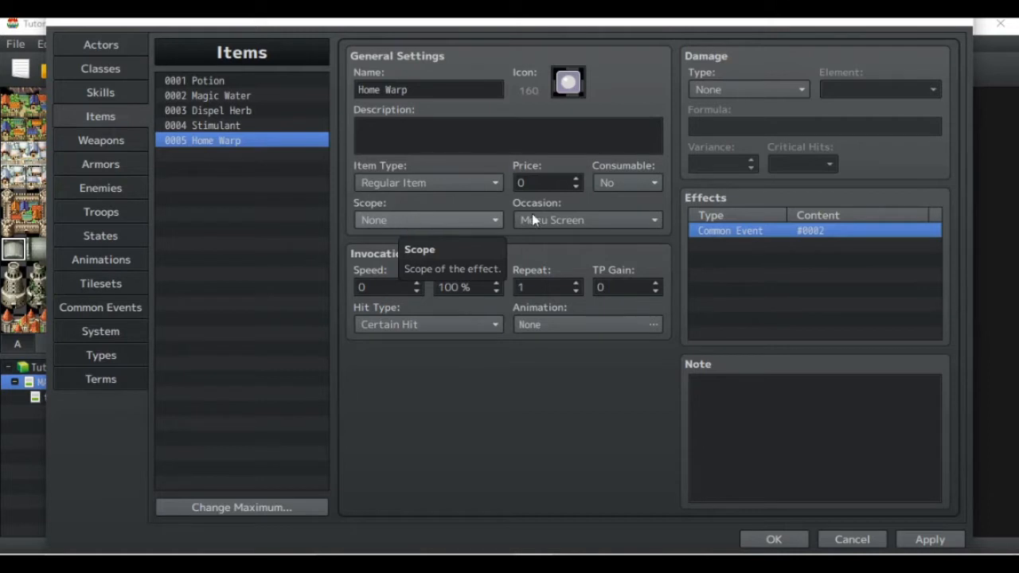
{"action": "mouse_move", "coordinate": [597, 221]}
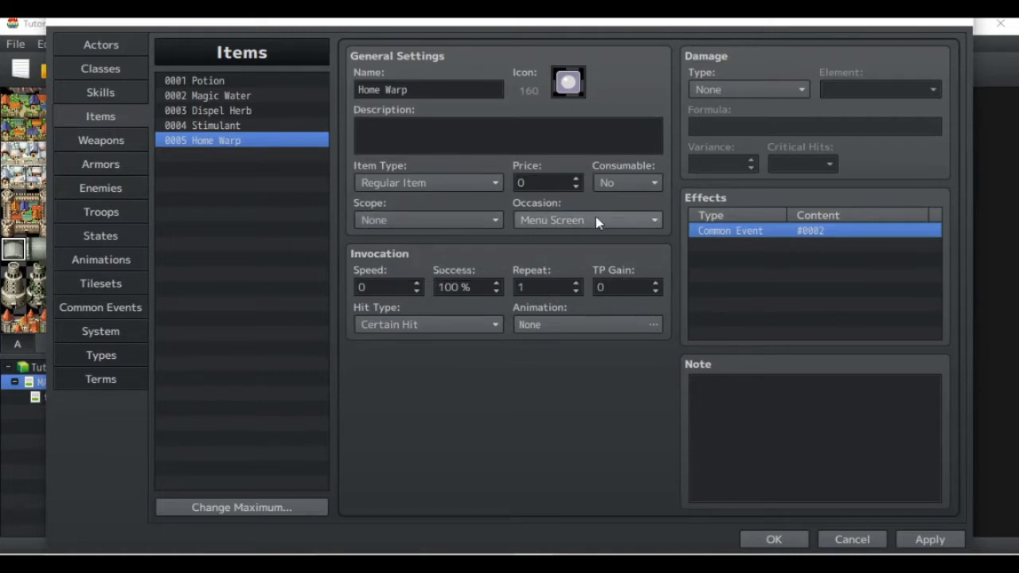
{"action": "mouse_move", "coordinate": [597, 221]}
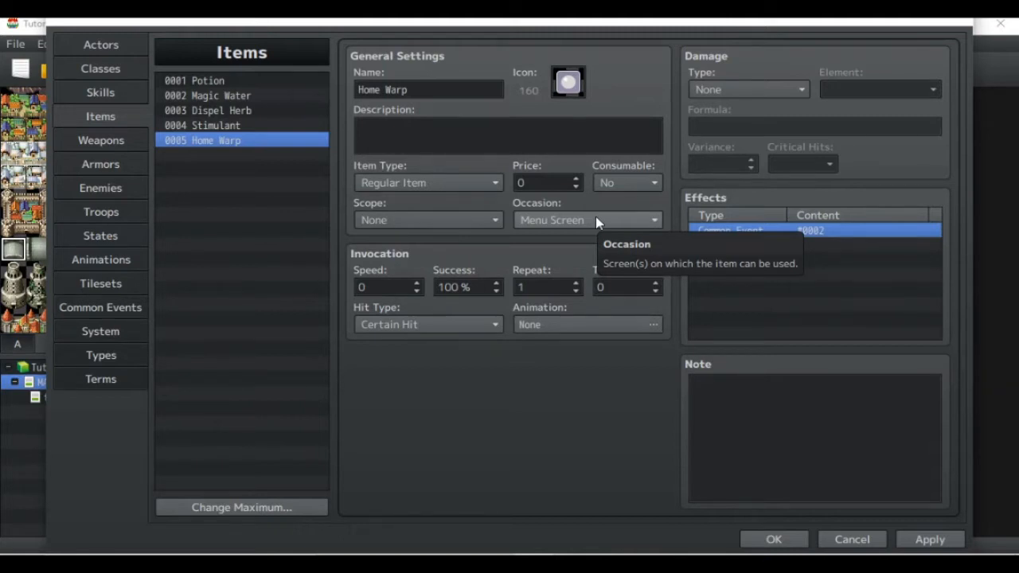
{"action": "mouse_move", "coordinate": [420, 291]}
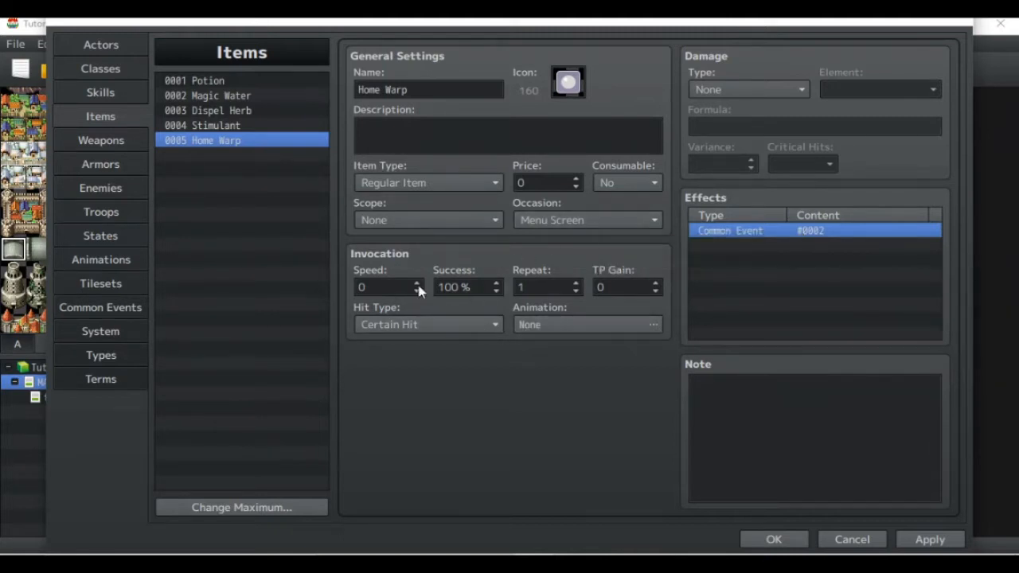
{"action": "mouse_move", "coordinate": [551, 385]}
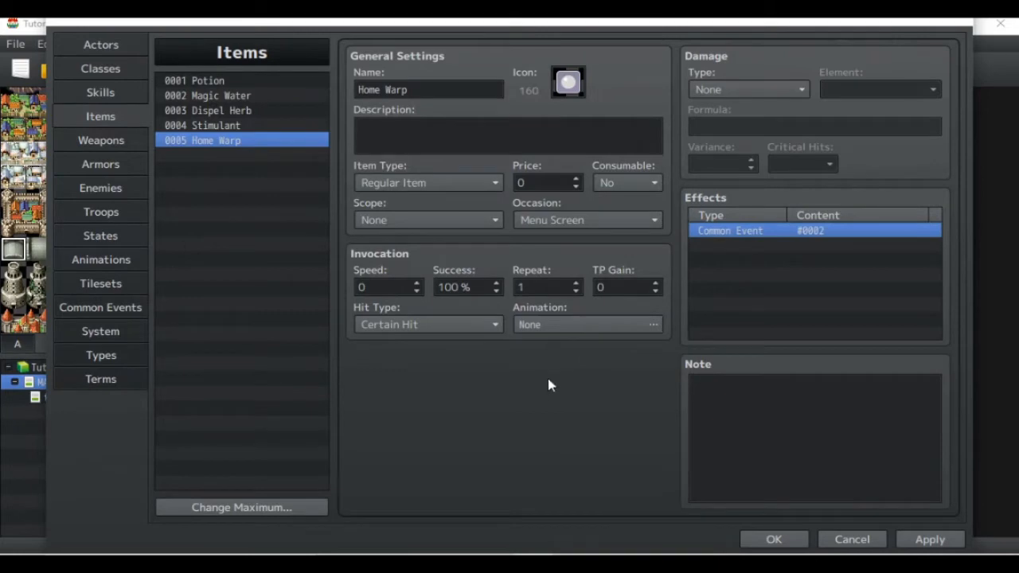
{"action": "mouse_move", "coordinate": [774, 538]}
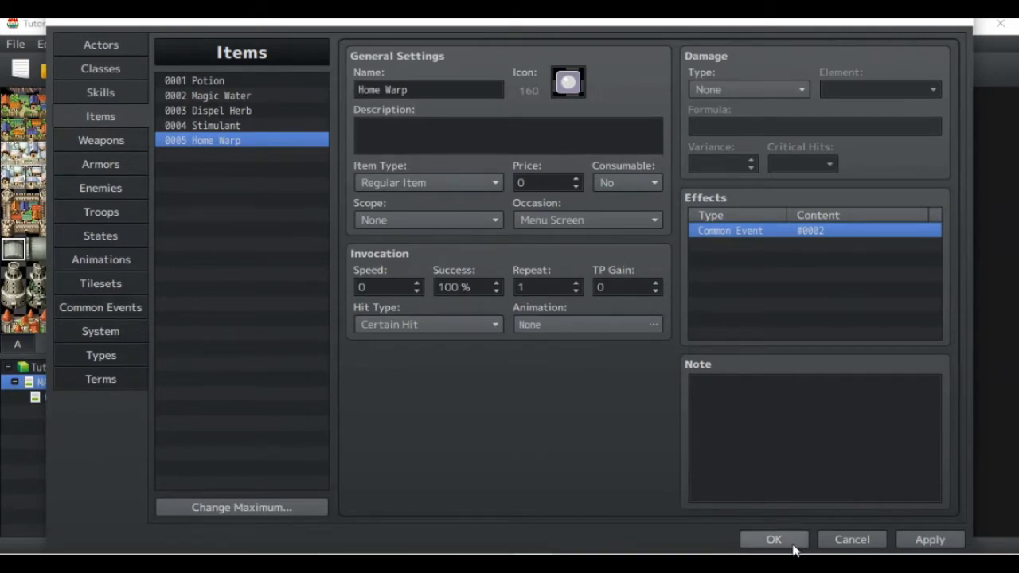
{"action": "mouse_move", "coordinate": [134, 317]}
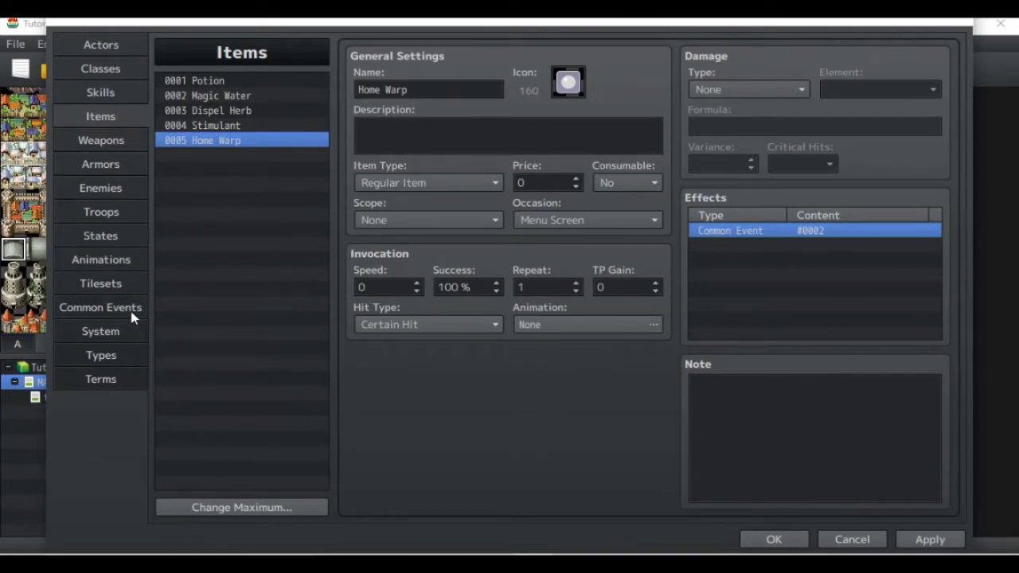
- Name common event 0001 'track player', trigger Parallel under switch 0001 initialize
{"action": "left_click", "coordinate": [100, 307]}
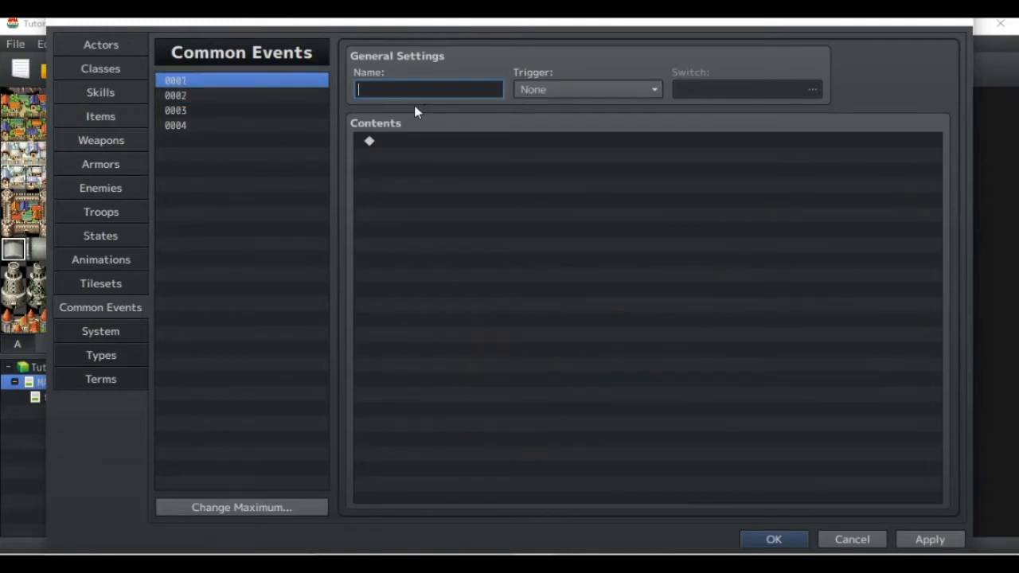
{"action": "type", "text": "track pla"}
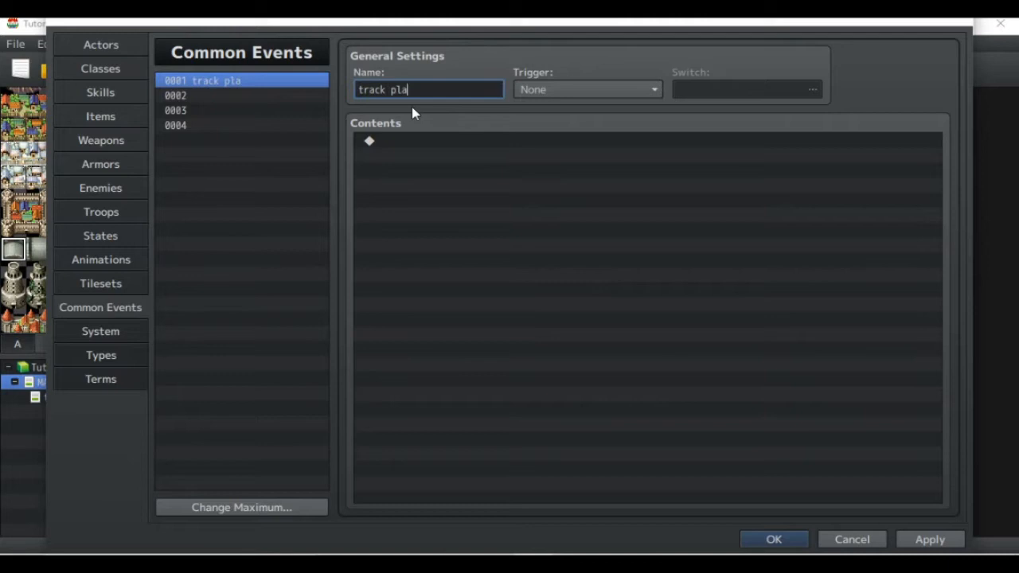
{"action": "type", "text": "yer"}
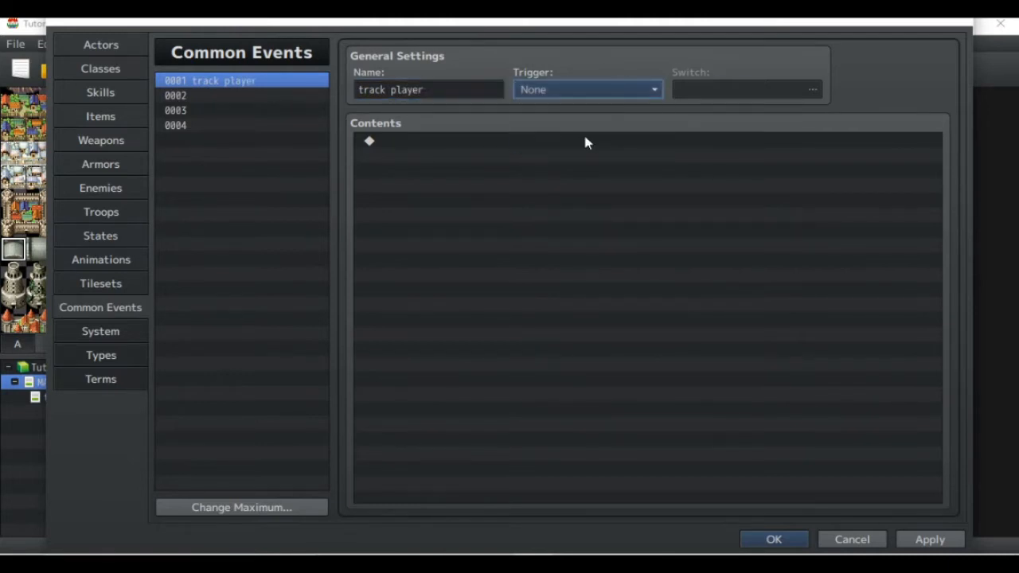
{"action": "left_click", "coordinate": [812, 89]}
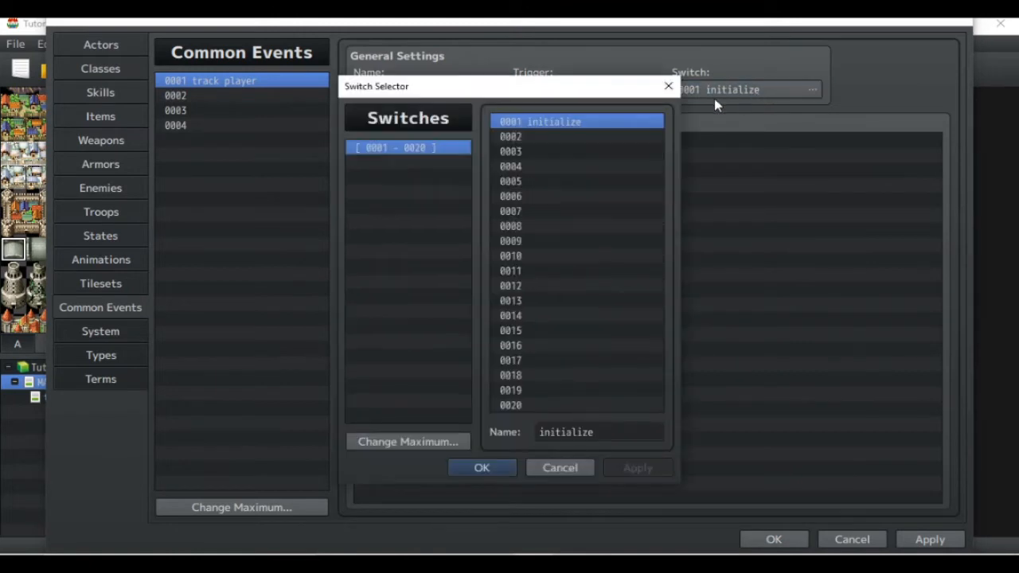
{"action": "mouse_move", "coordinate": [569, 131]}
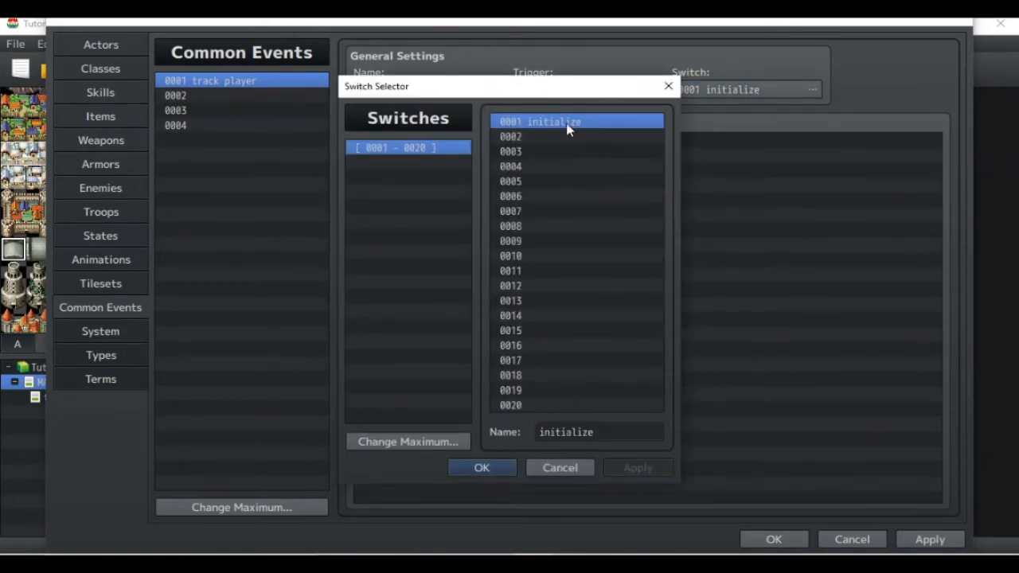
{"action": "mouse_move", "coordinate": [501, 326]}
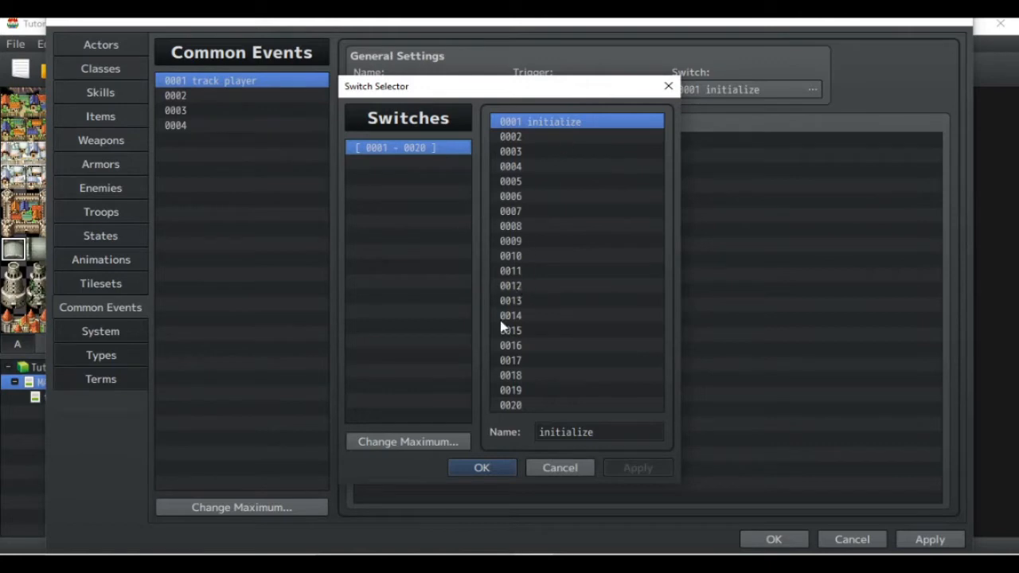
{"action": "left_click", "coordinate": [481, 468]}
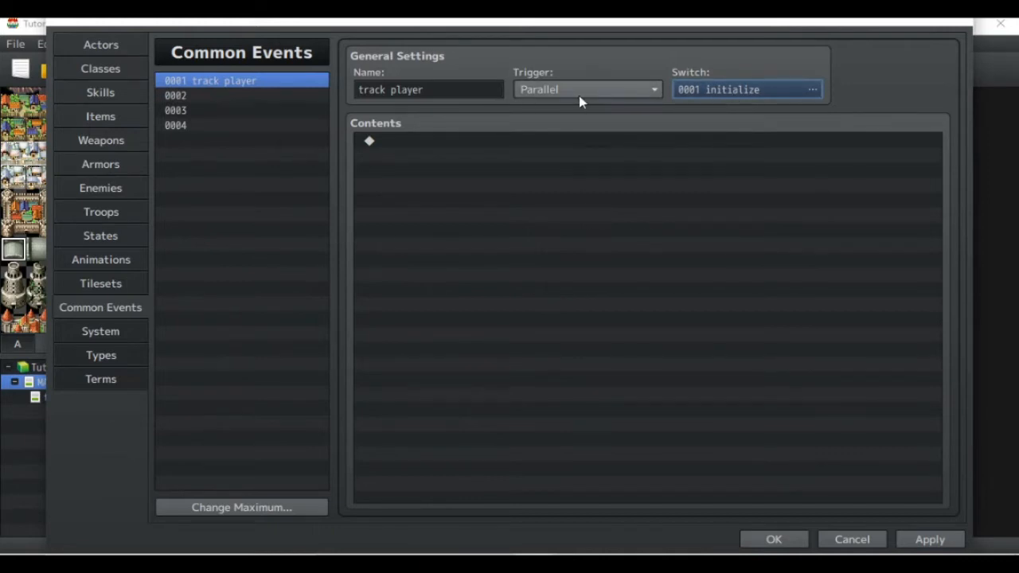
{"action": "mouse_move", "coordinate": [125, 109]}
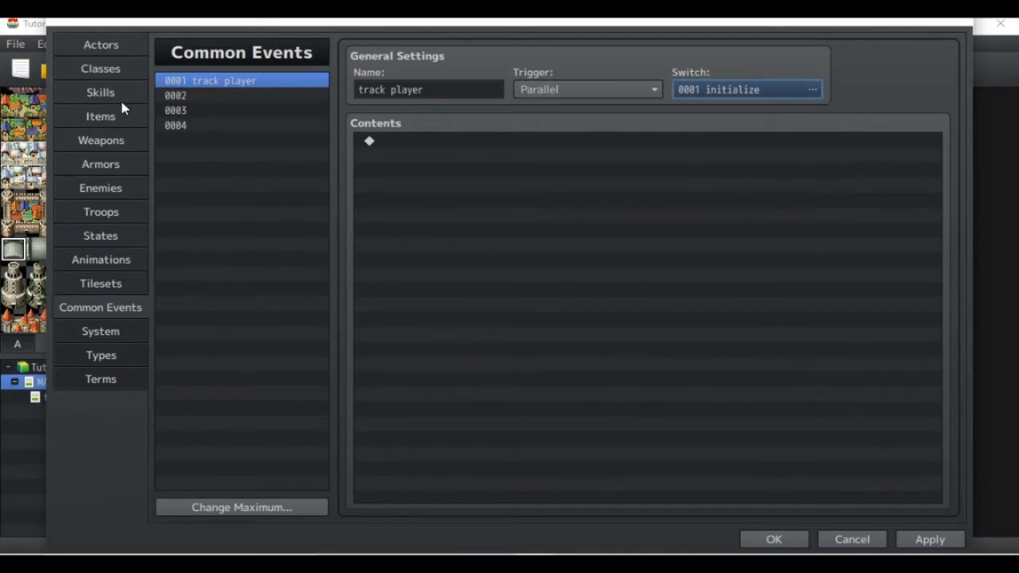
{"action": "mouse_move", "coordinate": [672, 91]}
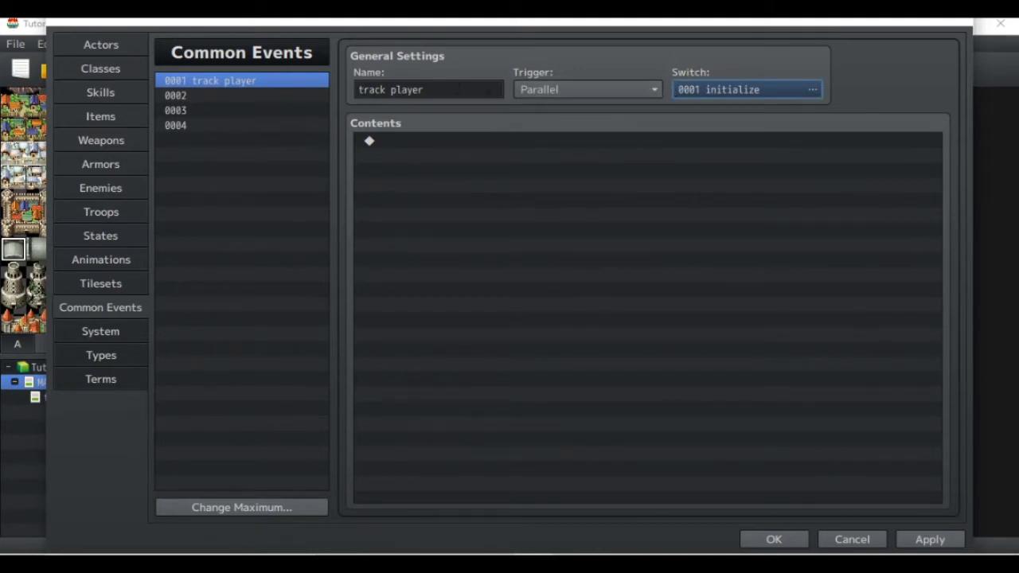
{"action": "mouse_move", "coordinate": [549, 96]}
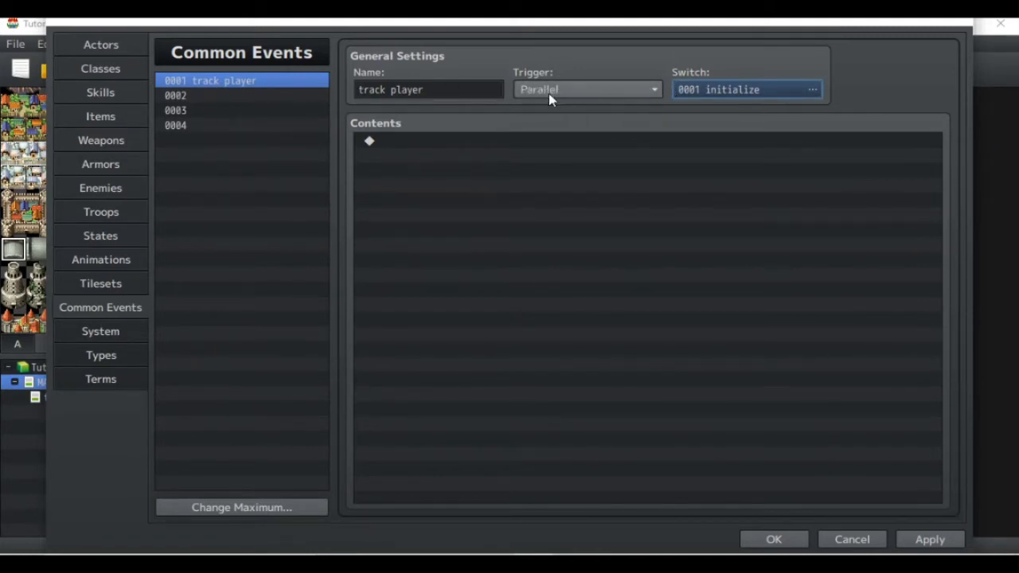
{"action": "mouse_move", "coordinate": [579, 97]}
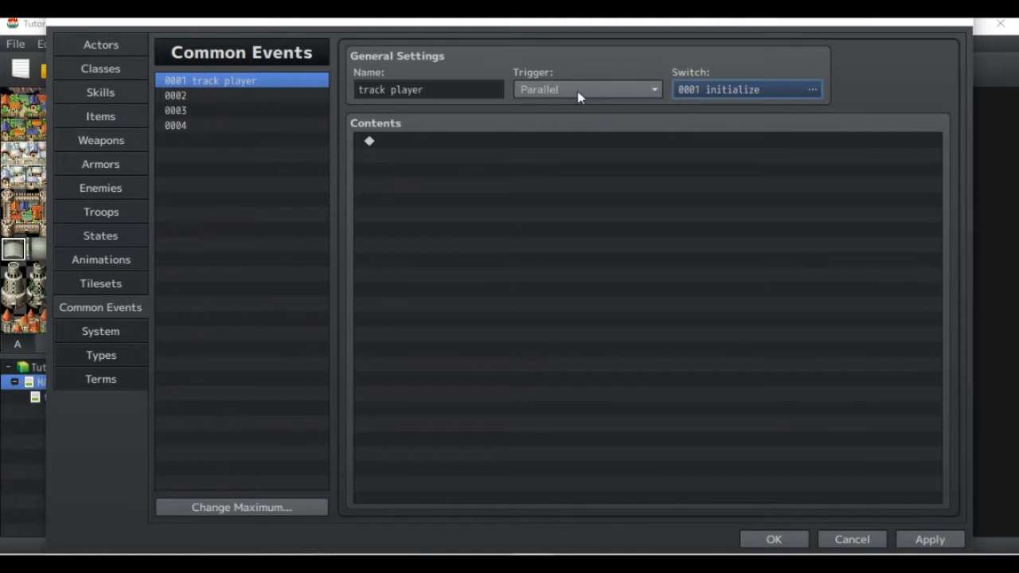
{"action": "mouse_move", "coordinate": [565, 94]}
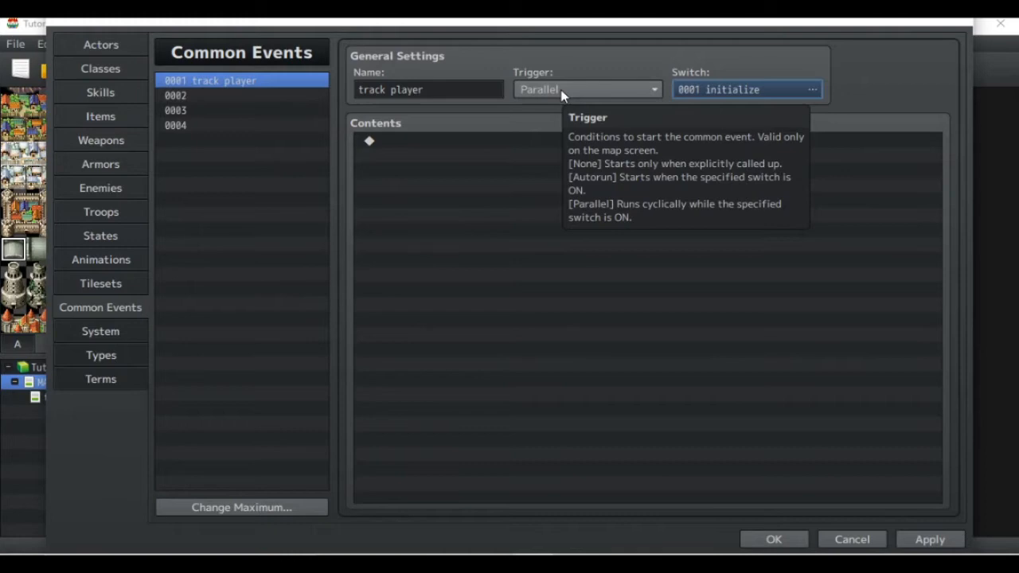
{"action": "double_click", "coordinate": [369, 140]}
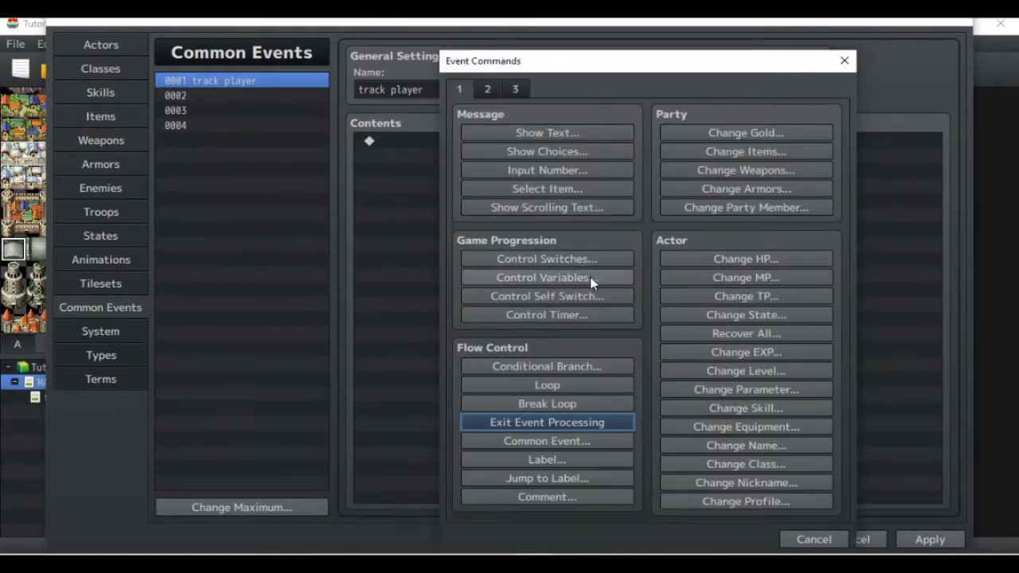
- Add a Control Variables command setting playerx to Game Data Character Player Map X
{"action": "left_click", "coordinate": [546, 277]}
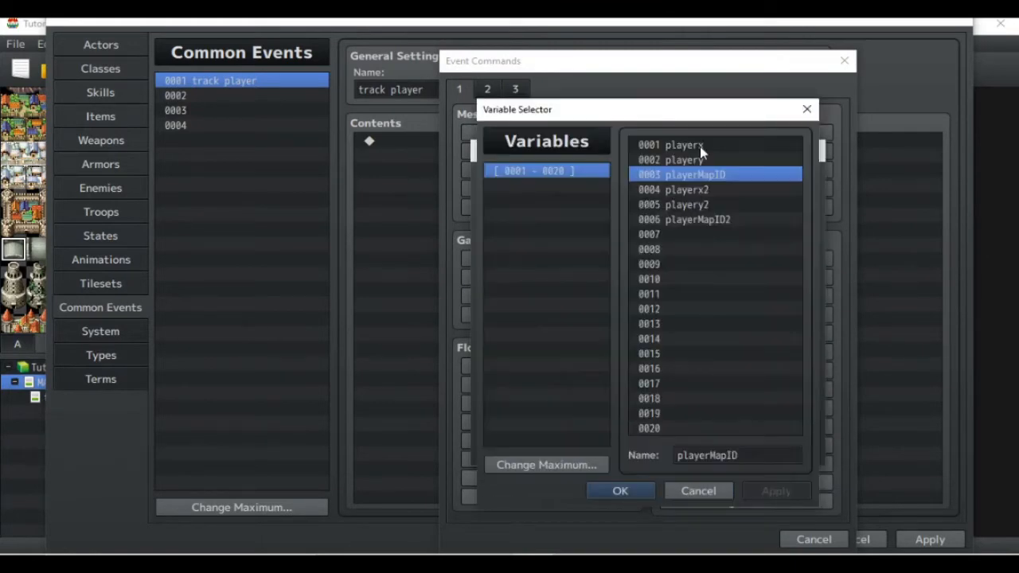
{"action": "left_click", "coordinate": [621, 490]}
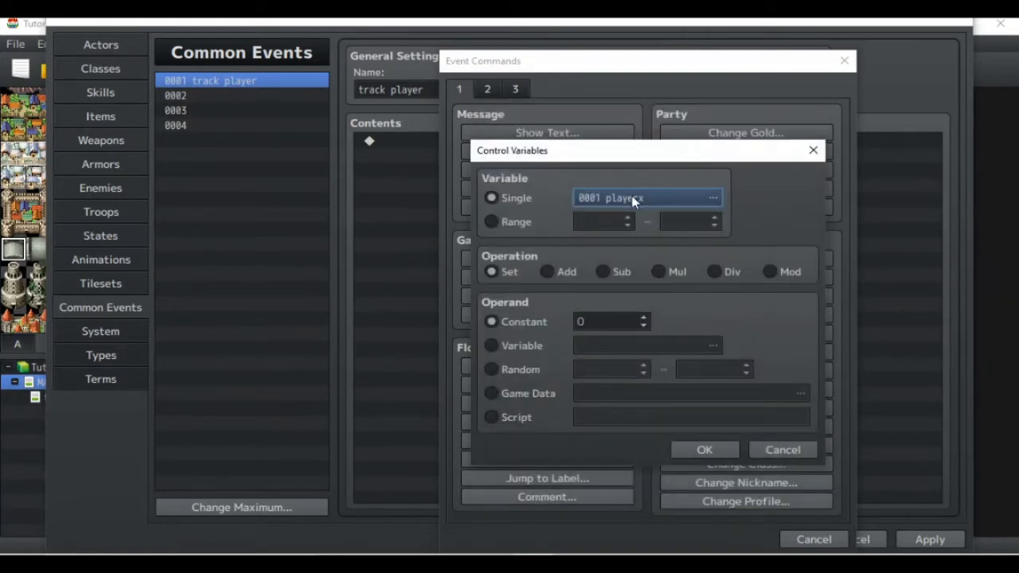
{"action": "left_click", "coordinate": [491, 392]}
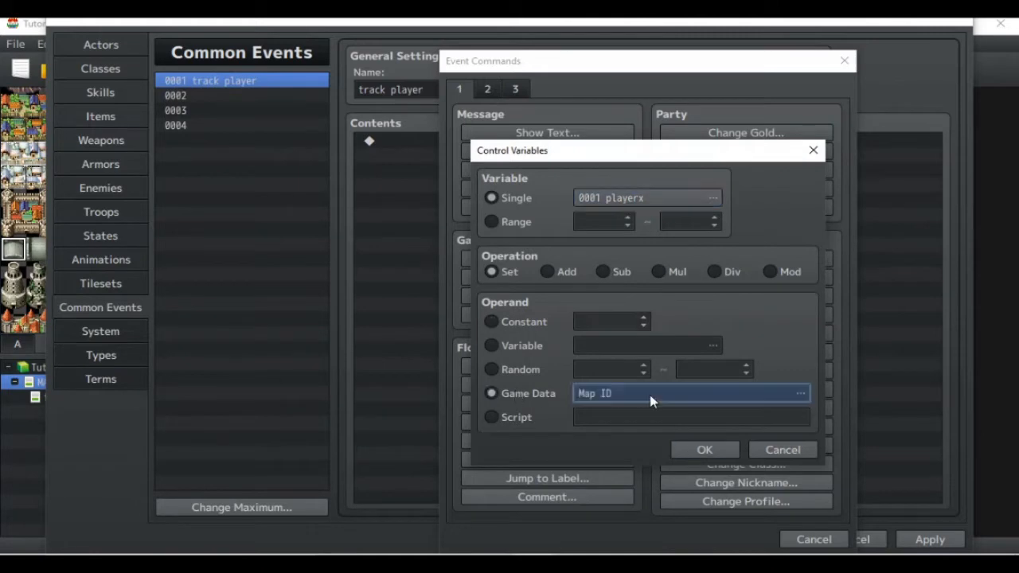
{"action": "left_click", "coordinate": [799, 392]}
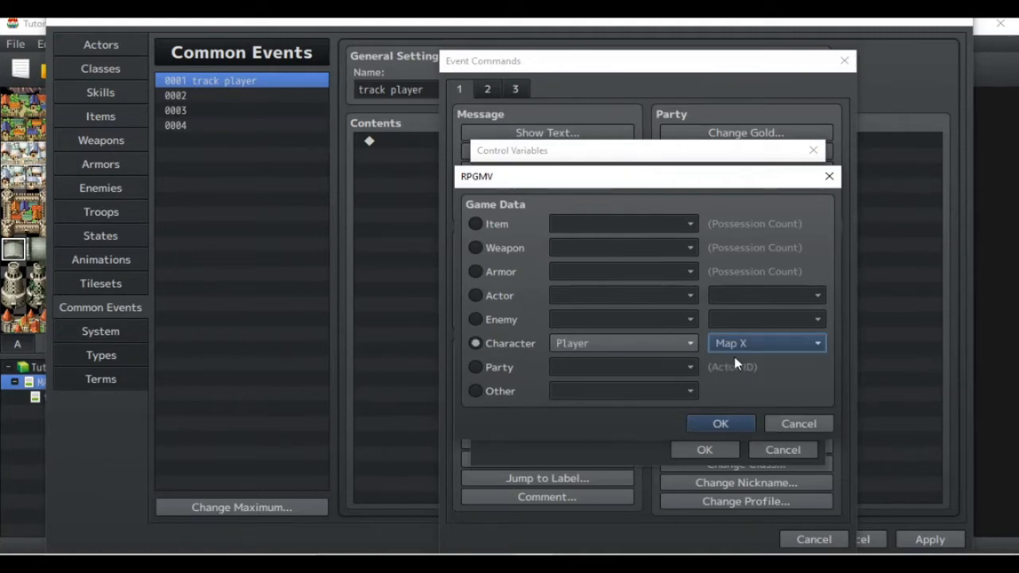
{"action": "left_click", "coordinate": [720, 424]}
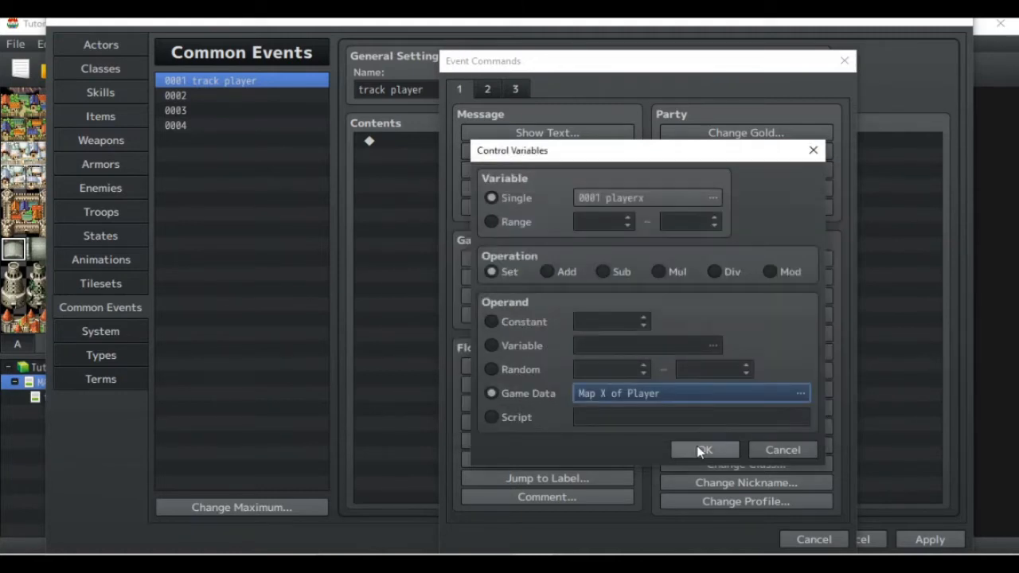
{"action": "left_click", "coordinate": [704, 449]}
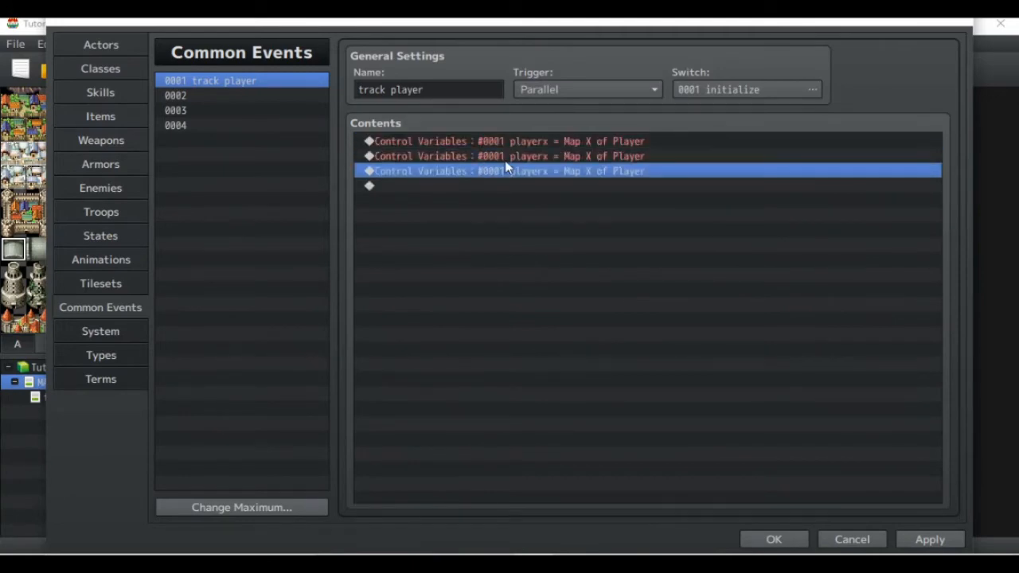
- Change the second command to set 0002 playery from Character Player Map Y
{"action": "left_click", "coordinate": [510, 156]}
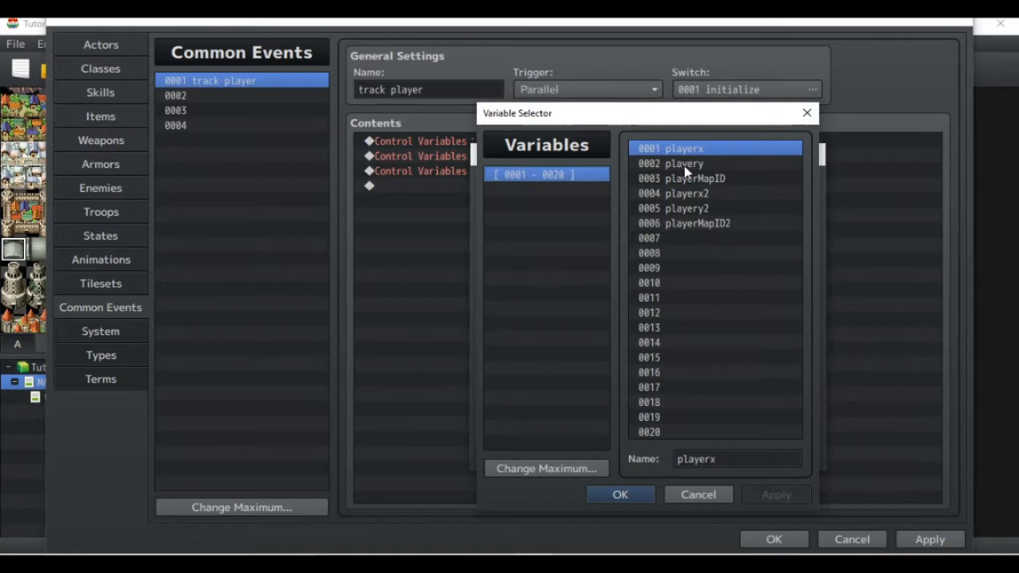
{"action": "left_click", "coordinate": [621, 494]}
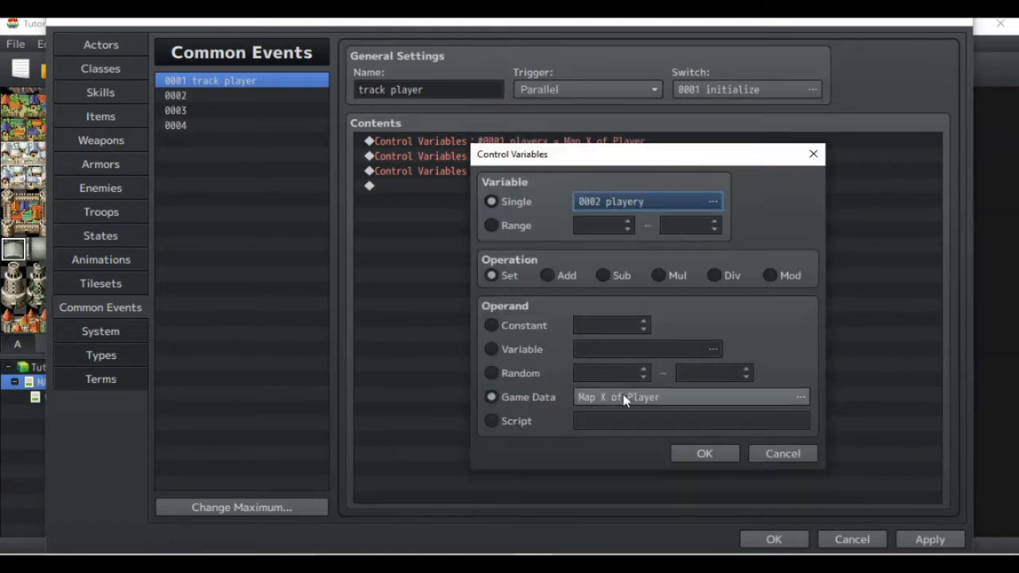
{"action": "left_click", "coordinate": [799, 396]}
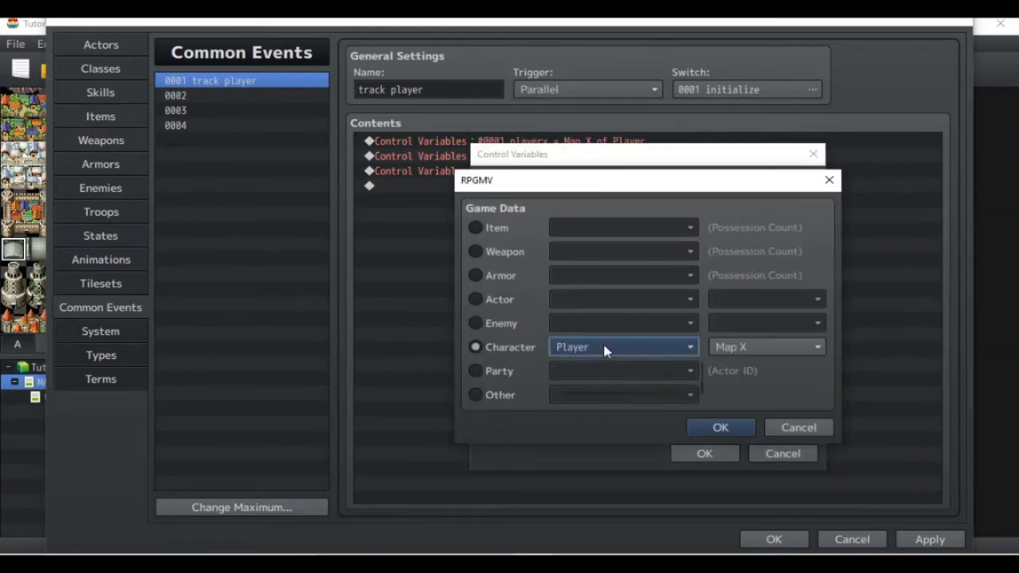
{"action": "left_click", "coordinate": [690, 347]}
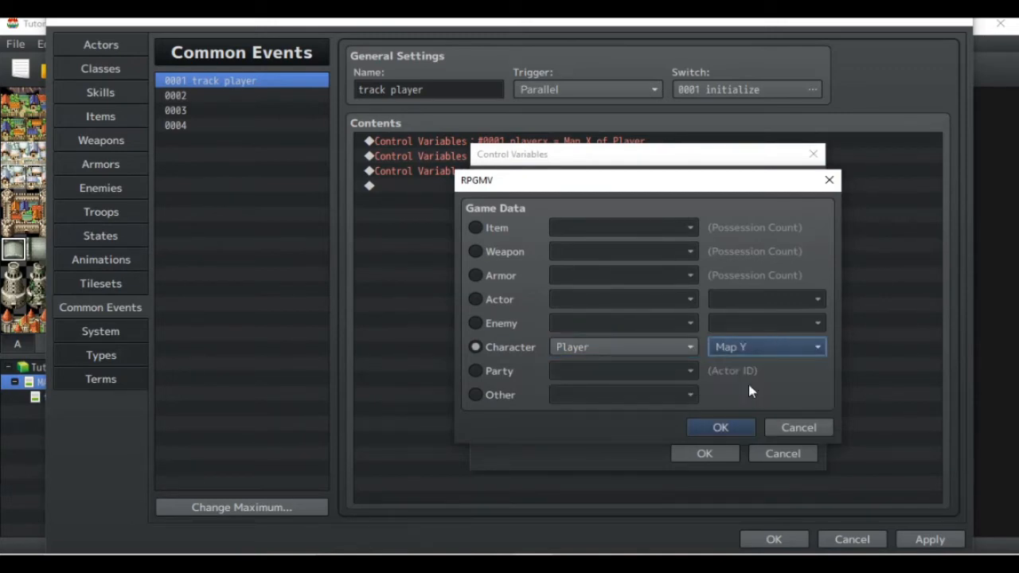
{"action": "left_click", "coordinate": [720, 426]}
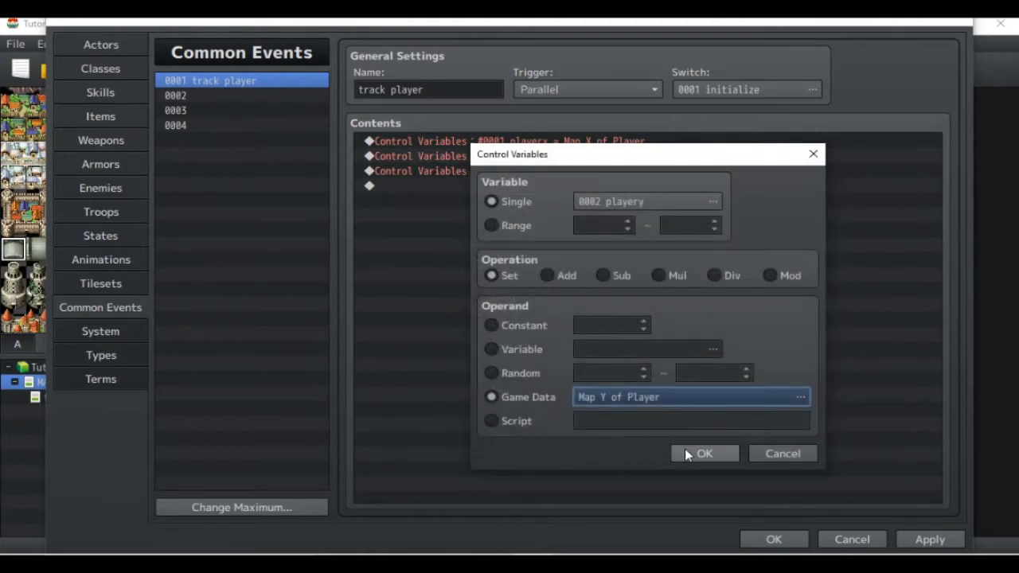
{"action": "left_click", "coordinate": [704, 453]}
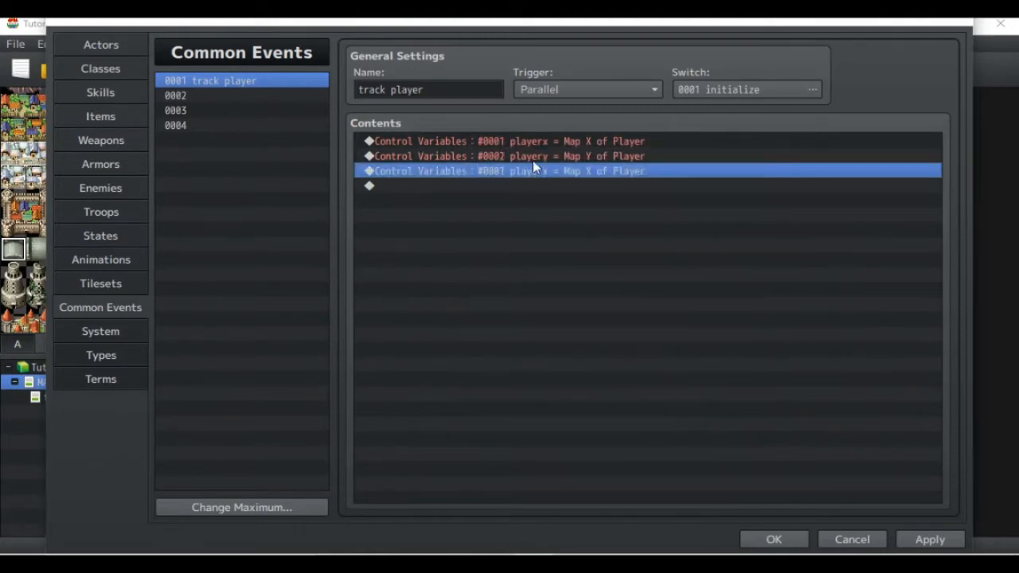
{"action": "left_click", "coordinate": [534, 156]}
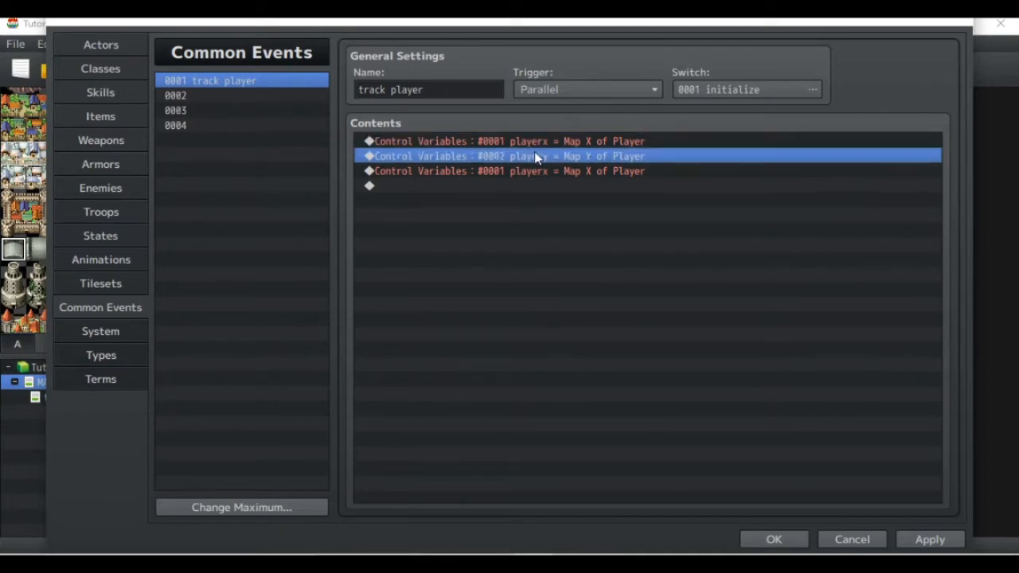
- Change the third command to set 0003 playerMapID from Game Data Other Map ID
{"action": "double_click", "coordinate": [507, 156]}
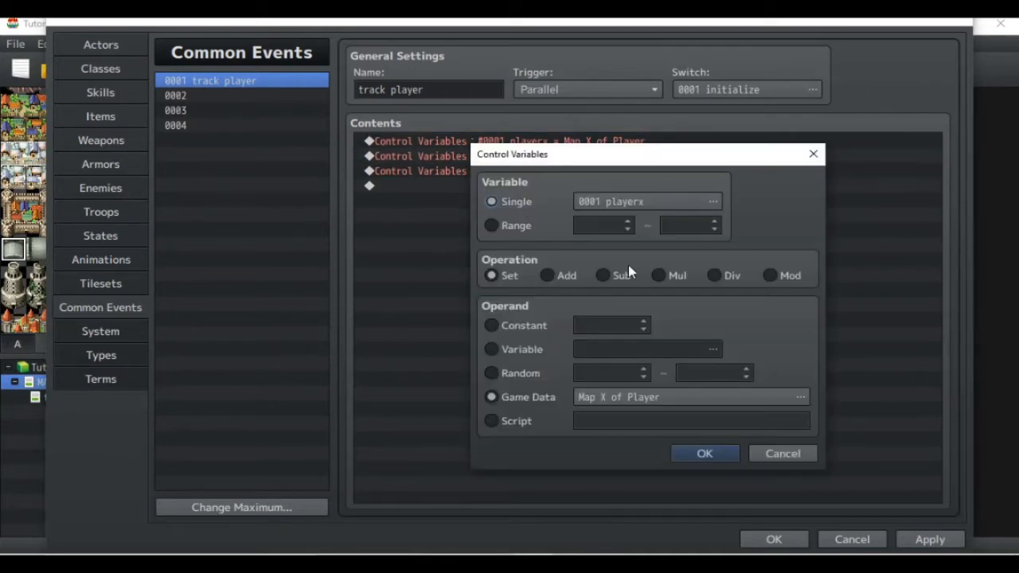
{"action": "left_click", "coordinate": [711, 200]}
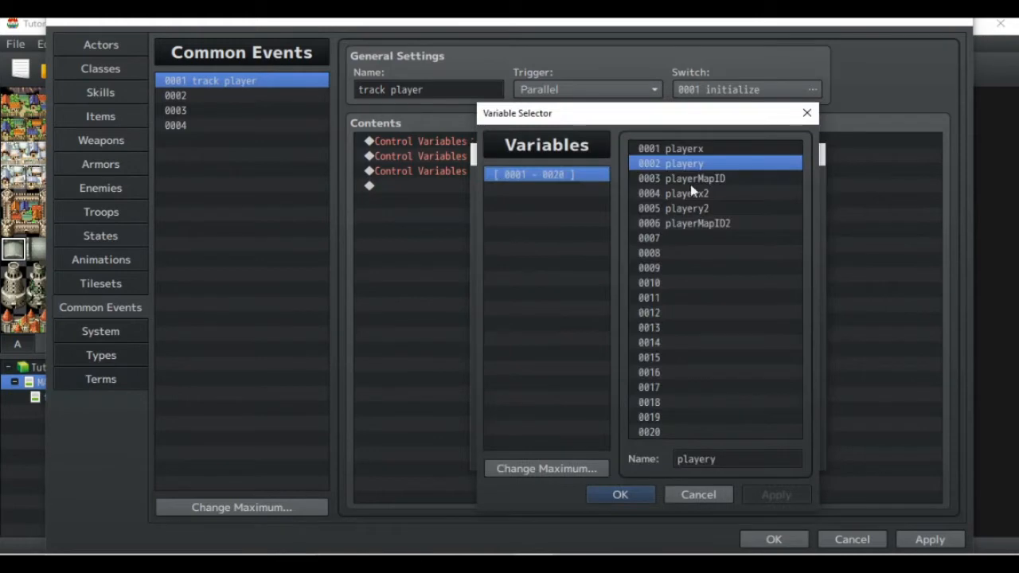
{"action": "left_click", "coordinate": [621, 494]}
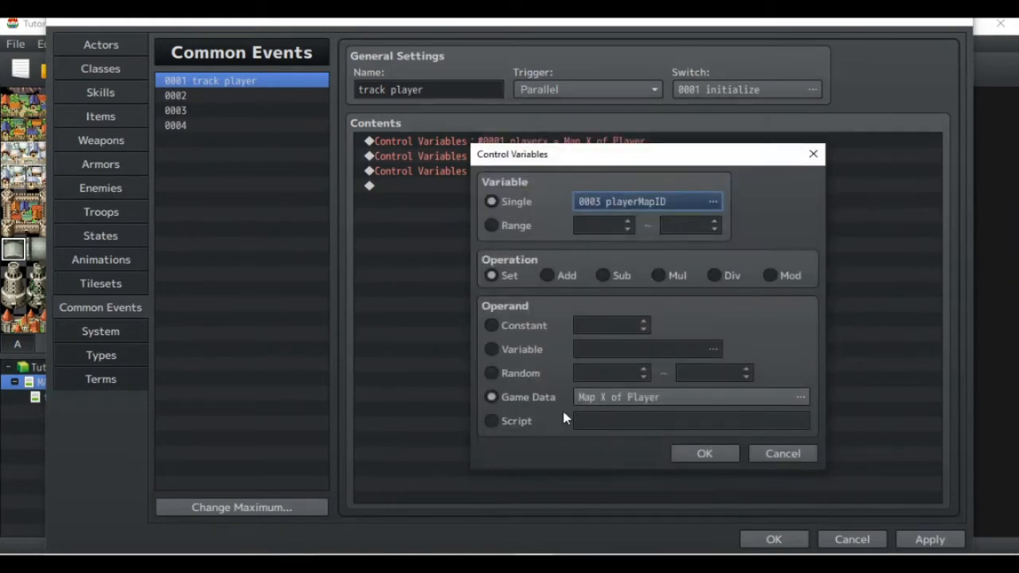
{"action": "left_click", "coordinate": [799, 397]}
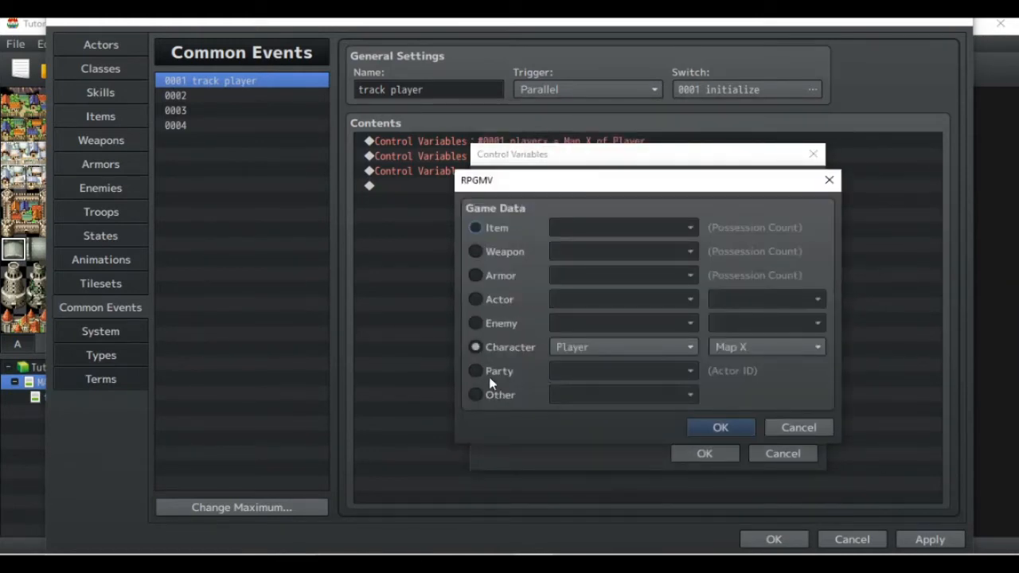
{"action": "left_click", "coordinate": [476, 395]}
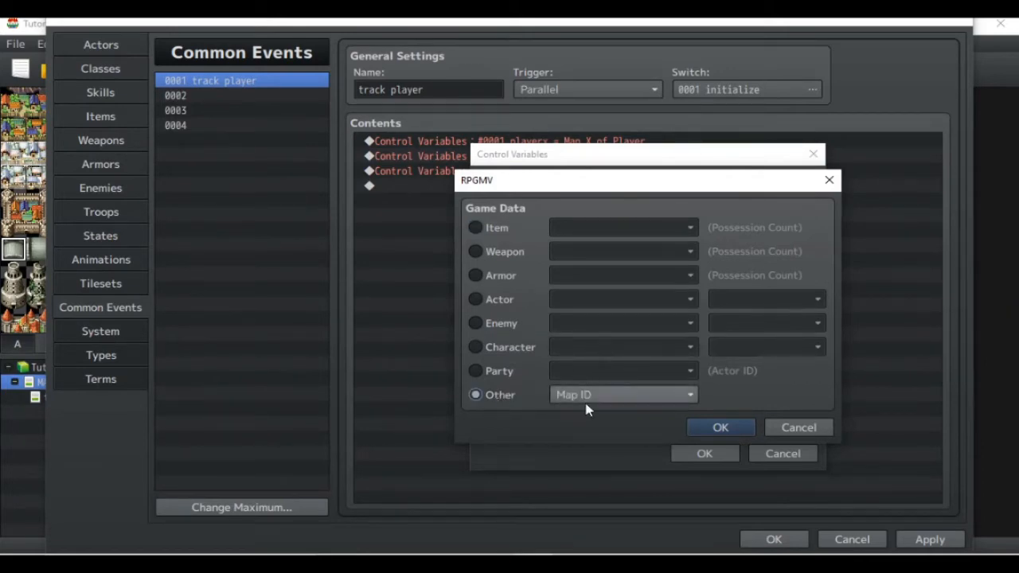
{"action": "mouse_move", "coordinate": [665, 402]}
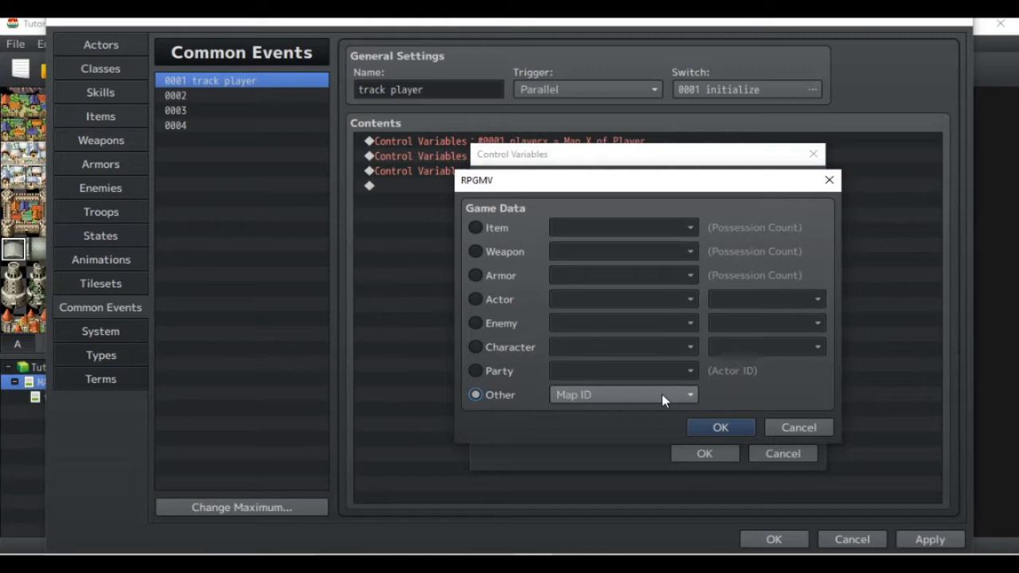
{"action": "left_click", "coordinate": [720, 427]}
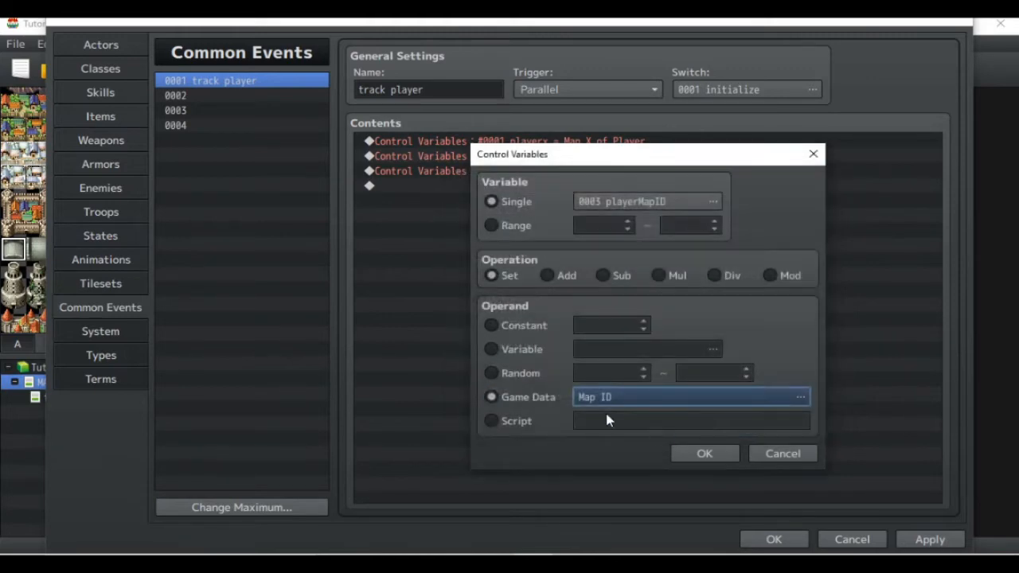
{"action": "left_click", "coordinate": [704, 452]}
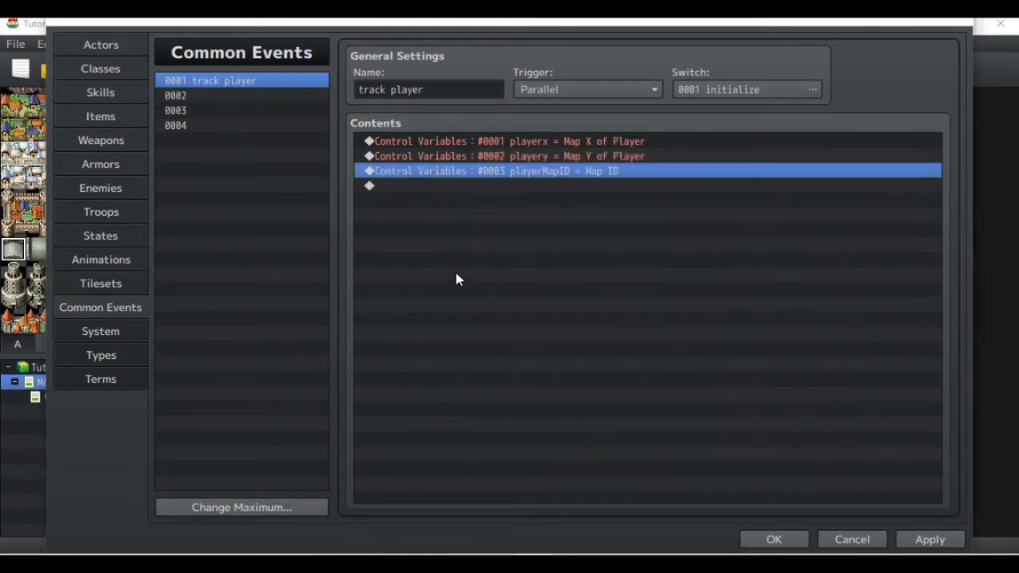
- Name common event 0002 'Home Warp' and start adding its first command
{"action": "left_click", "coordinate": [525, 140]}
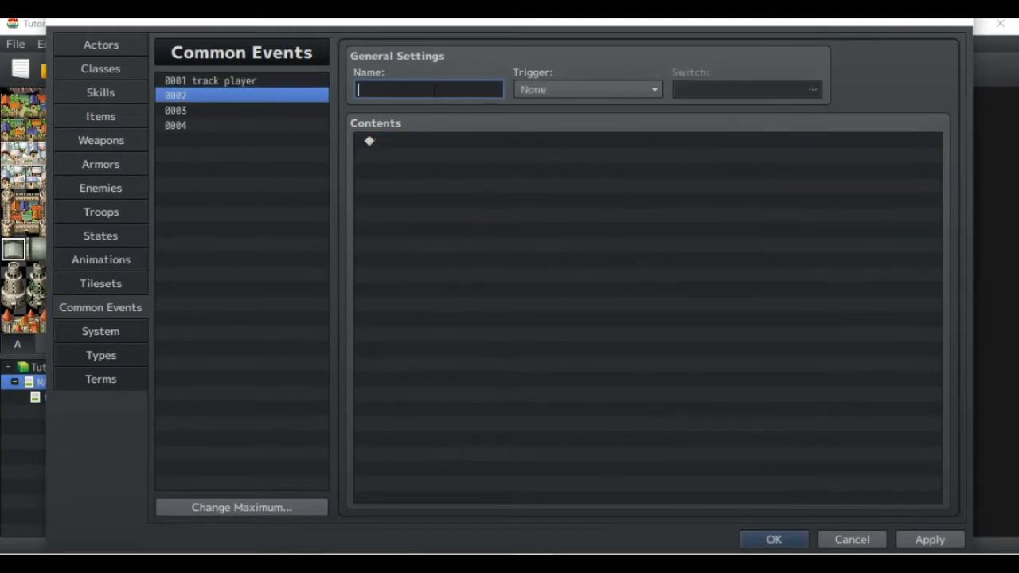
{"action": "type", "text": "Home W"}
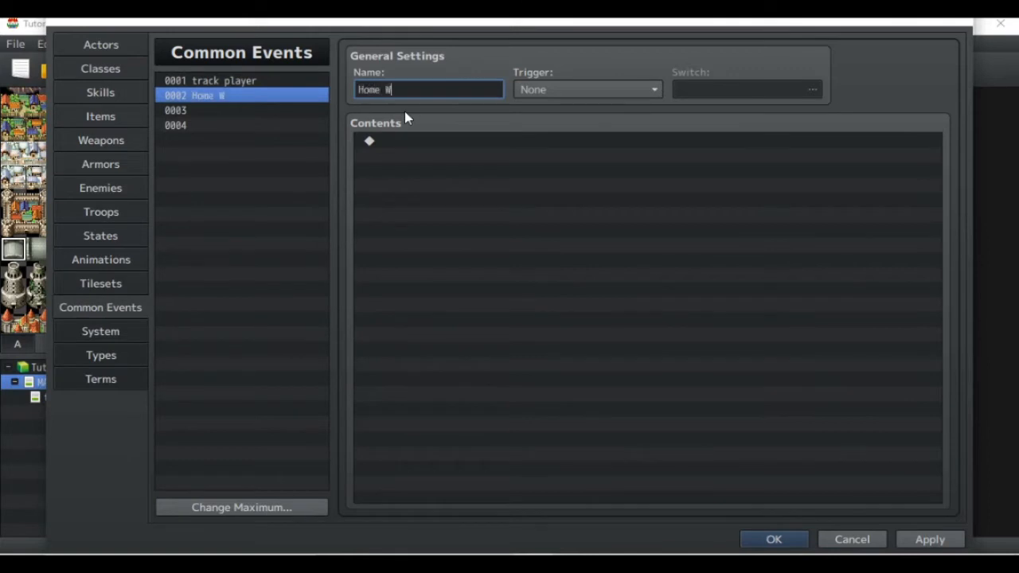
{"action": "type", "text": "arp"}
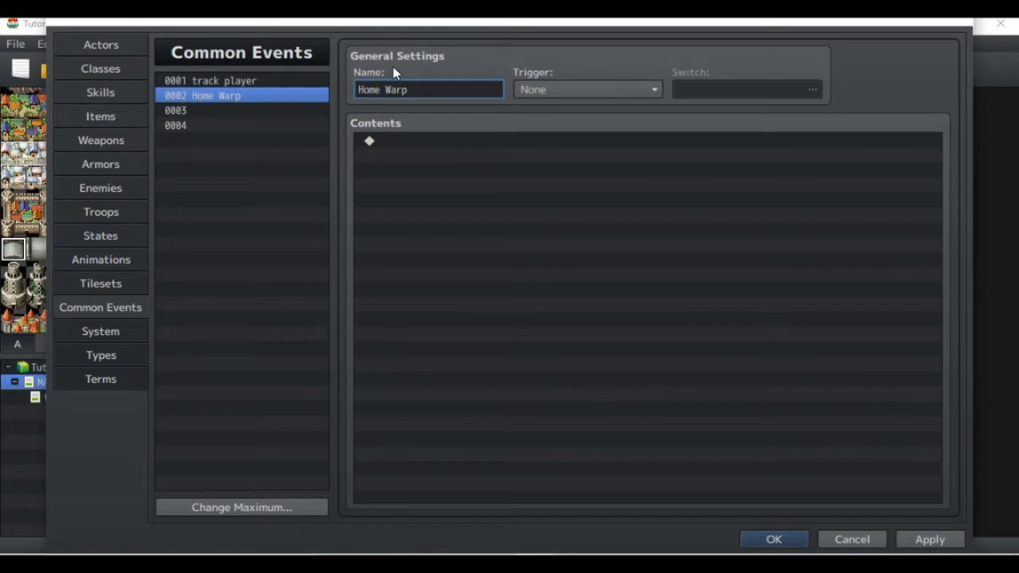
{"action": "double_click", "coordinate": [370, 140]}
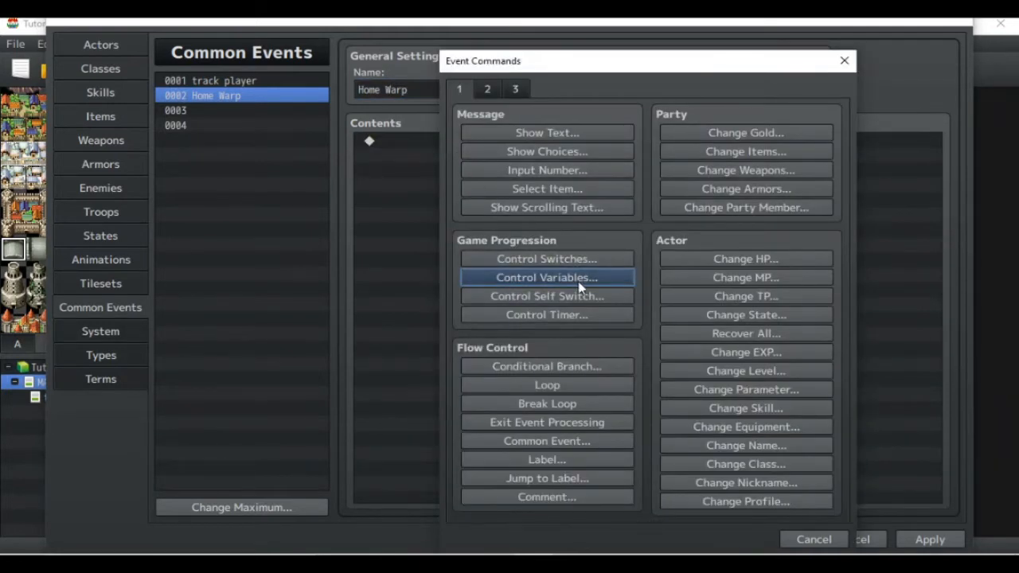
- Add Control Variables 0004 playerx2 = Player Map X to Home Warp and duplicate it twice
{"action": "left_click", "coordinate": [548, 277]}
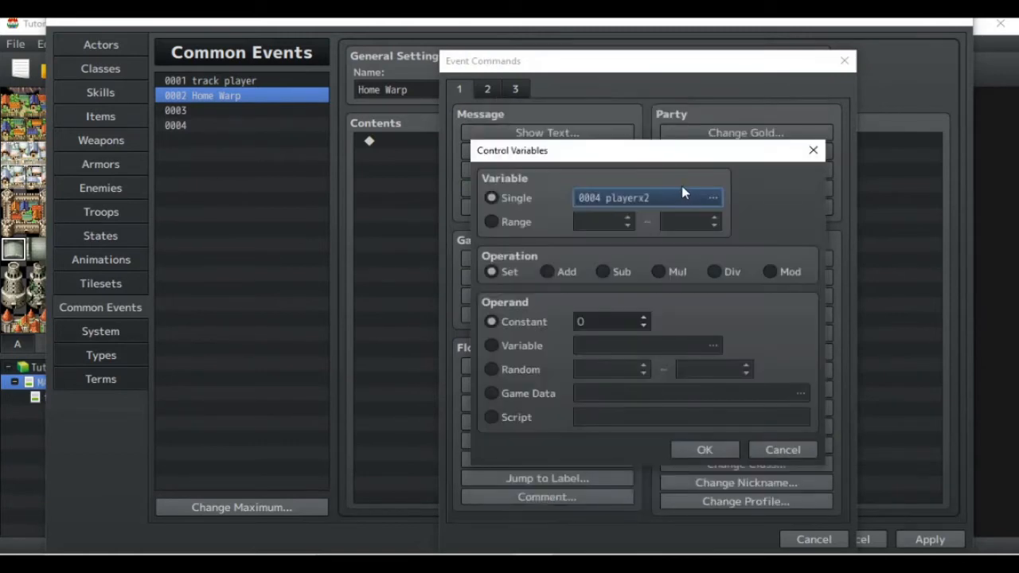
{"action": "mouse_move", "coordinate": [666, 217]}
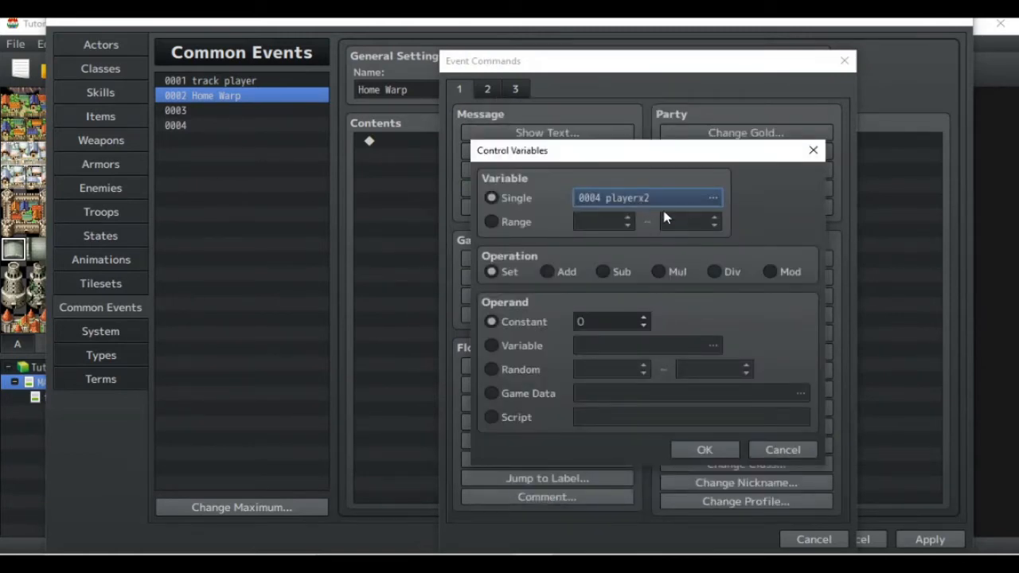
{"action": "left_click", "coordinate": [490, 394]}
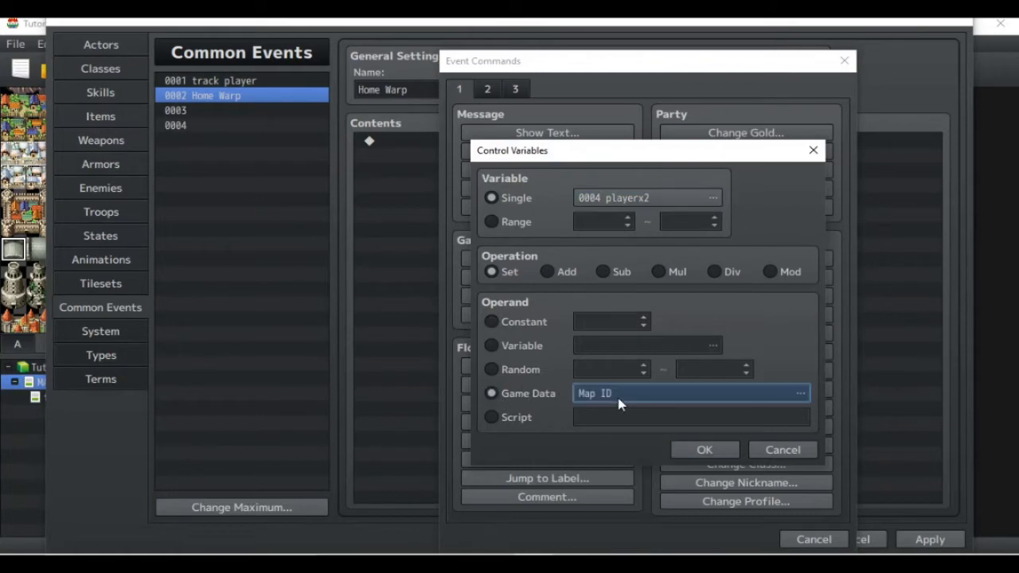
{"action": "left_click", "coordinate": [800, 393]}
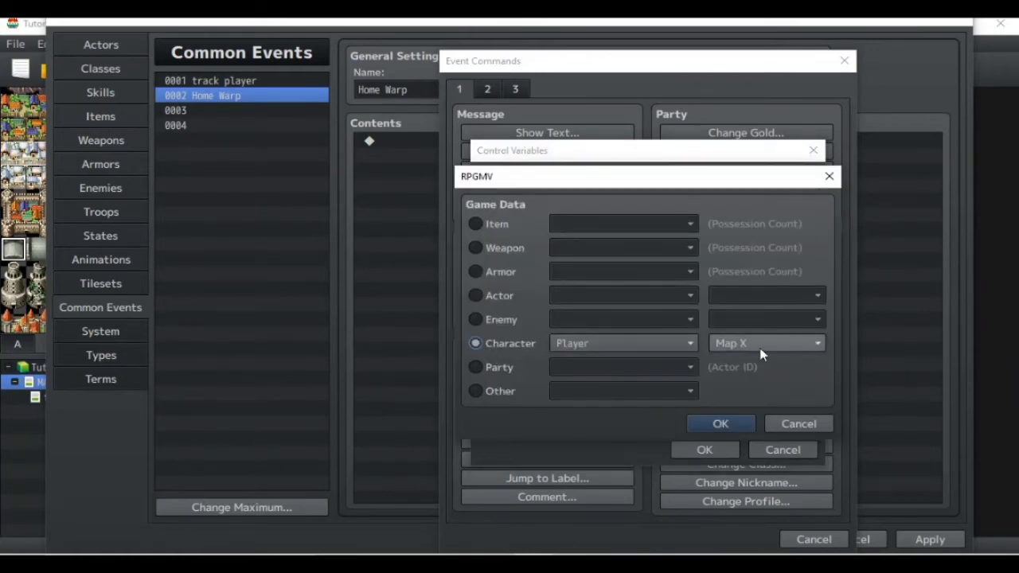
{"action": "left_click", "coordinate": [720, 423]}
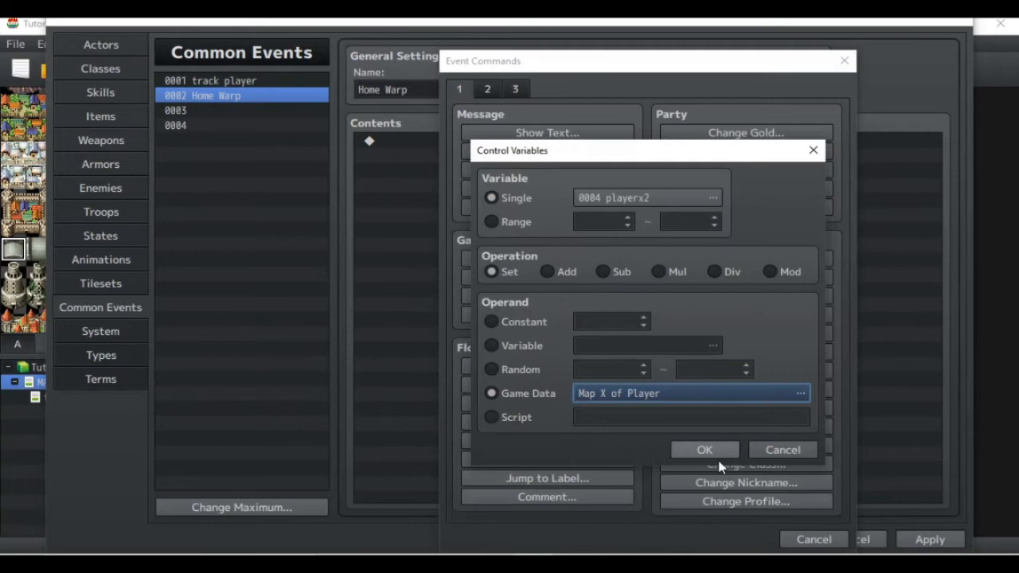
{"action": "left_click", "coordinate": [704, 449]}
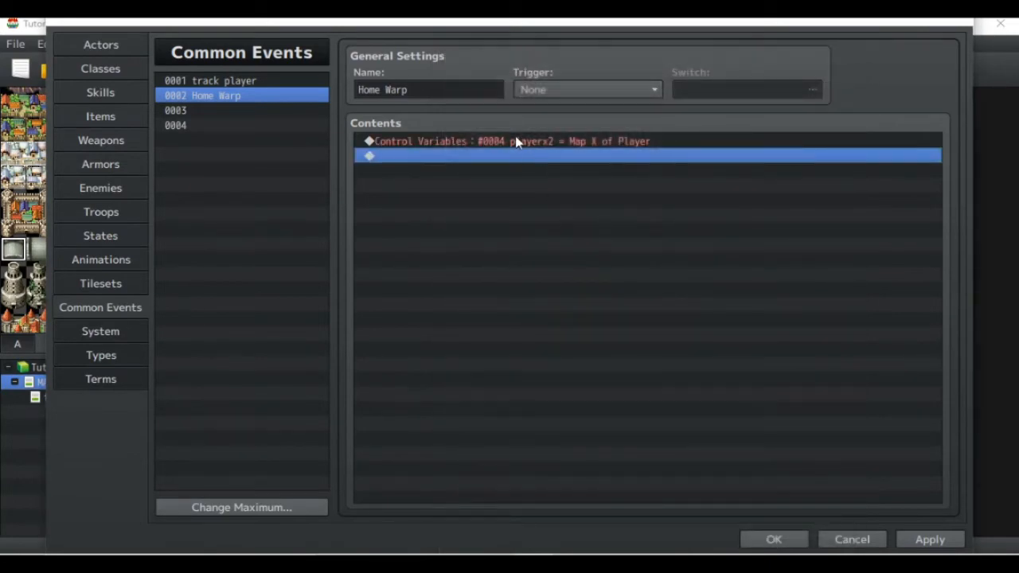
{"action": "left_click", "coordinate": [510, 140]}
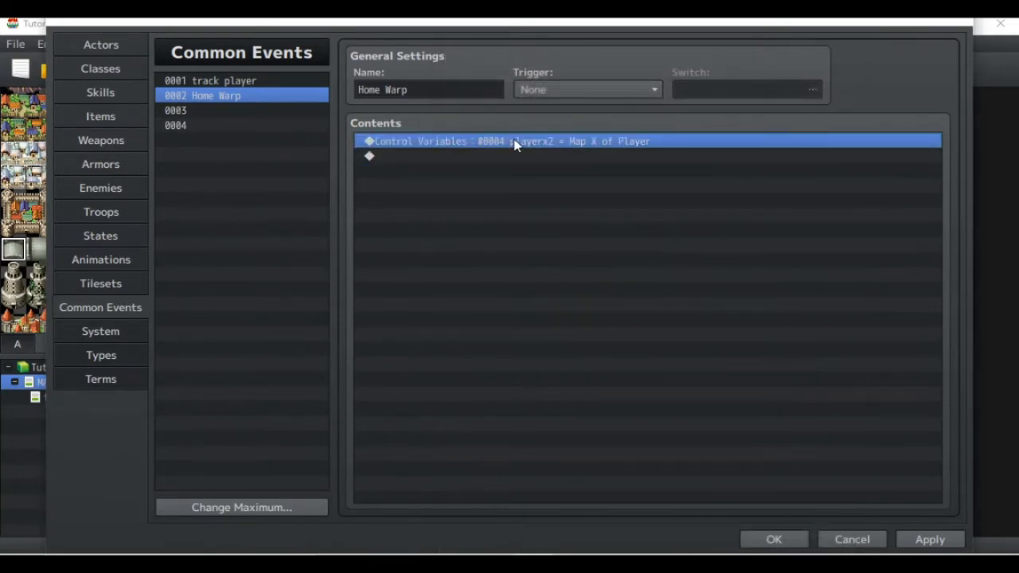
{"action": "double_click", "coordinate": [516, 141]}
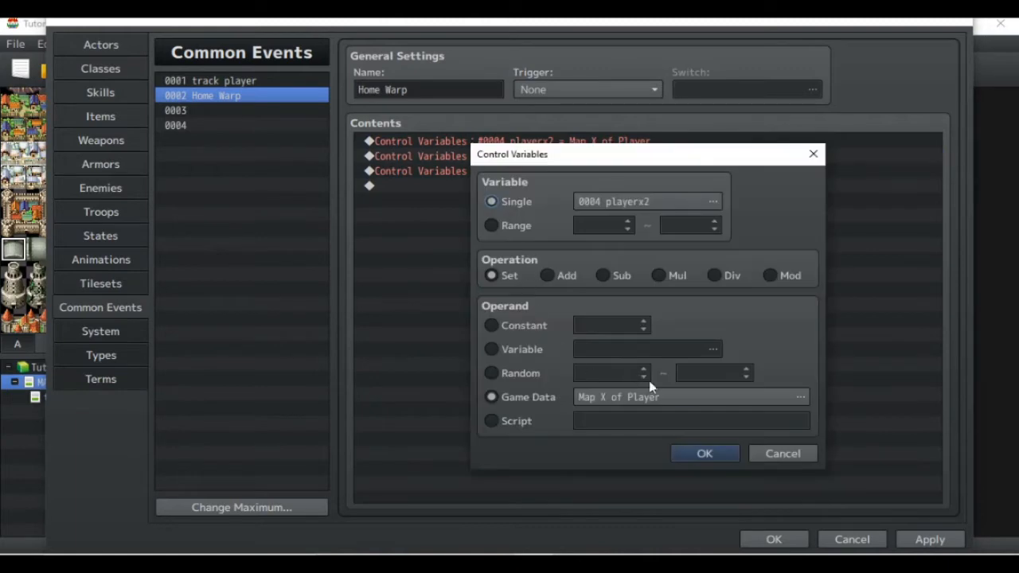
- Edit the copies to set 0005 playery2 = Player Map Y and 0006 playerMapID2 = Map ID
{"action": "left_click", "coordinate": [799, 397]}
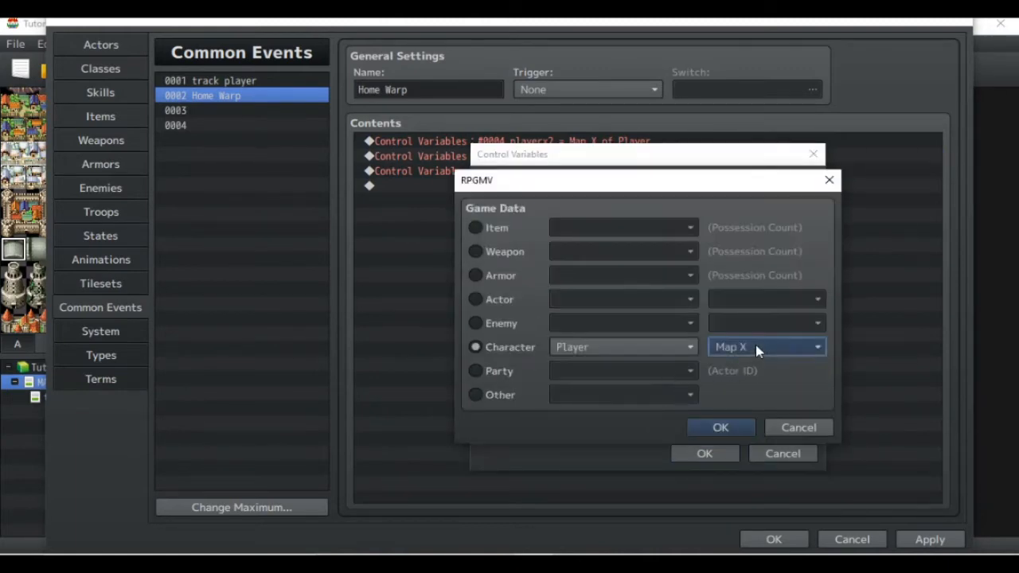
{"action": "mouse_move", "coordinate": [747, 352]}
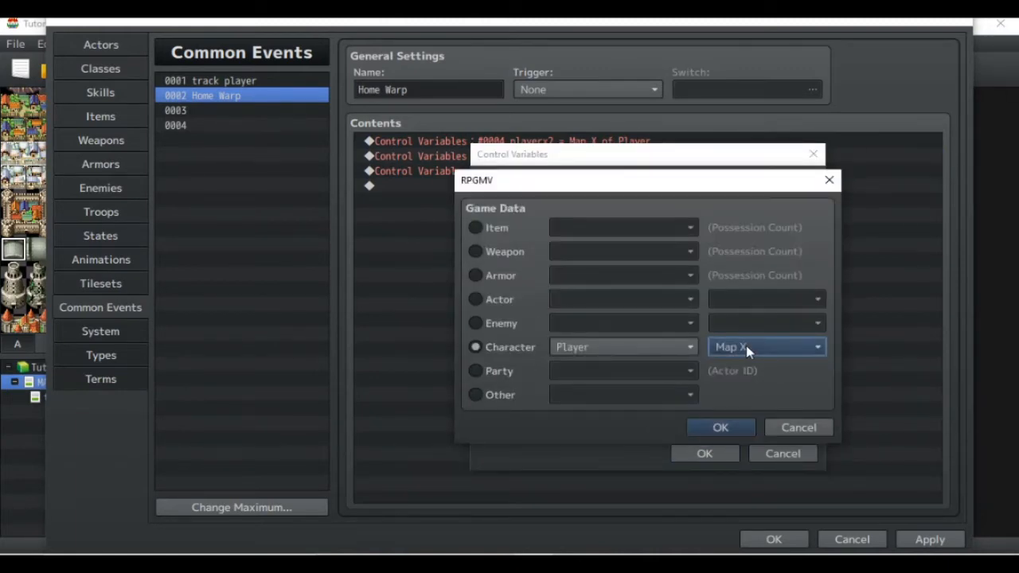
{"action": "left_click", "coordinate": [767, 347]}
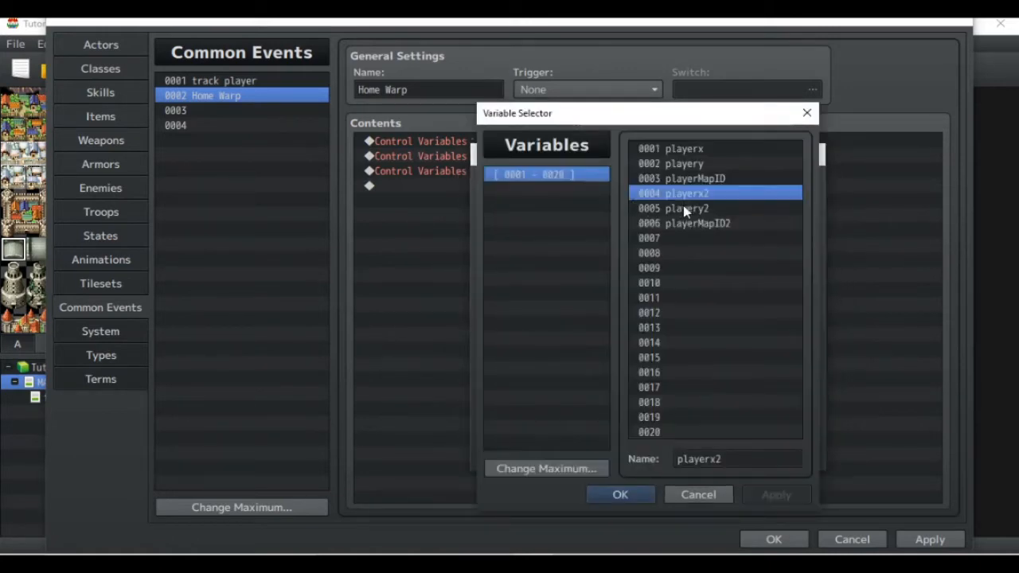
{"action": "left_click", "coordinate": [621, 493]}
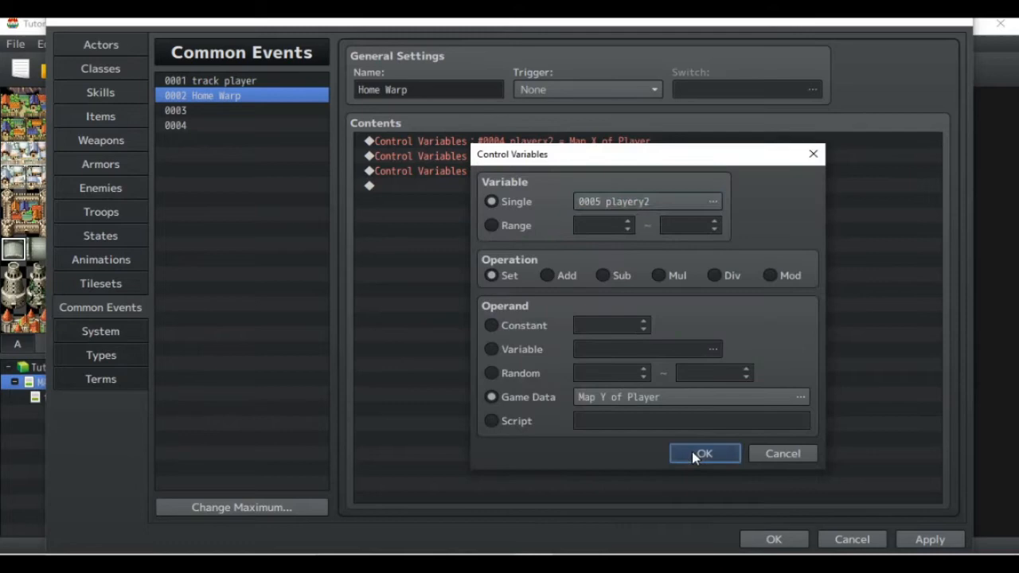
{"action": "left_click", "coordinate": [704, 452]}
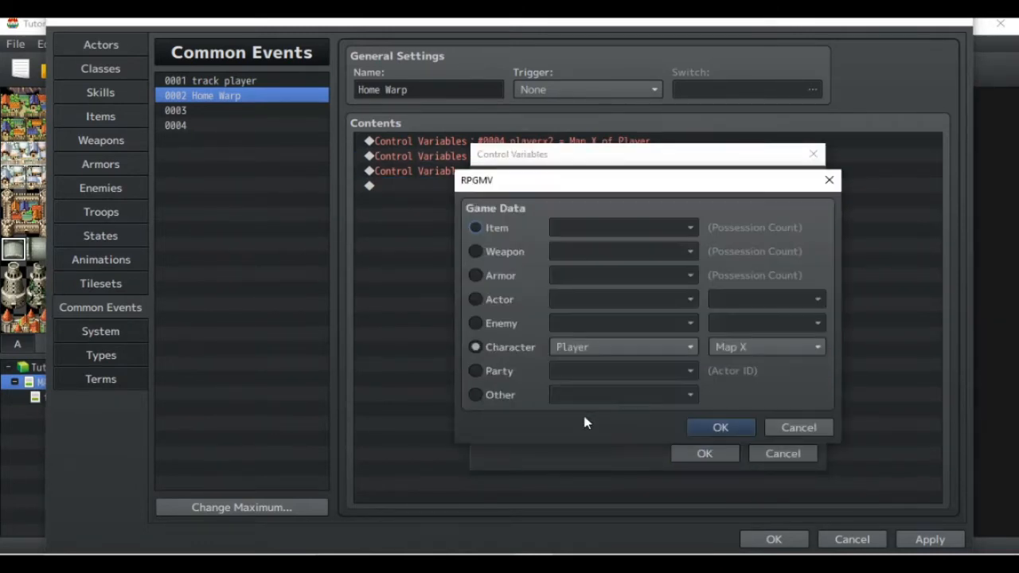
{"action": "left_click", "coordinate": [720, 427]}
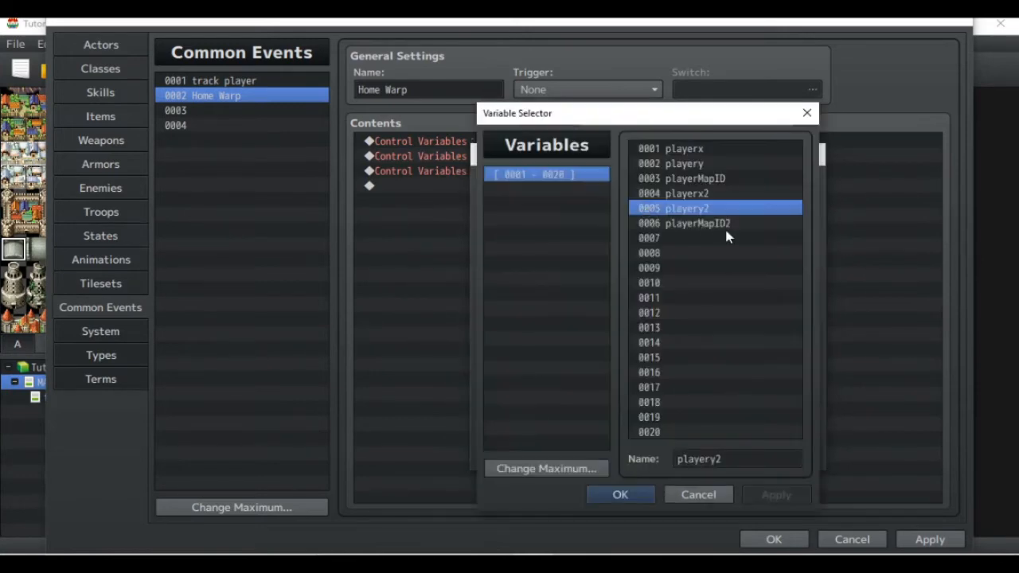
{"action": "left_click", "coordinate": [621, 494]}
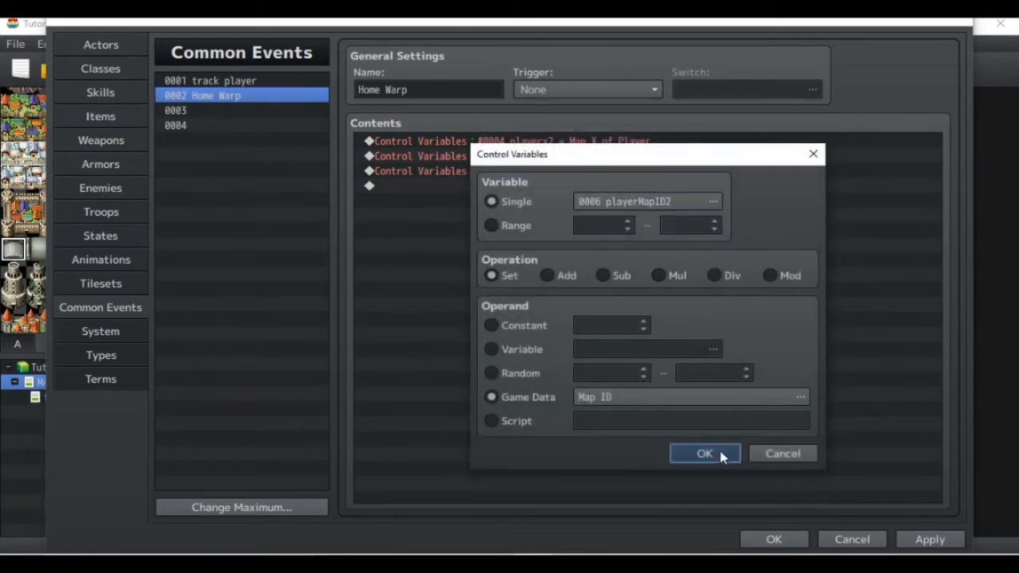
{"action": "left_click", "coordinate": [704, 452]}
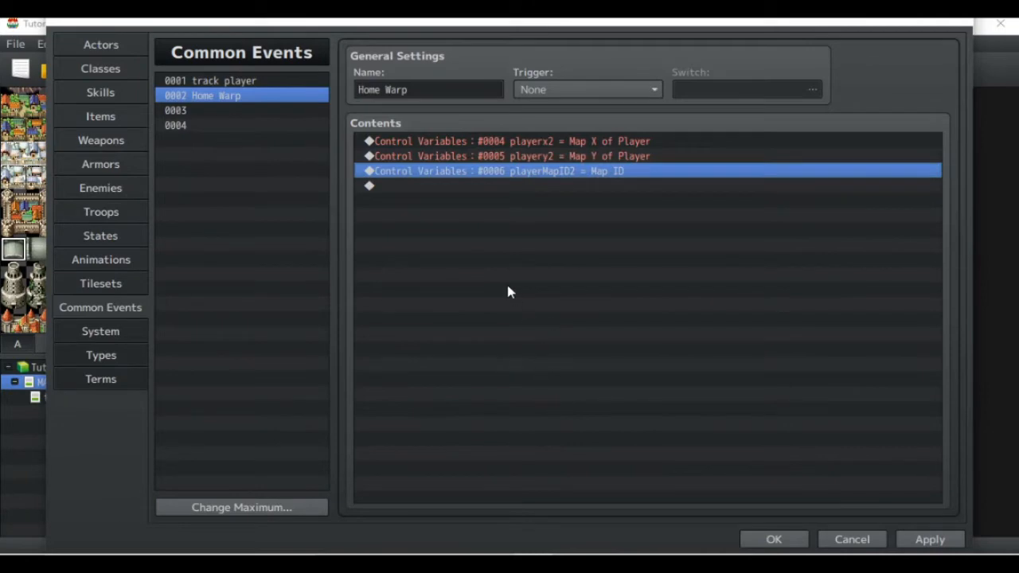
{"action": "mouse_move", "coordinate": [368, 231]}
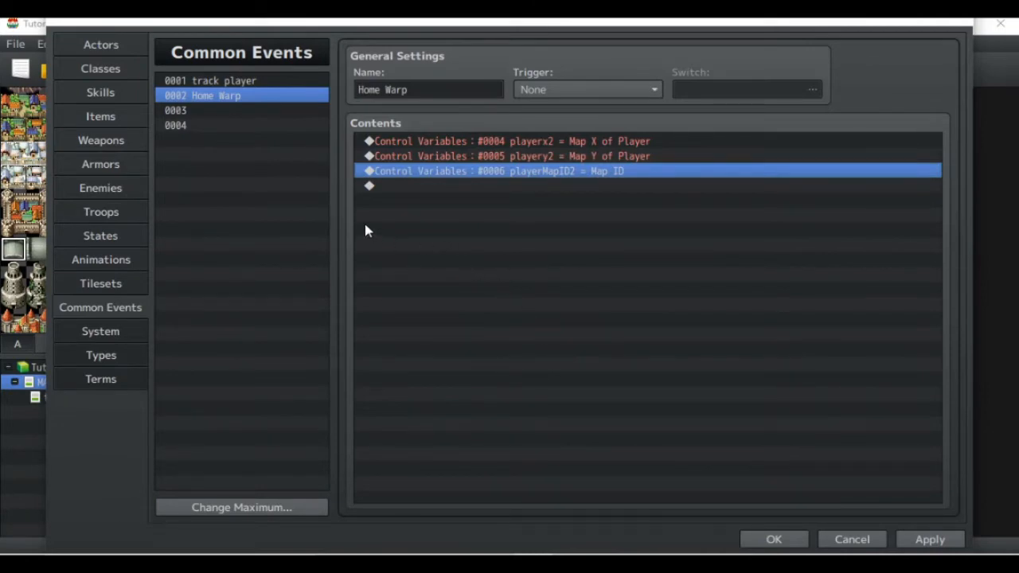
{"action": "mouse_move", "coordinate": [268, 89]}
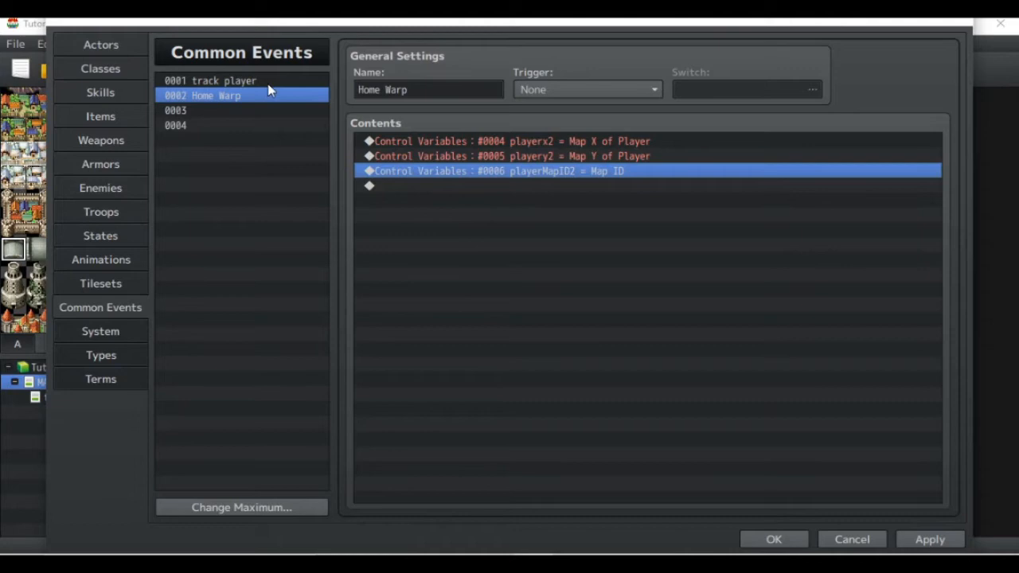
{"action": "left_click", "coordinate": [210, 80]}
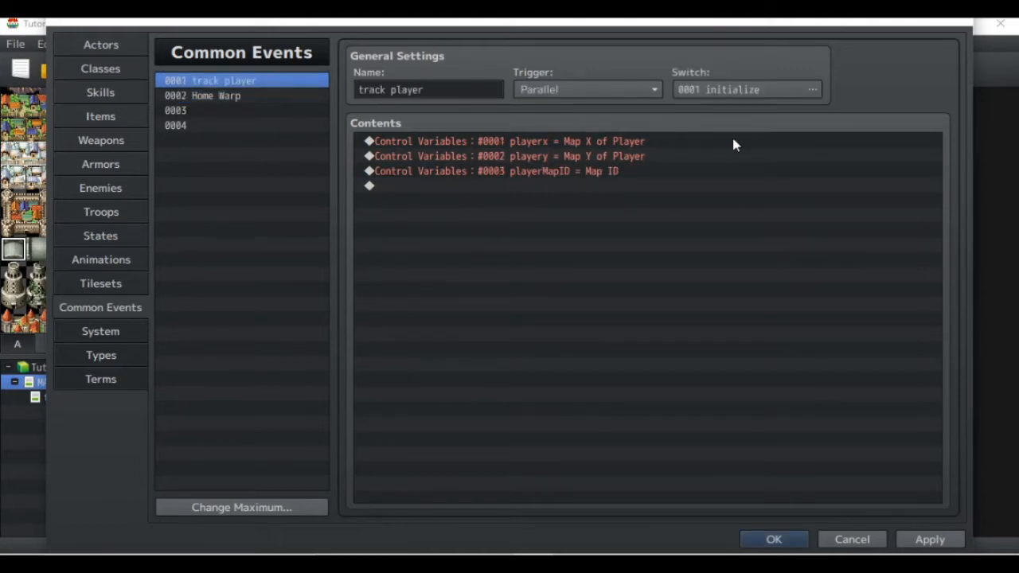
{"action": "mouse_move", "coordinate": [522, 207]}
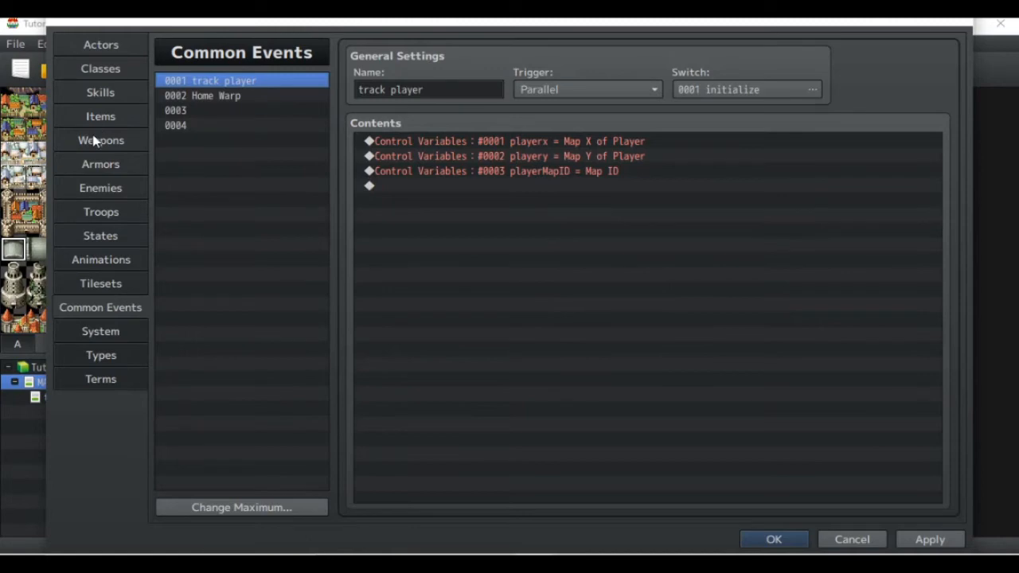
{"action": "left_click", "coordinate": [100, 117]}
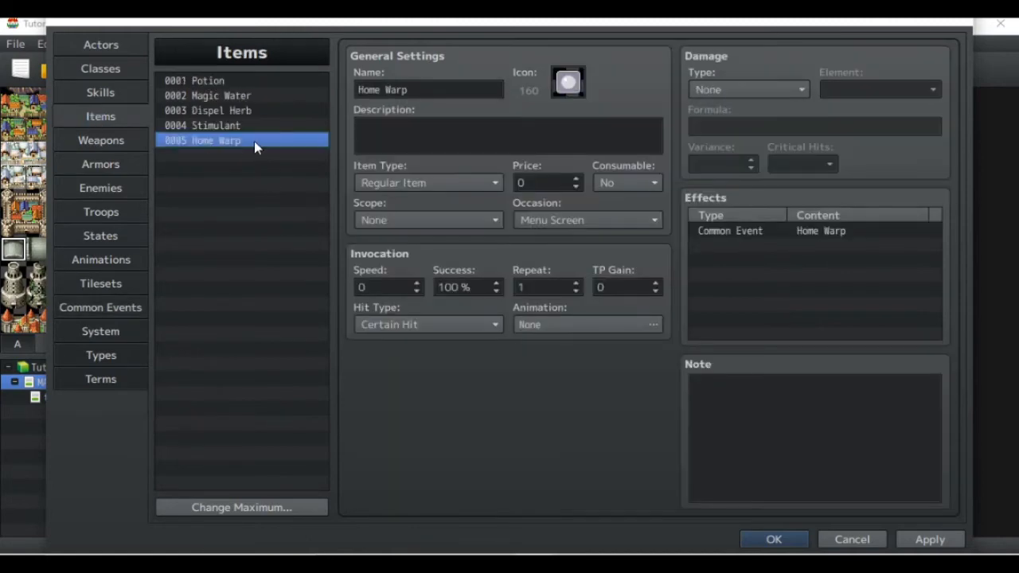
{"action": "mouse_move", "coordinate": [835, 235]}
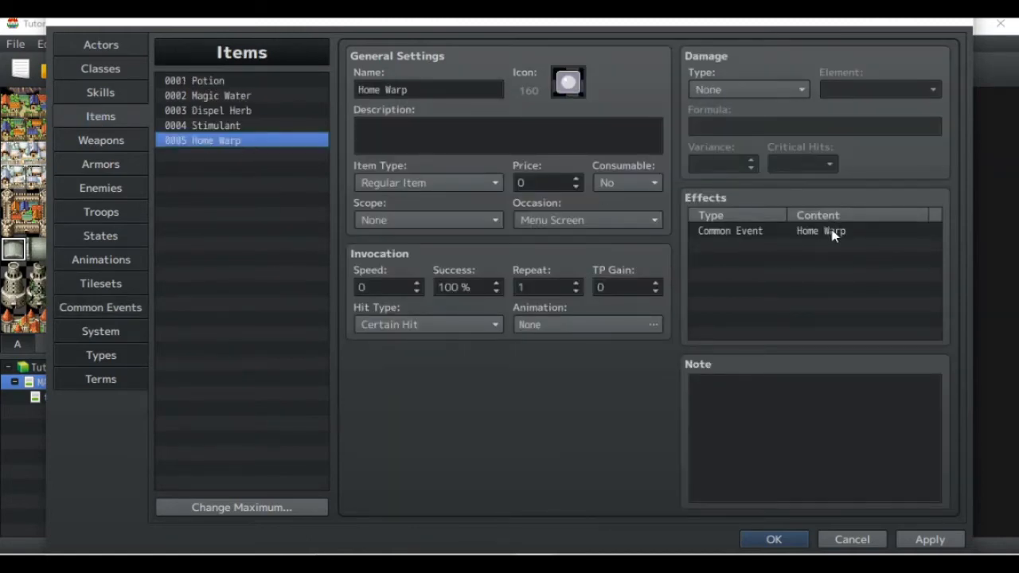
{"action": "left_click", "coordinate": [812, 231]}
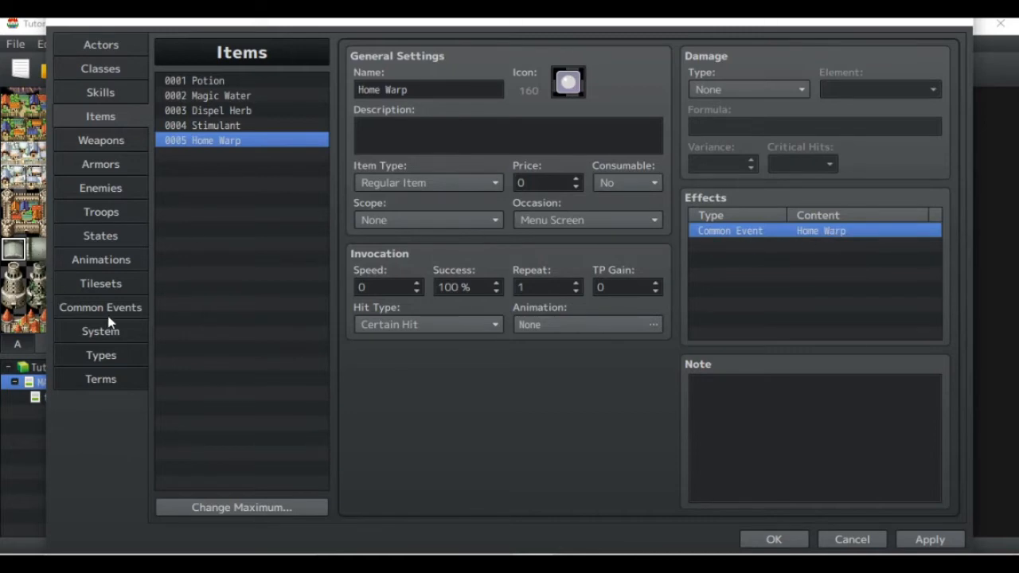
{"action": "left_click", "coordinate": [100, 307]}
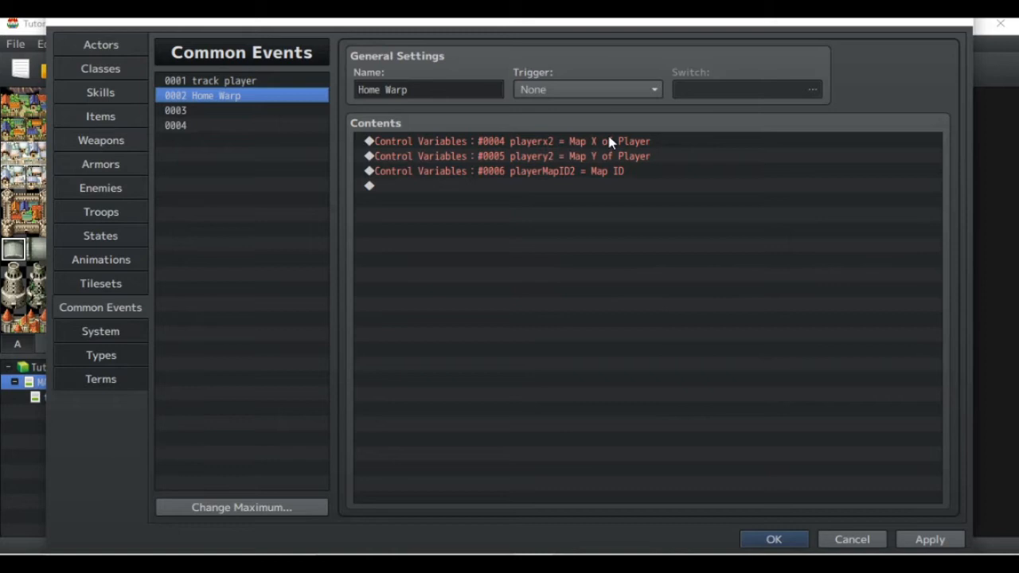
{"action": "mouse_move", "coordinate": [602, 150]}
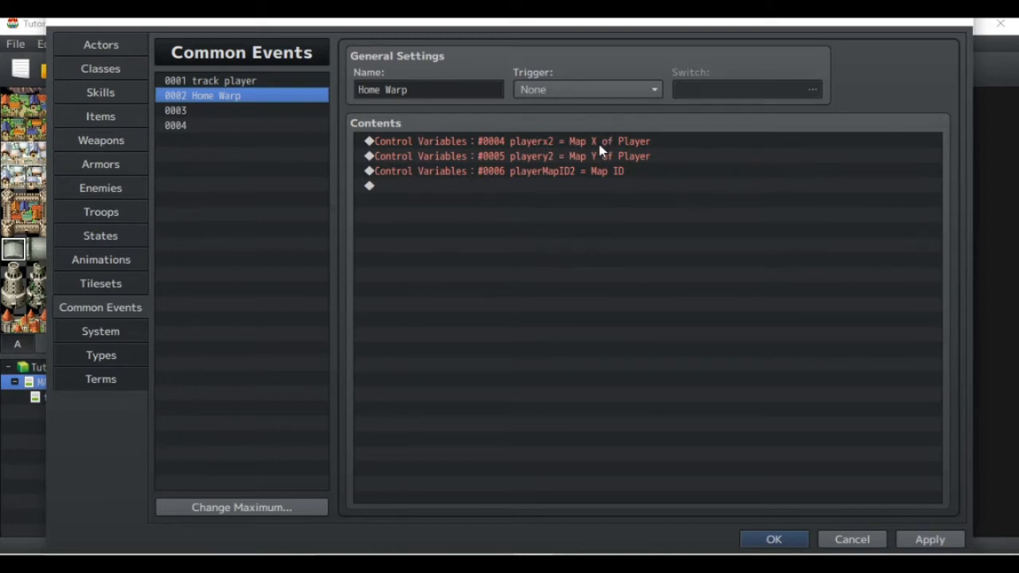
- Check the playery2 and playerMapID2 commands and select the empty line below them
{"action": "left_click", "coordinate": [510, 156]}
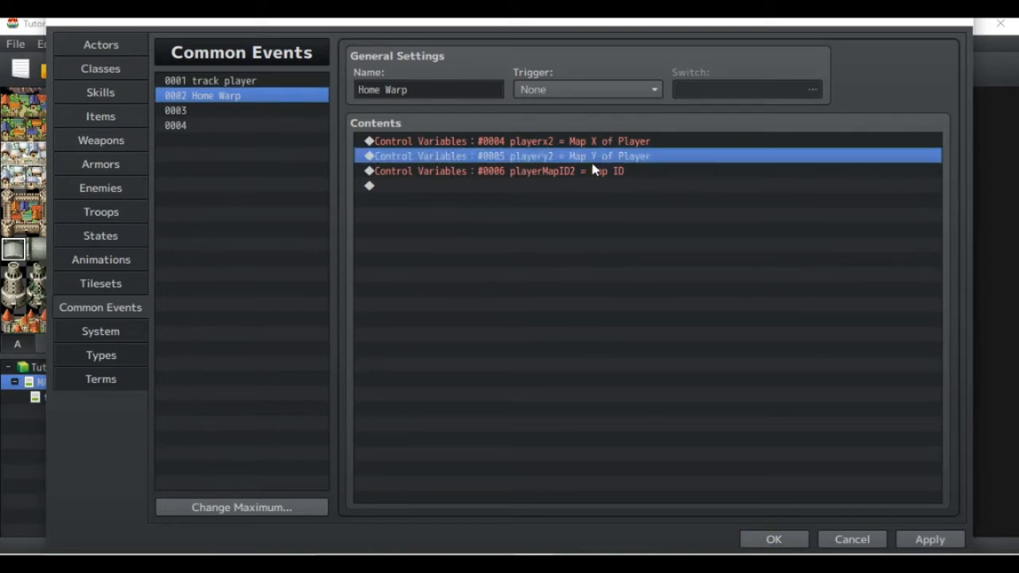
{"action": "left_click", "coordinate": [570, 170]}
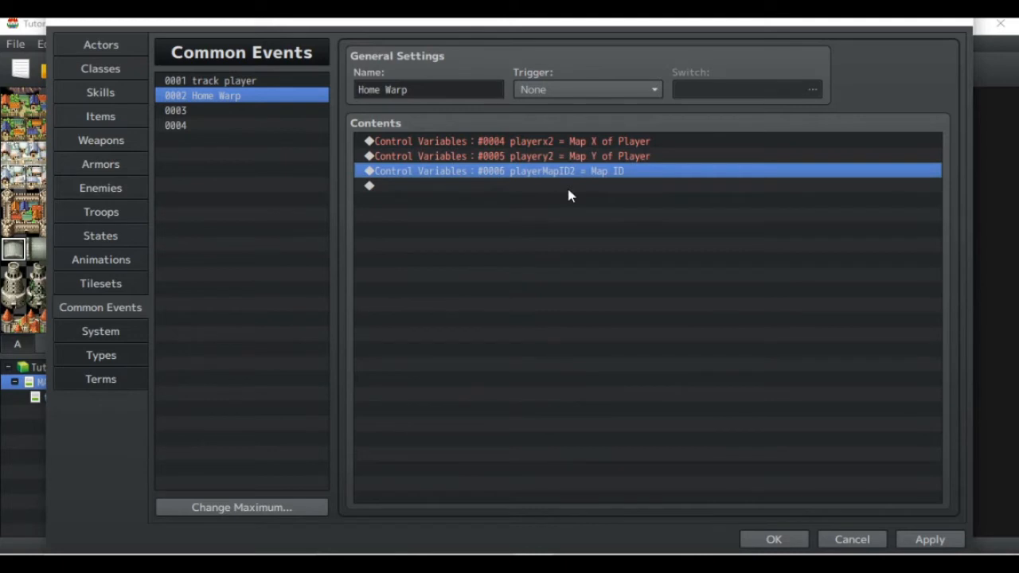
{"action": "left_click", "coordinate": [557, 186]}
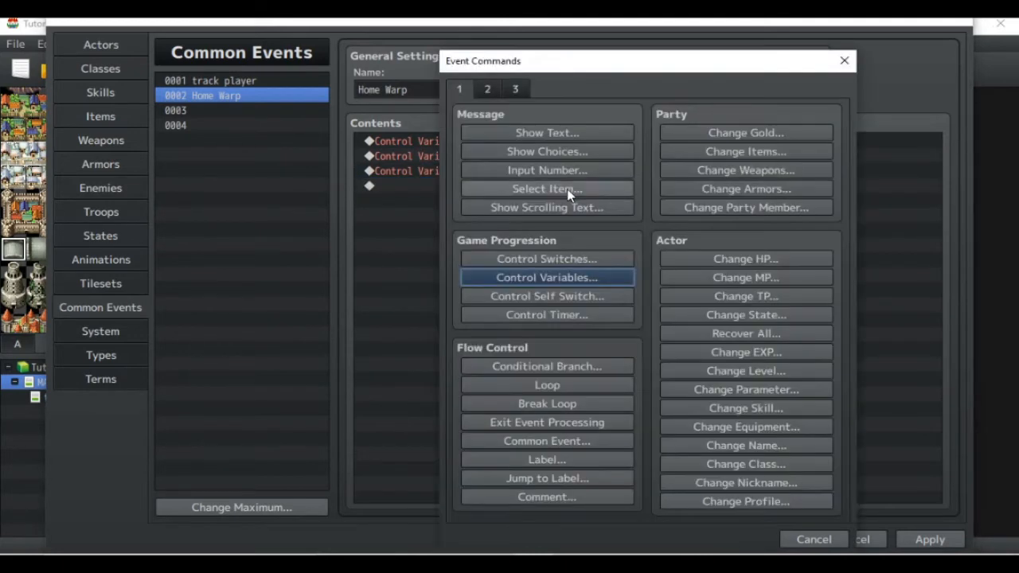
- End Home Warp with a Transfer Player to the transition map at (9,15)
{"action": "left_click", "coordinate": [488, 89]}
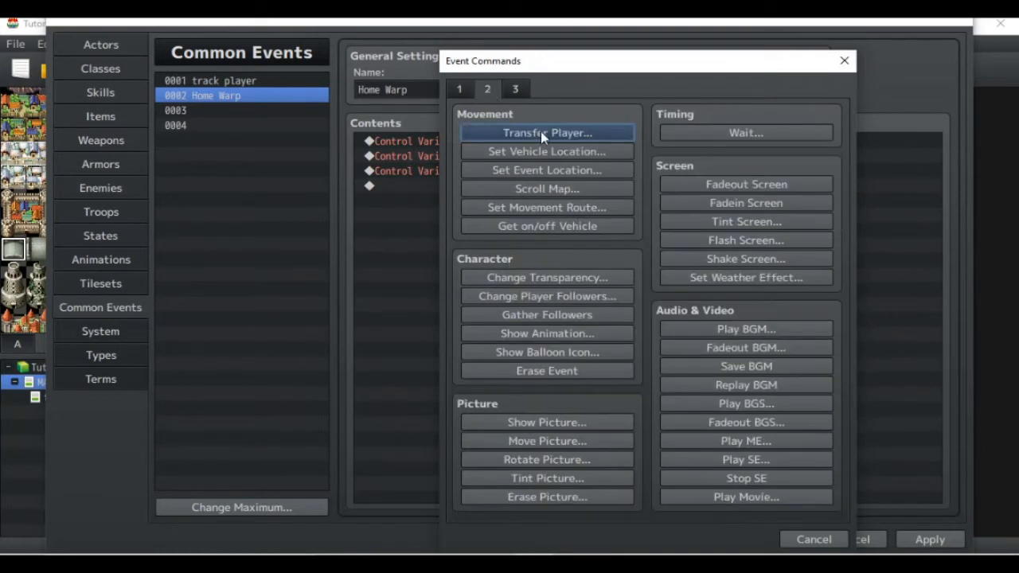
{"action": "left_click", "coordinate": [548, 134]}
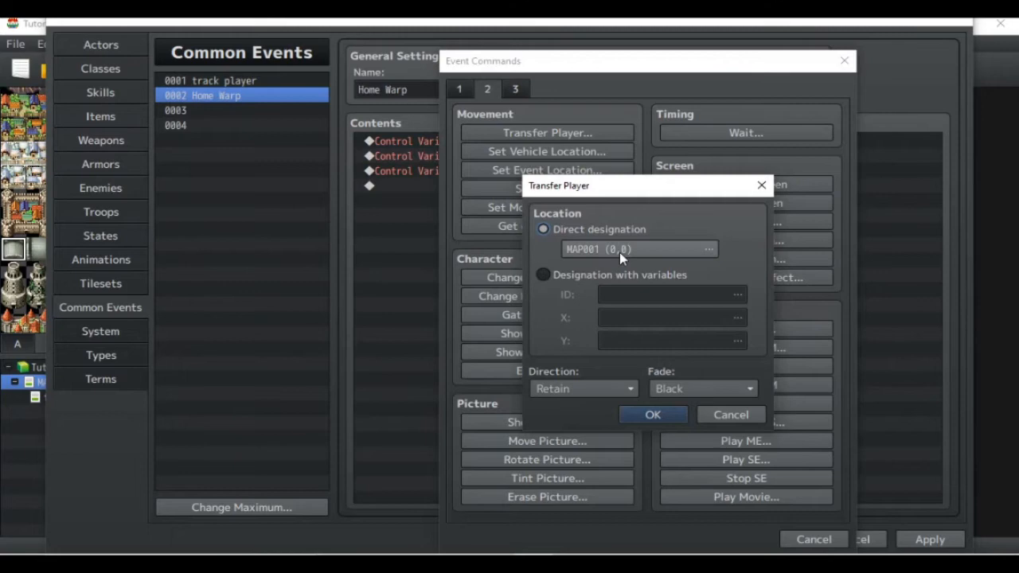
{"action": "left_click", "coordinate": [707, 249]}
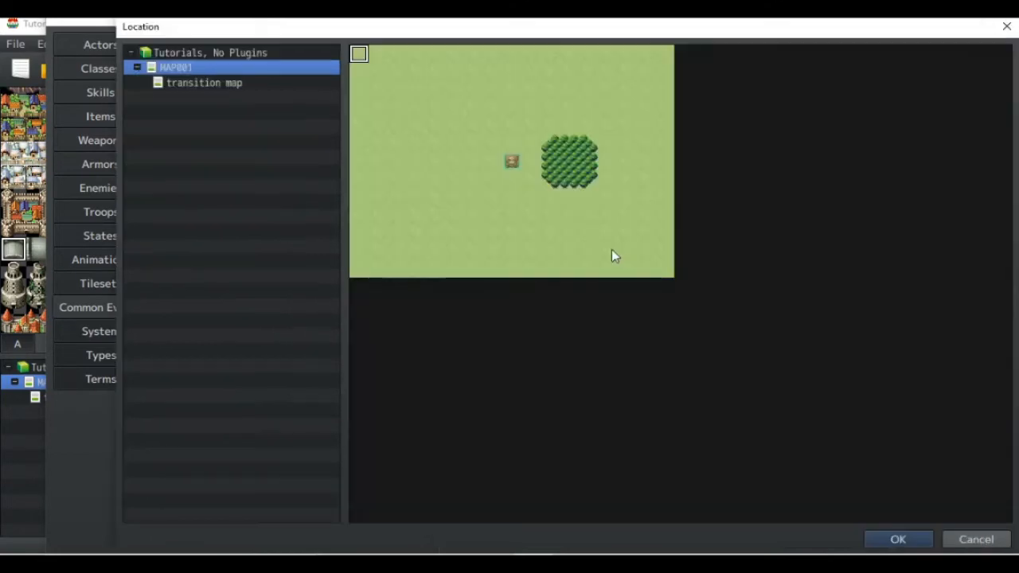
{"action": "left_click", "coordinate": [204, 83]}
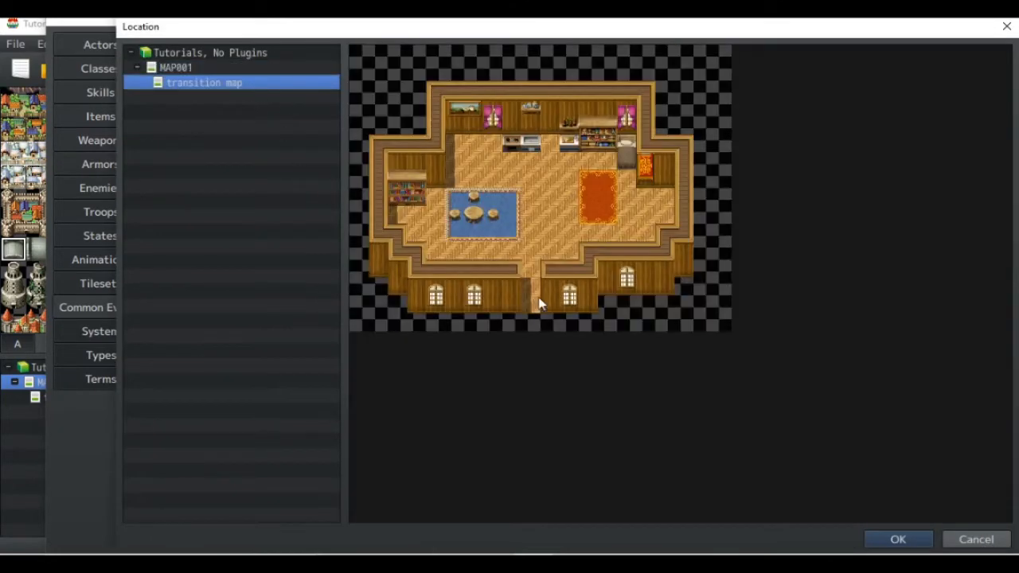
{"action": "left_click", "coordinate": [898, 538]}
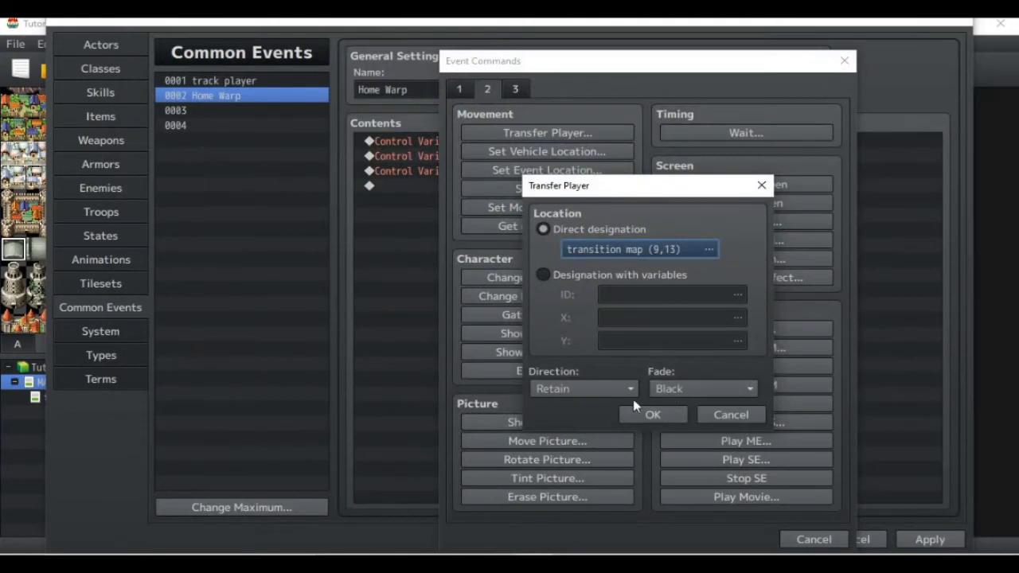
{"action": "left_click", "coordinate": [582, 388]}
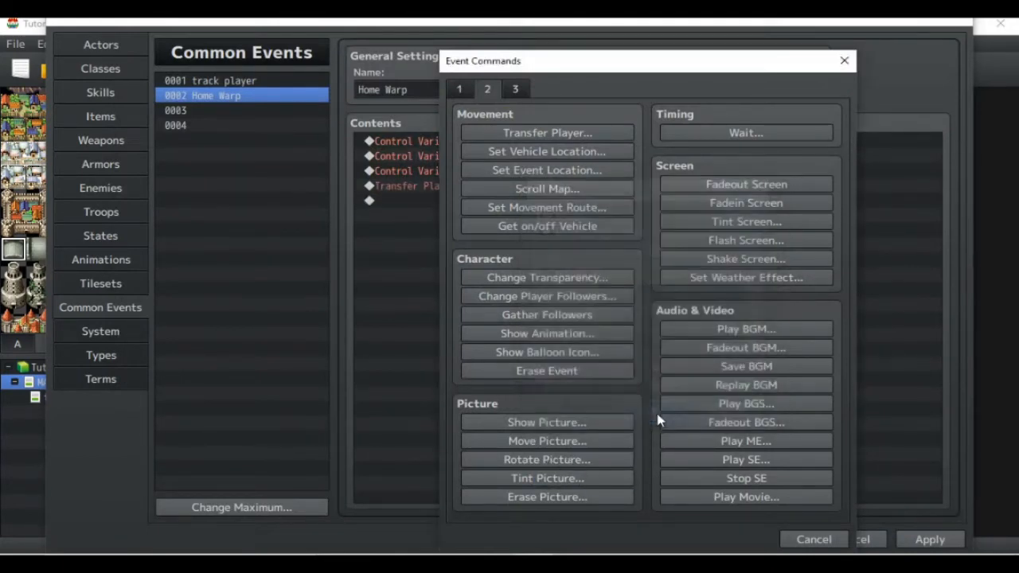
{"action": "left_click", "coordinate": [844, 61]}
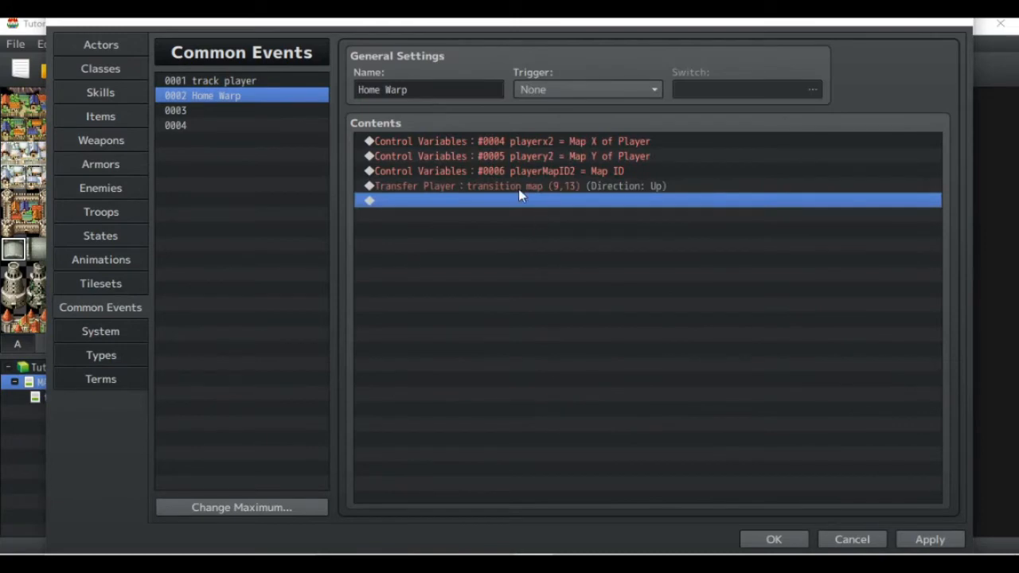
{"action": "mouse_move", "coordinate": [526, 146]}
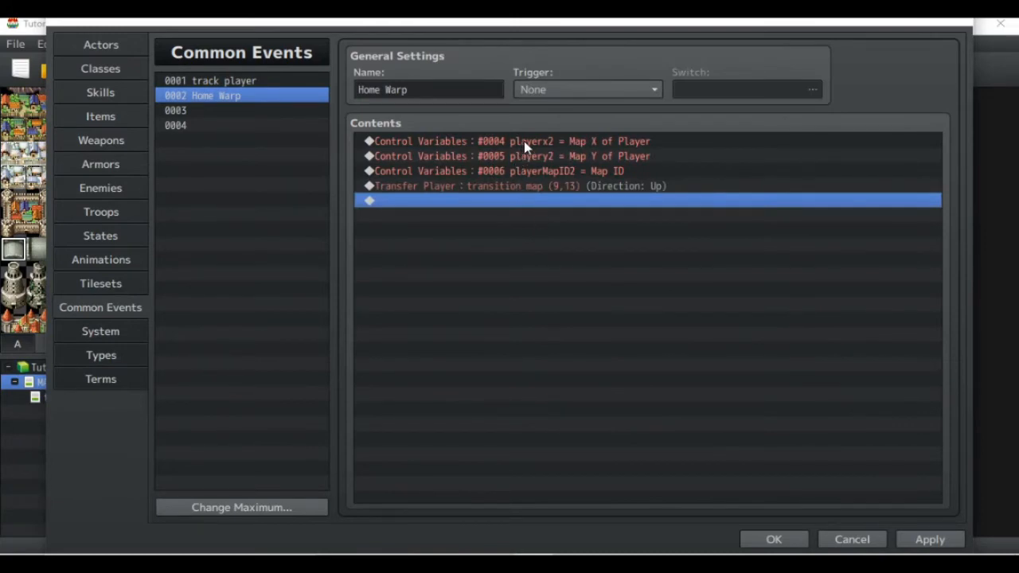
- Review Home Warp's variable and transfer commands and the track player event, then close the database
{"action": "left_click", "coordinate": [525, 140]}
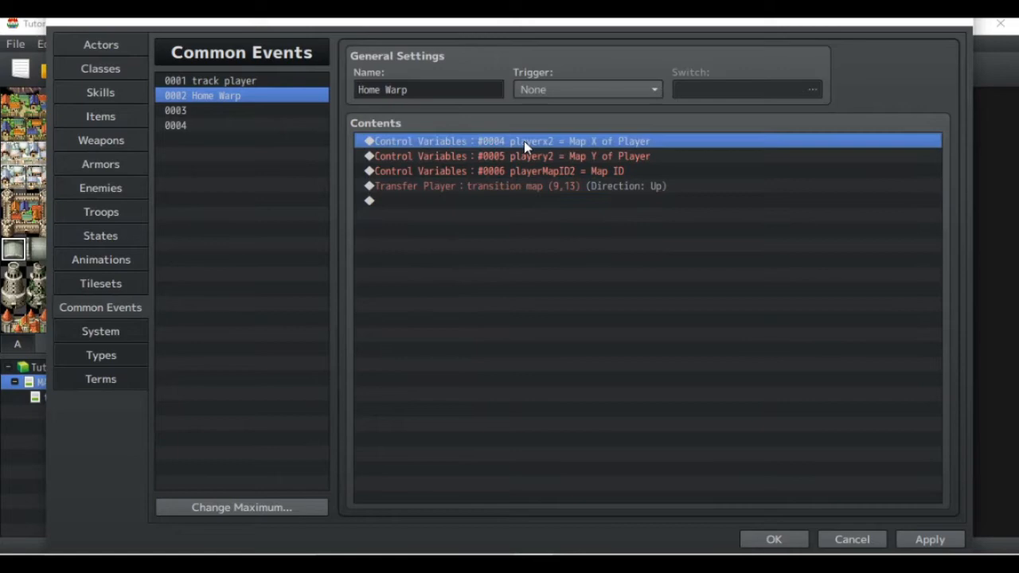
{"action": "left_click", "coordinate": [540, 170]}
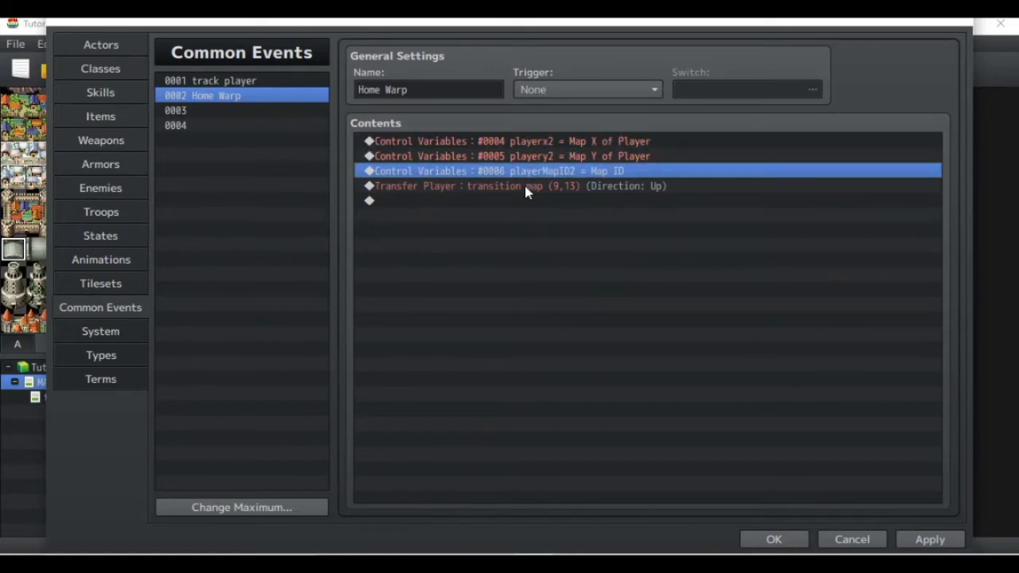
{"action": "left_click", "coordinate": [518, 185]}
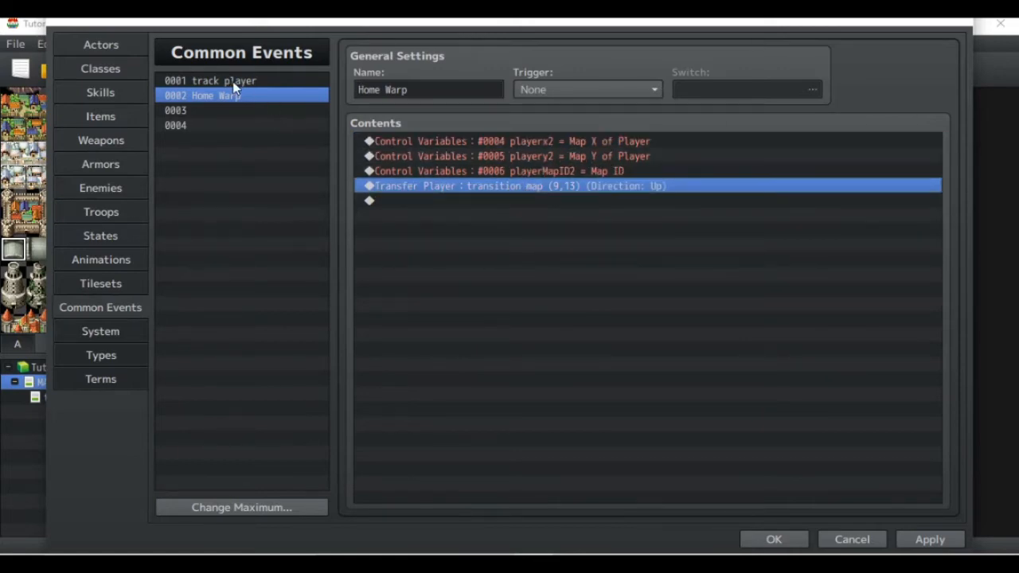
{"action": "left_click", "coordinate": [210, 80]}
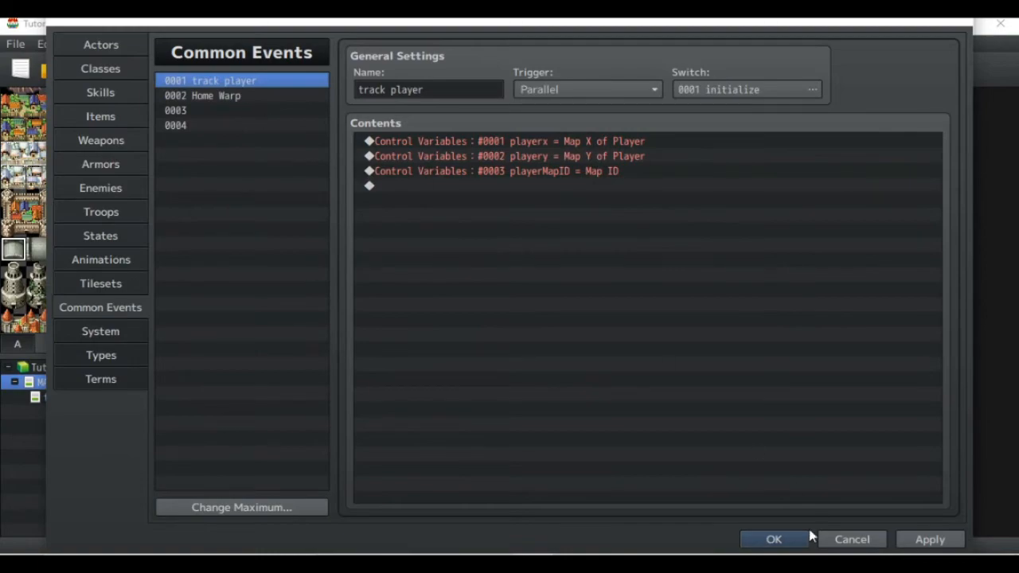
{"action": "left_click", "coordinate": [773, 538]}
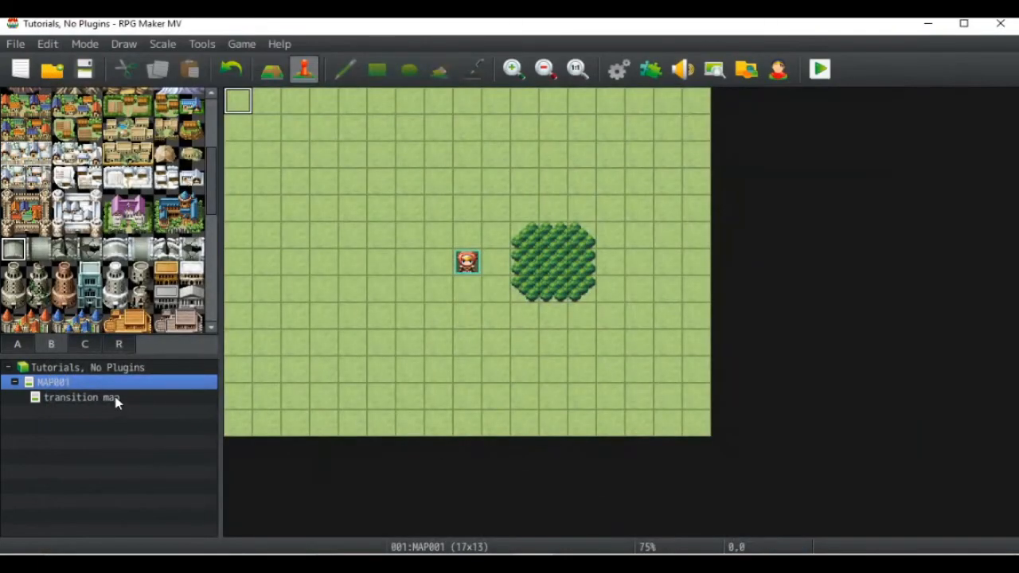
- Create a Player Touch event named 'return' on the transition map's door and start its contents
{"action": "left_click", "coordinate": [83, 398]}
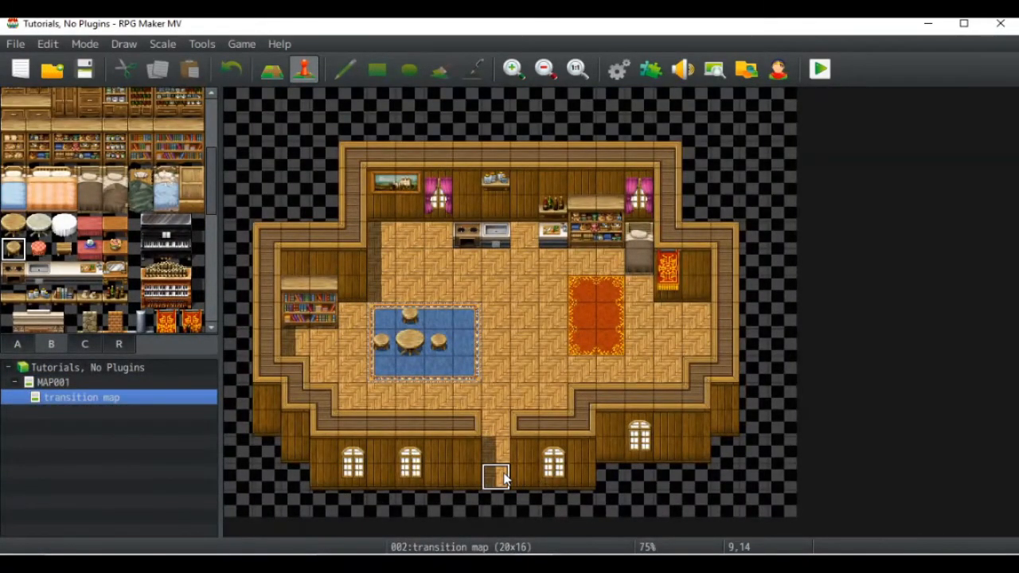
{"action": "double_click", "coordinate": [497, 476]}
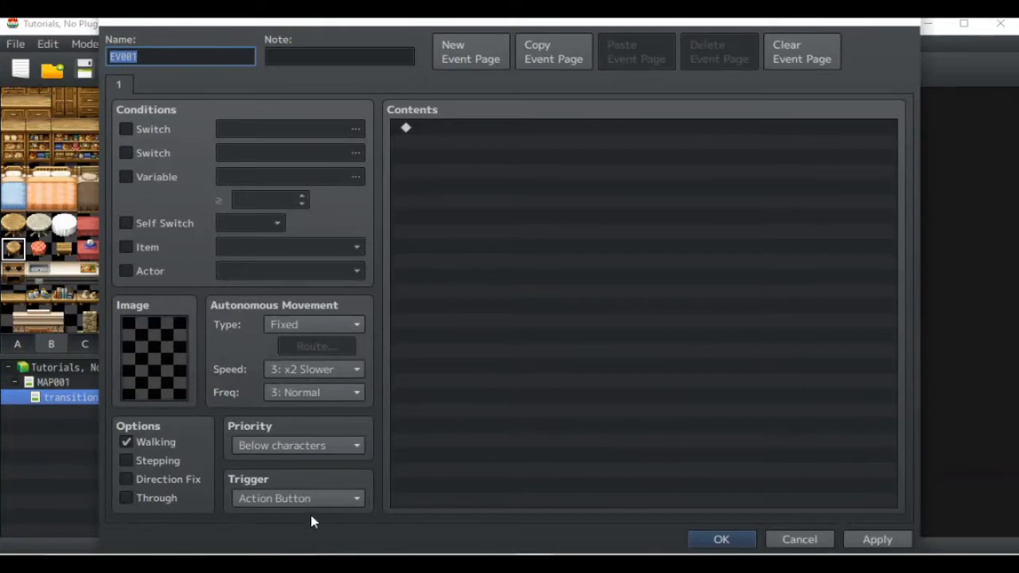
{"action": "left_click", "coordinate": [296, 499]}
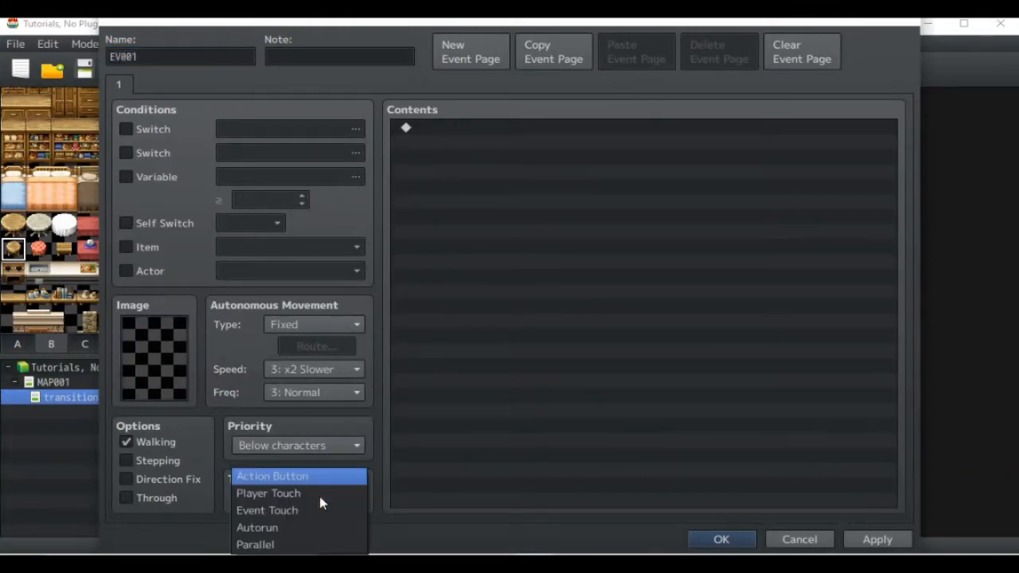
{"action": "left_click", "coordinate": [268, 494]}
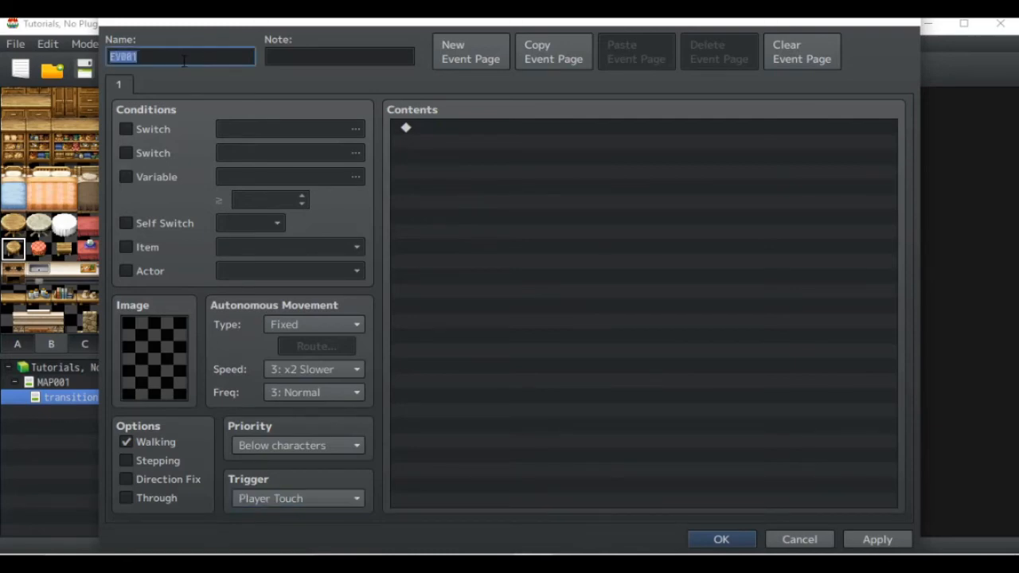
{"action": "type", "text": "return"}
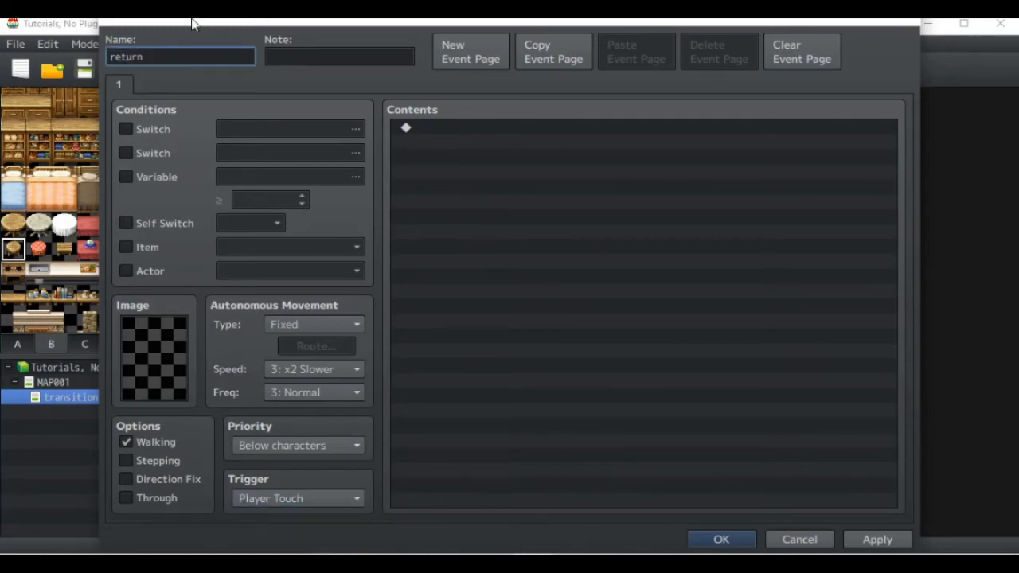
{"action": "double_click", "coordinate": [405, 127]}
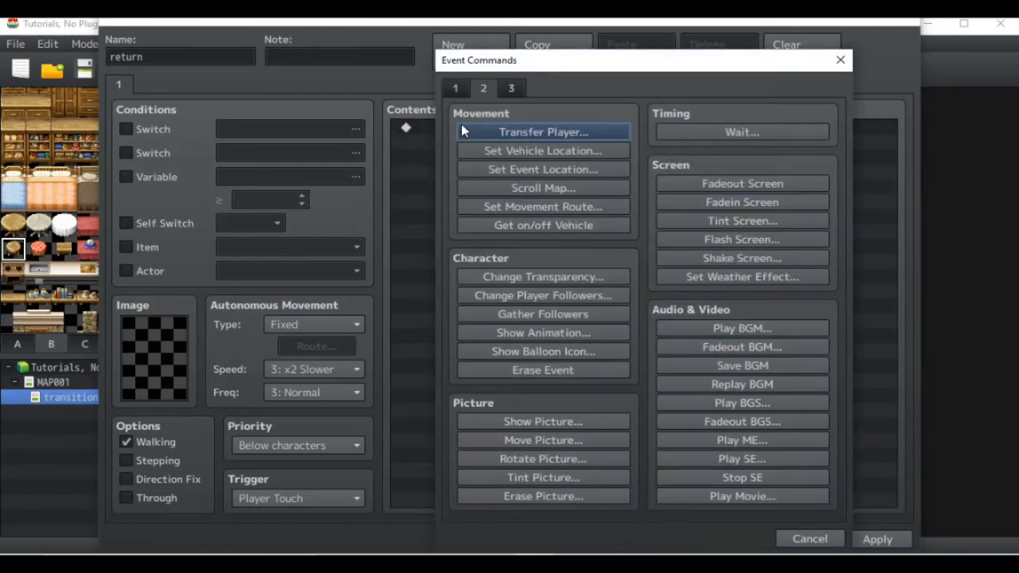
{"action": "mouse_move", "coordinate": [496, 135]}
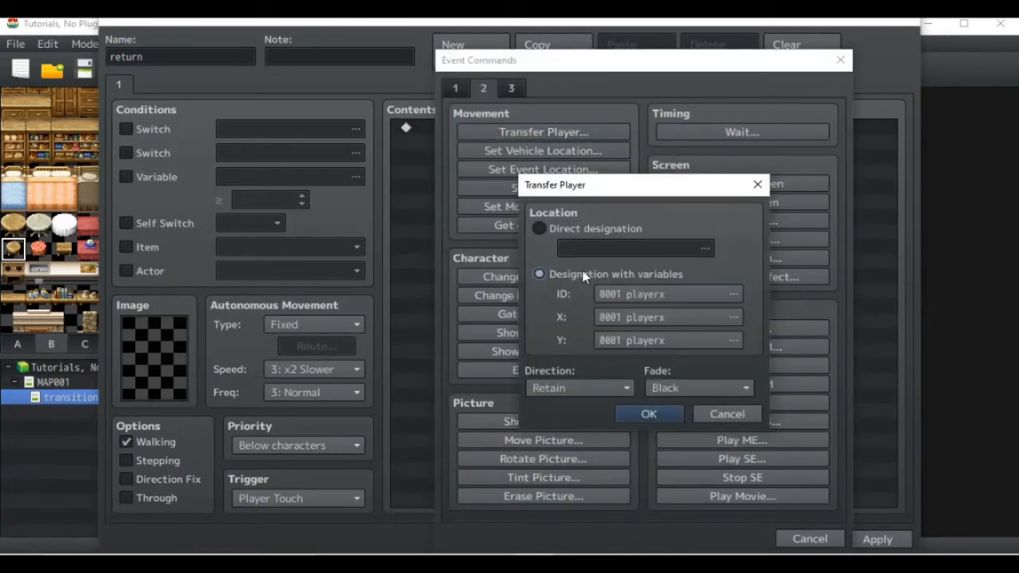
- Set the Transfer Player destination to variables playerMapID2, playerx2 and playery2
{"action": "left_click", "coordinate": [733, 293]}
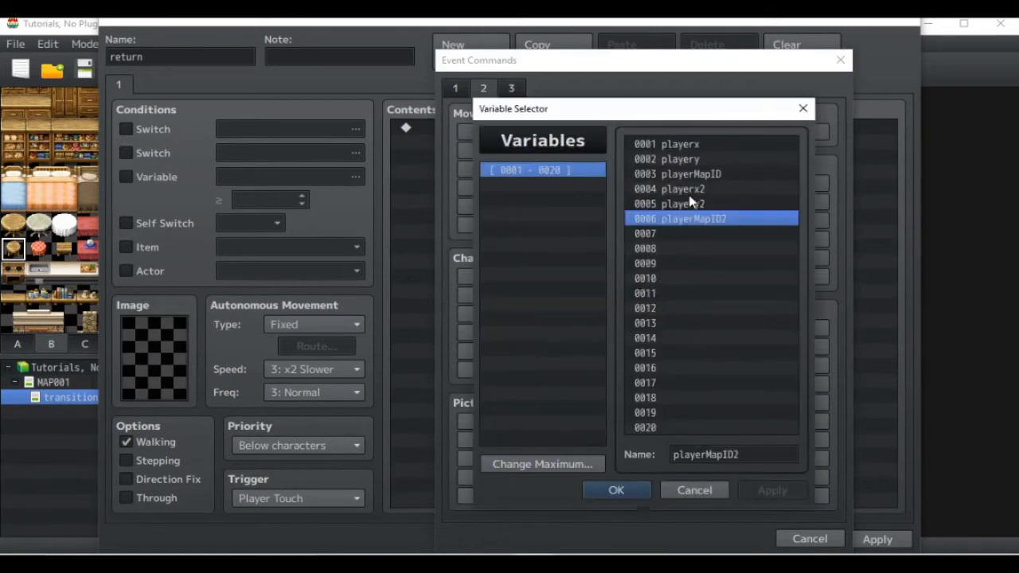
{"action": "left_click", "coordinate": [616, 490]}
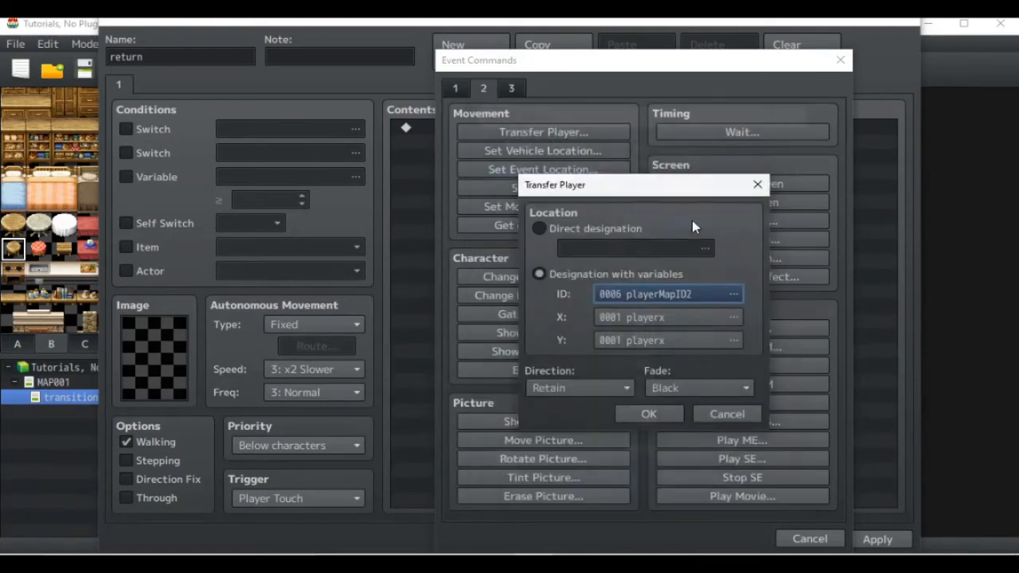
{"action": "left_click", "coordinate": [732, 293]}
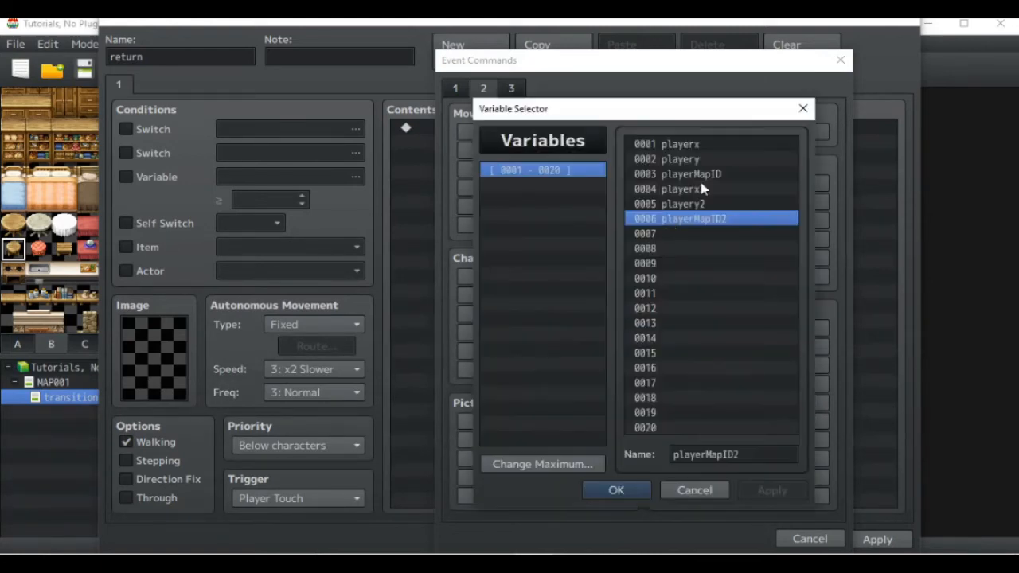
{"action": "left_click", "coordinate": [617, 491]}
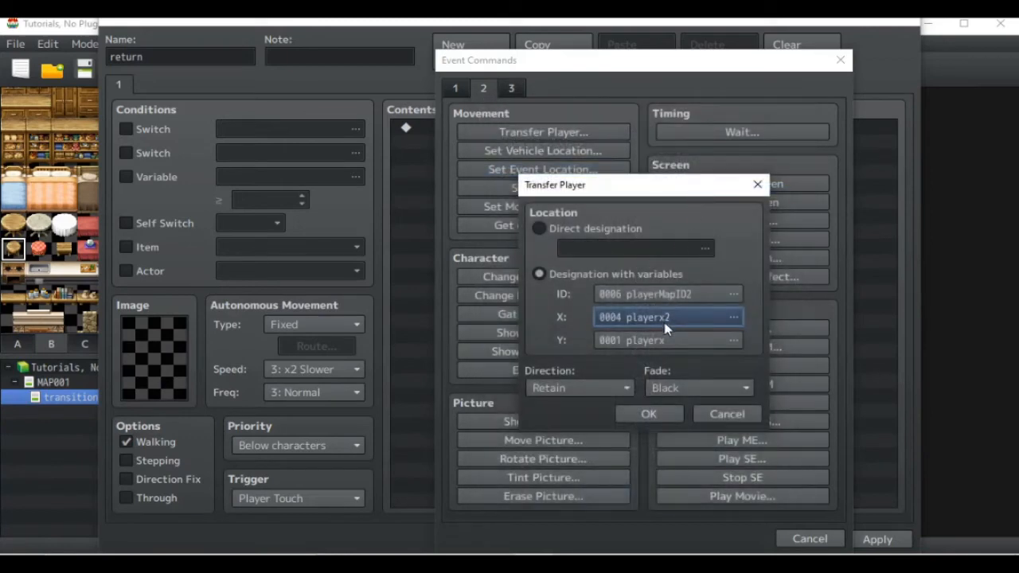
{"action": "left_click", "coordinate": [733, 317]}
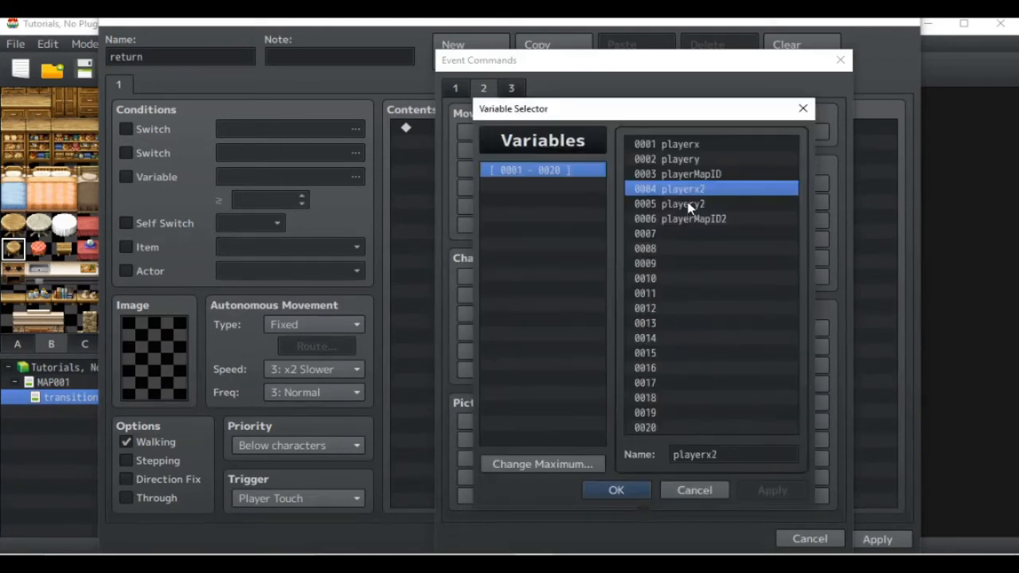
{"action": "left_click", "coordinate": [616, 490]}
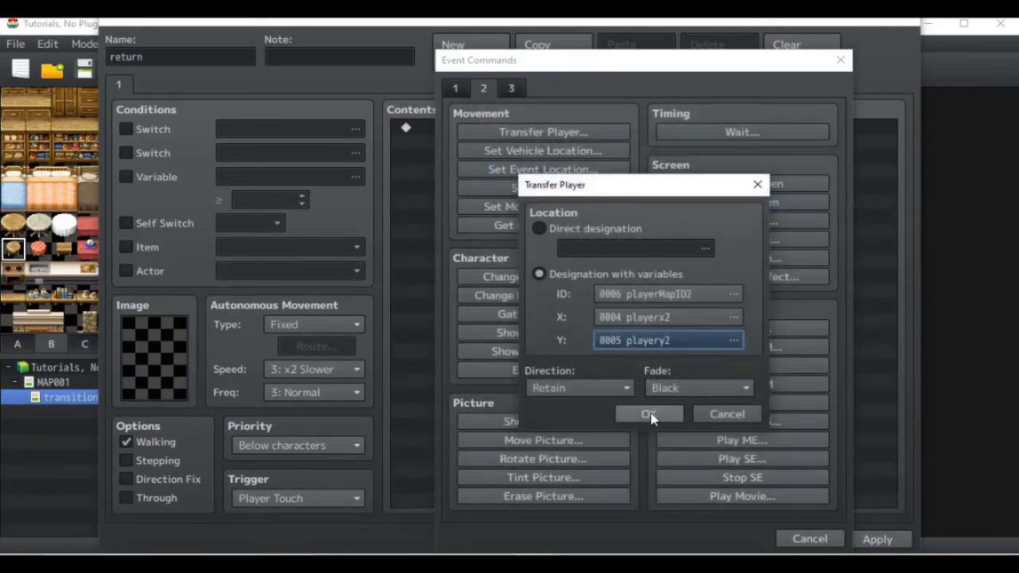
{"action": "left_click", "coordinate": [650, 414]}
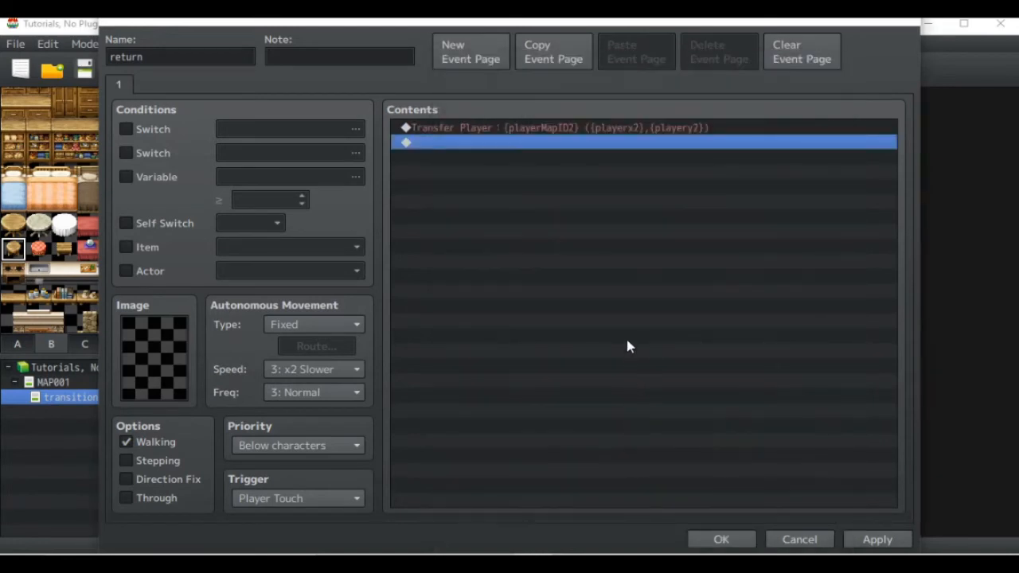
{"action": "mouse_move", "coordinate": [558, 137]}
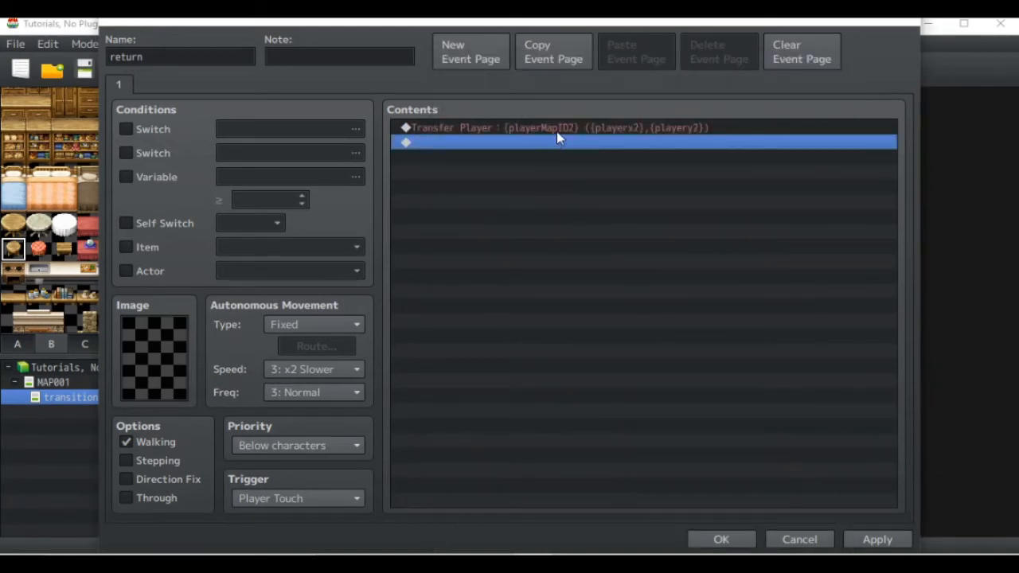
- Review the new transfer command and save the return event
{"action": "left_click", "coordinate": [558, 128]}
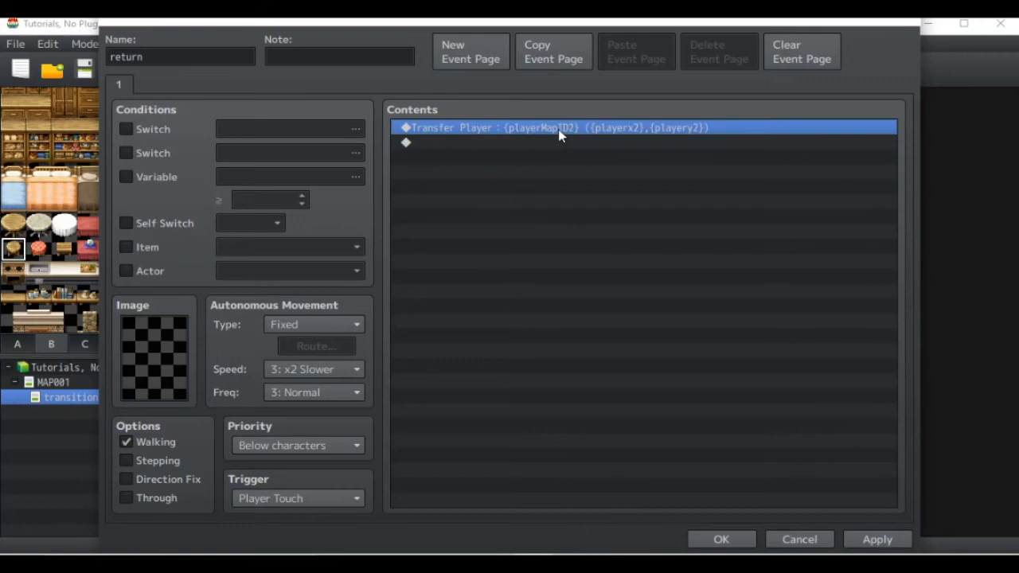
{"action": "mouse_move", "coordinate": [577, 180]}
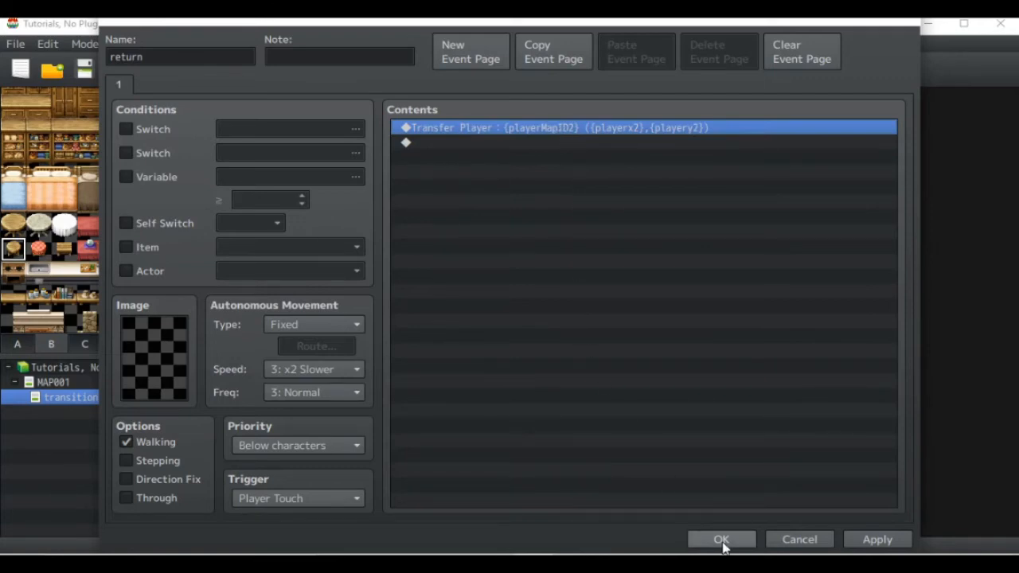
{"action": "mouse_move", "coordinate": [713, 506]}
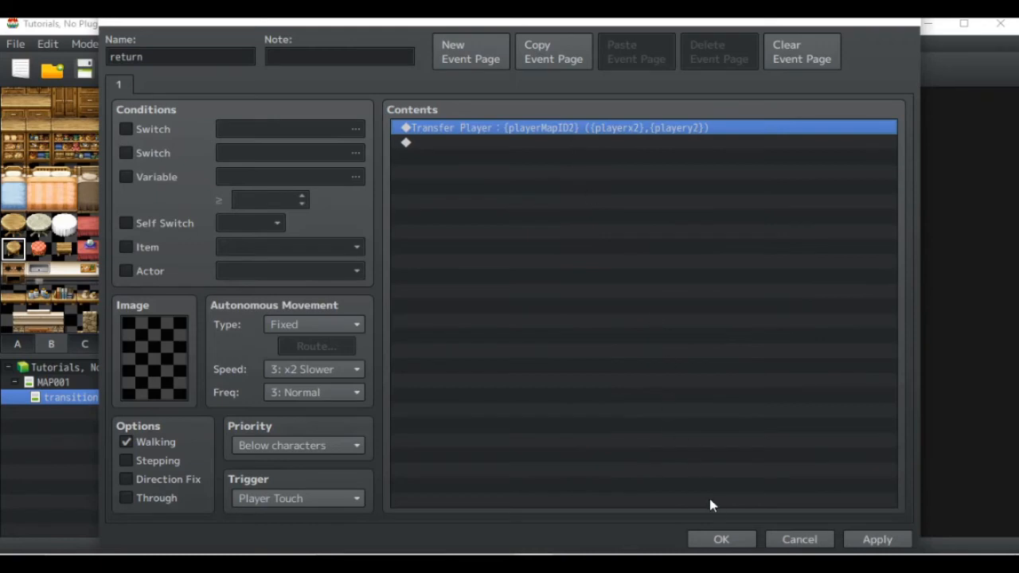
{"action": "left_click", "coordinate": [720, 538]}
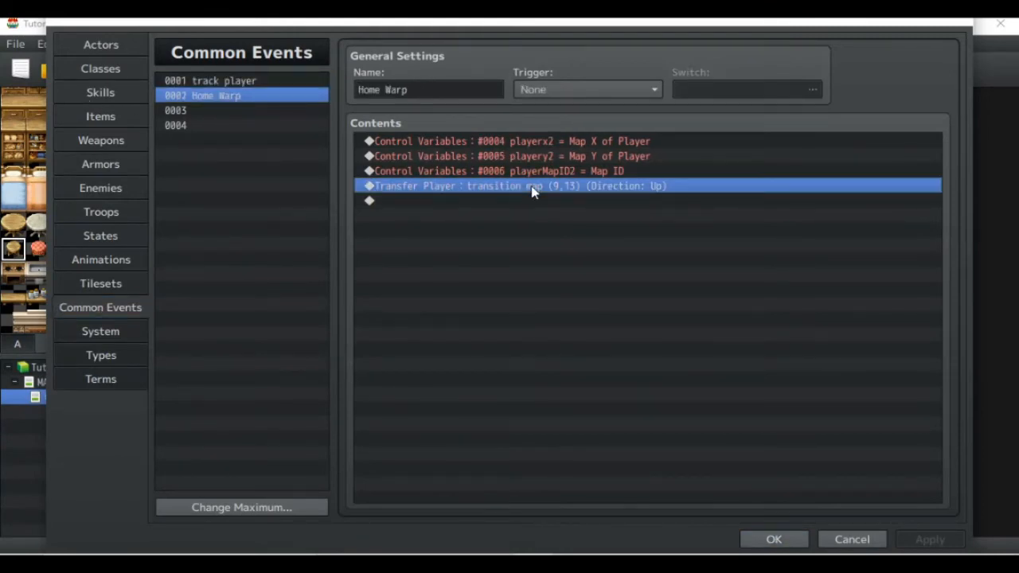
{"action": "mouse_move", "coordinate": [690, 465]}
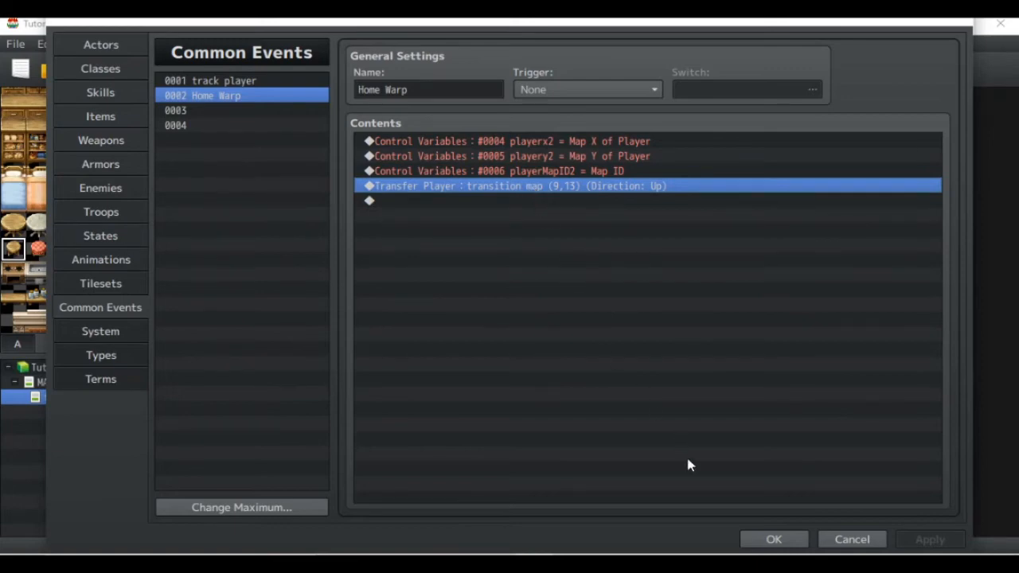
{"action": "left_click", "coordinate": [774, 538]}
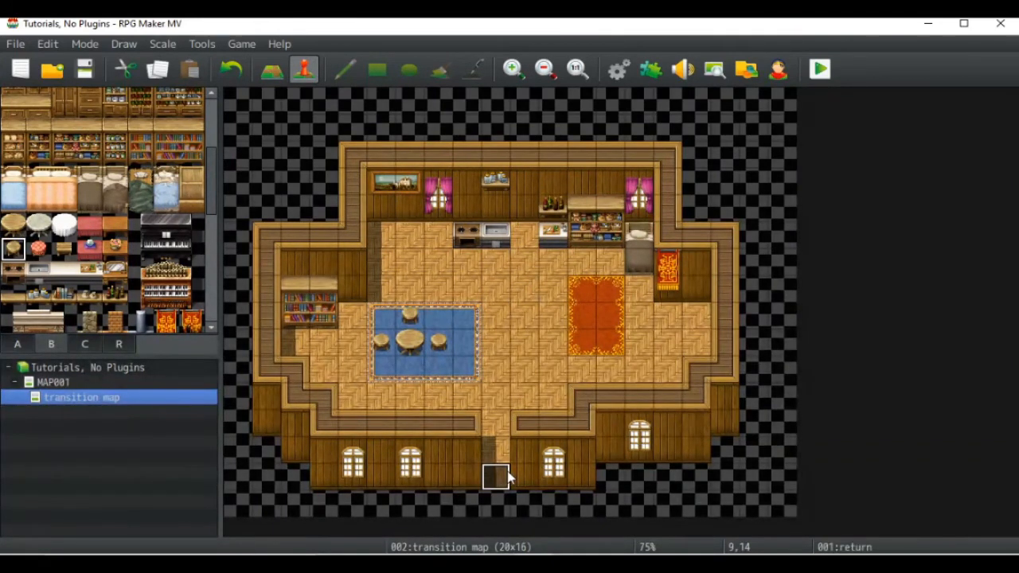
{"action": "mouse_move", "coordinate": [524, 290]}
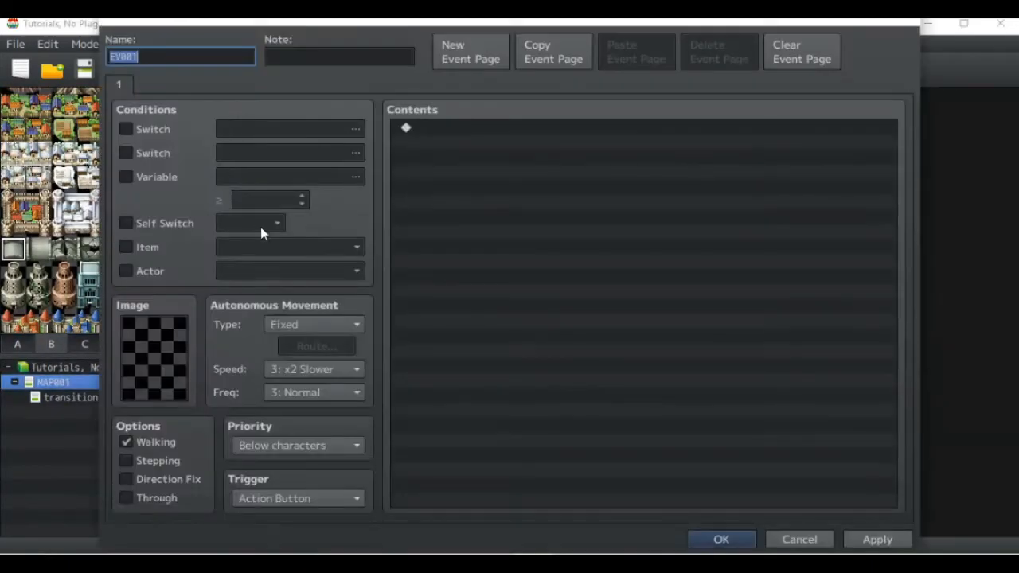
- Name the event 'initialize' and add Control Switches 0001 initialize = ON
{"action": "type", "text": "initi"}
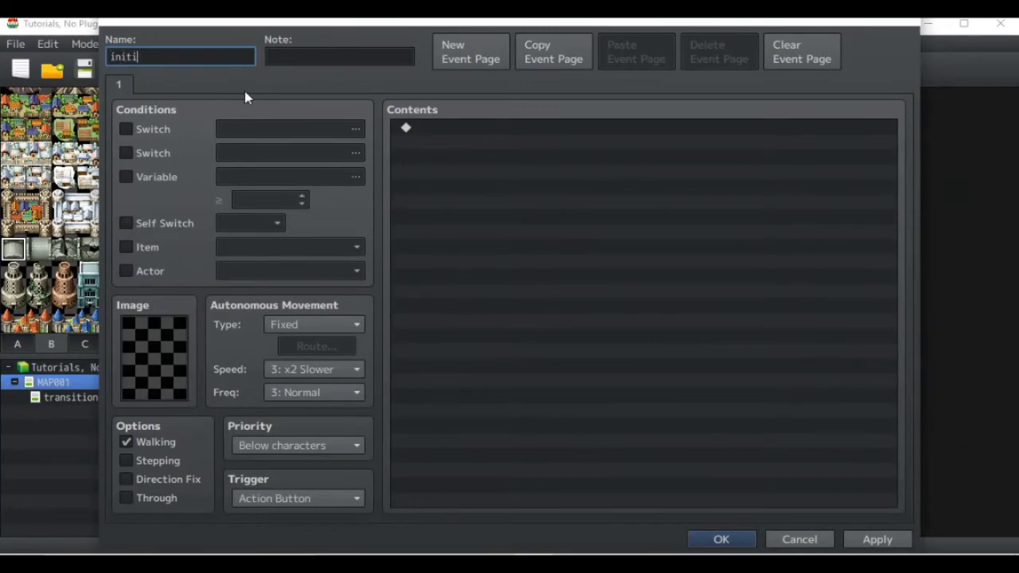
{"action": "type", "text": "alize"}
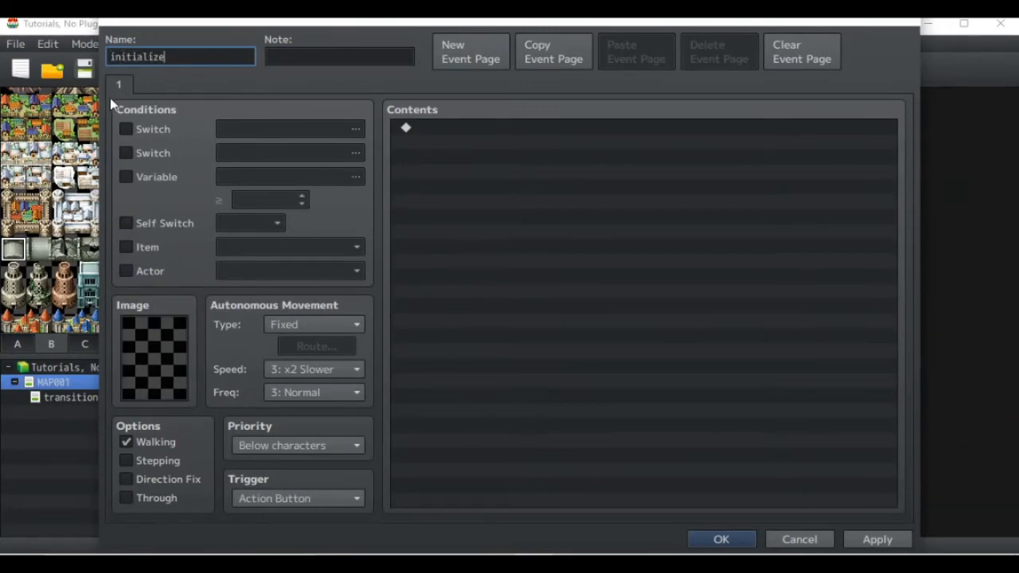
{"action": "double_click", "coordinate": [404, 127]}
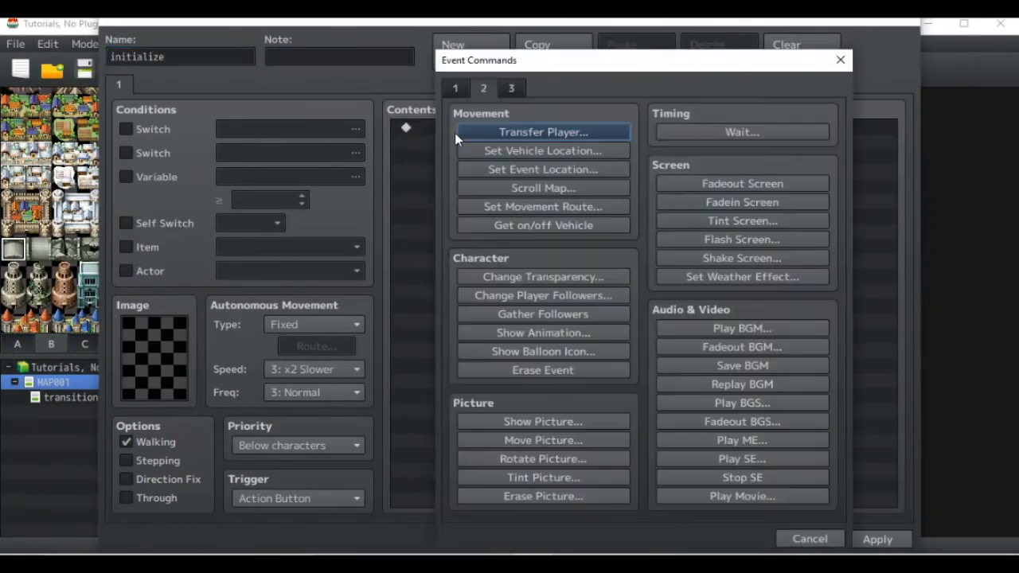
{"action": "left_click", "coordinate": [455, 88]}
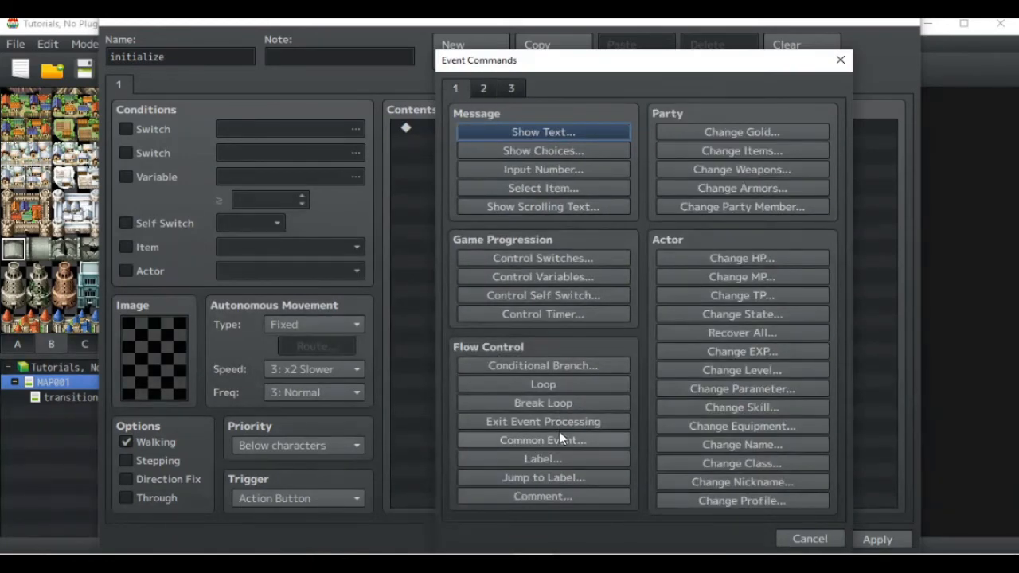
{"action": "mouse_move", "coordinate": [543, 313]}
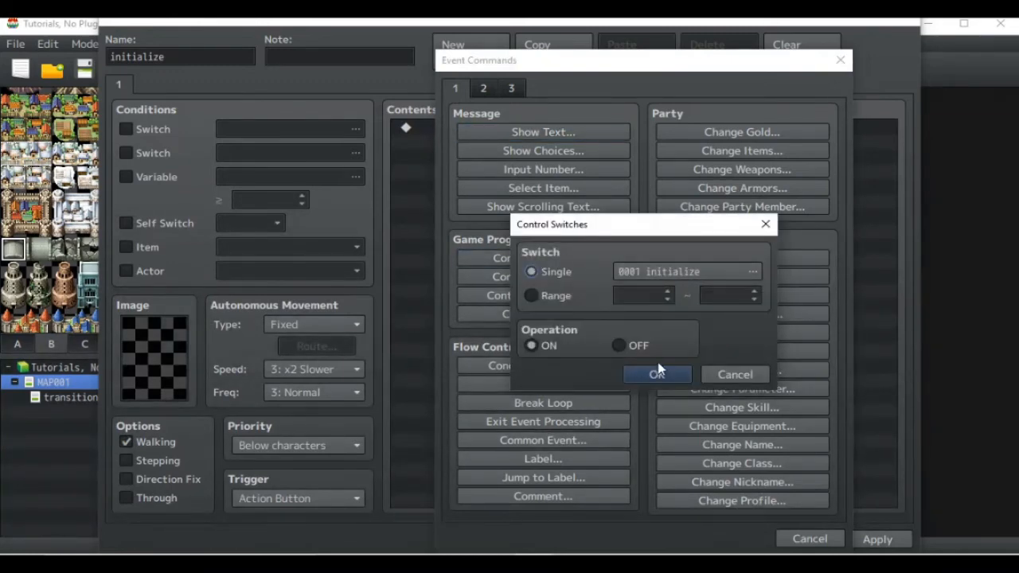
{"action": "left_click", "coordinate": [656, 374]}
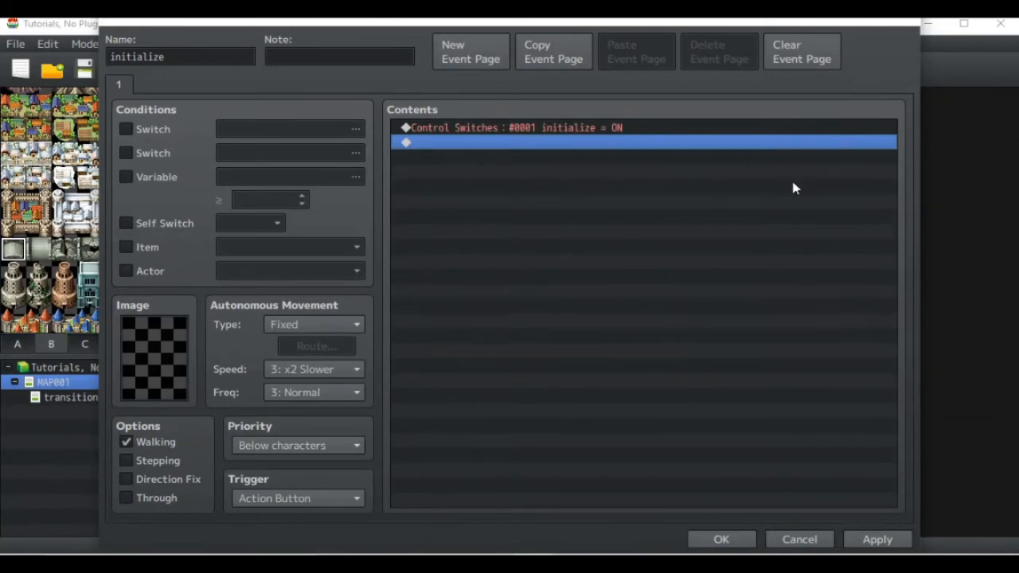
{"action": "mouse_move", "coordinate": [492, 156]}
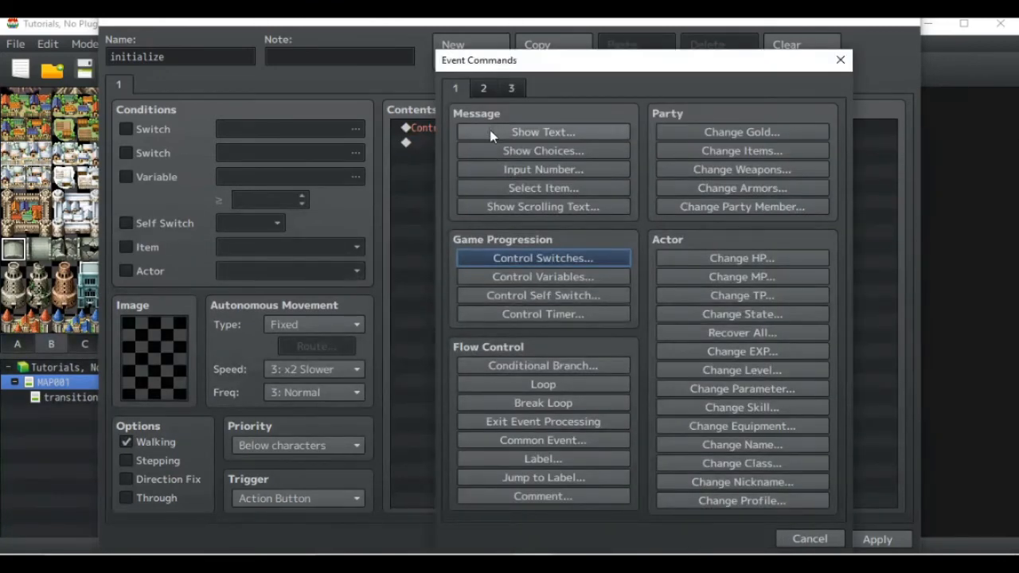
{"action": "mouse_move", "coordinate": [484, 89]}
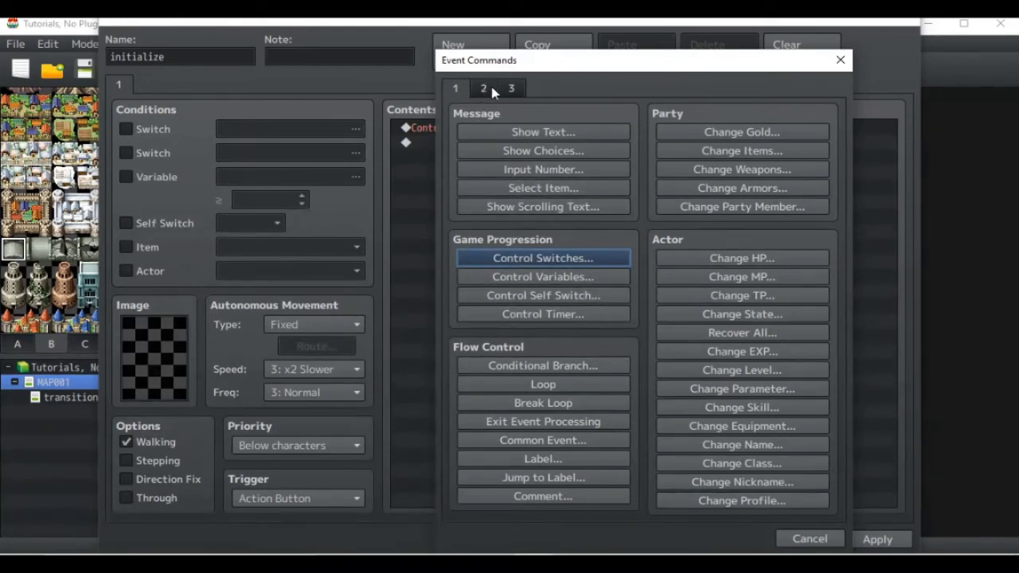
- Add Change Items giving the party one Home Warp item
{"action": "left_click", "coordinate": [742, 149]}
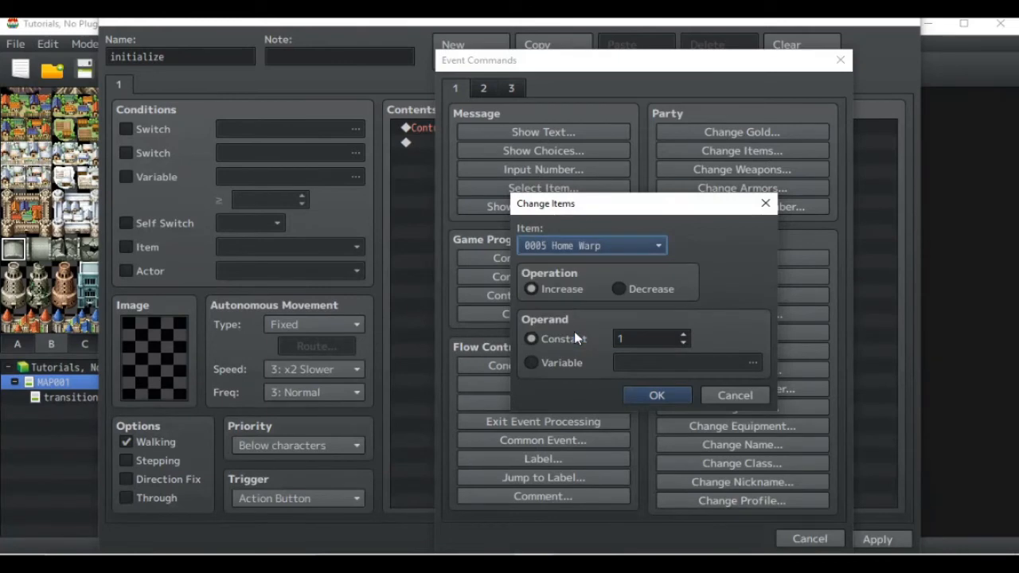
{"action": "left_click", "coordinate": [656, 395]}
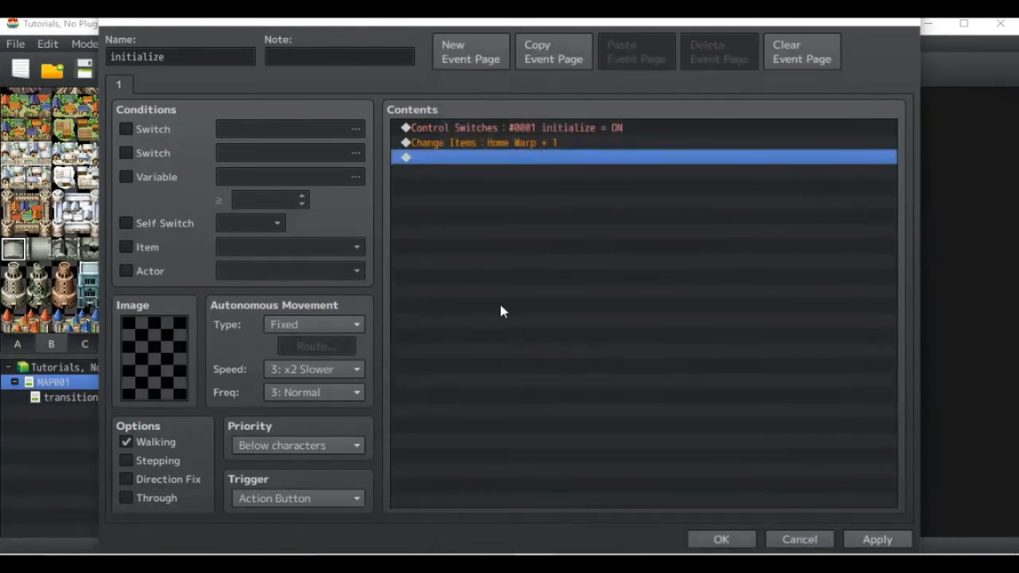
- Add Control Self Switch A = ON, set the trigger to Autorun and create a second event page
{"action": "left_click", "coordinate": [478, 143]}
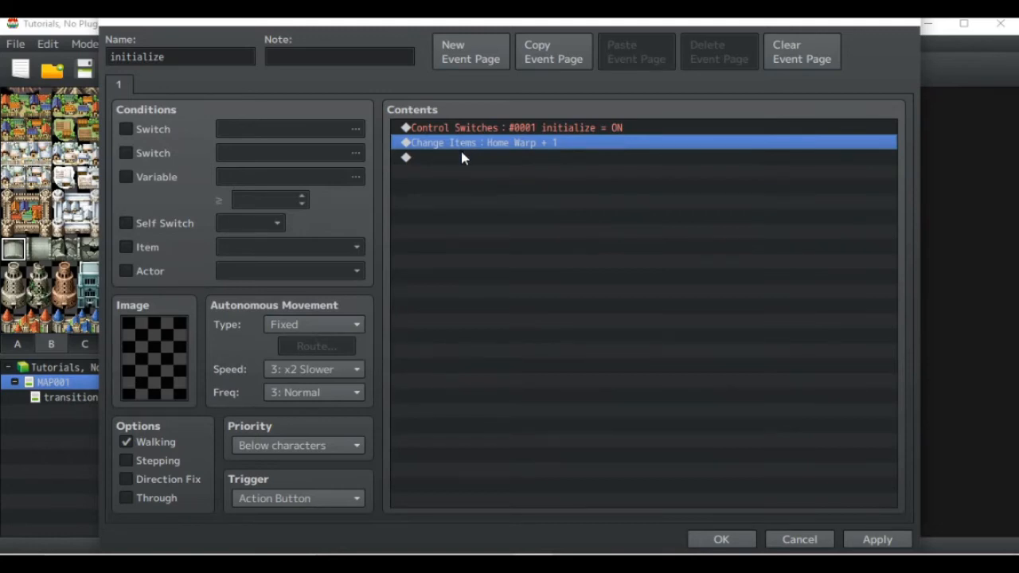
{"action": "mouse_move", "coordinate": [465, 162]}
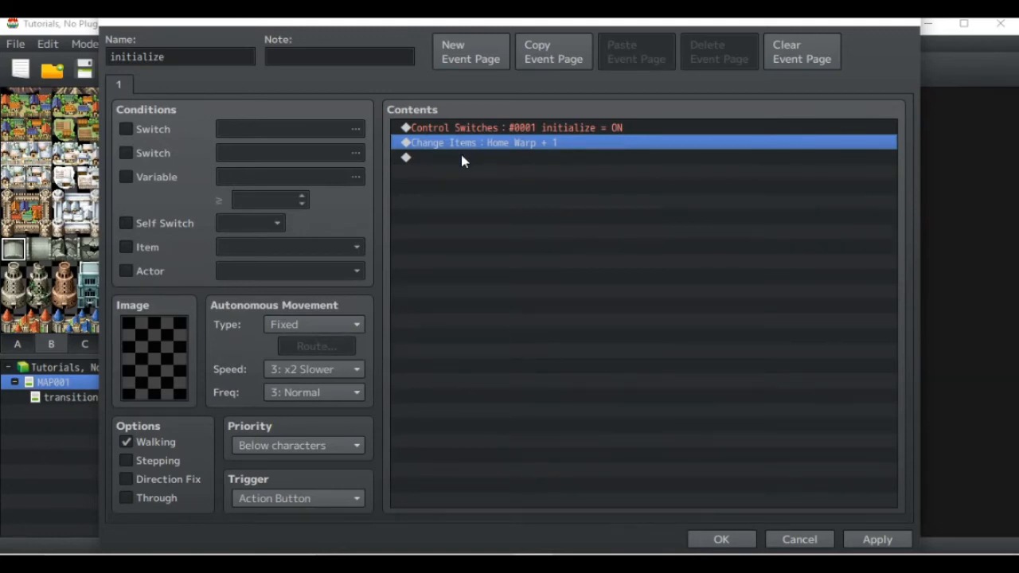
{"action": "left_click", "coordinate": [478, 157]}
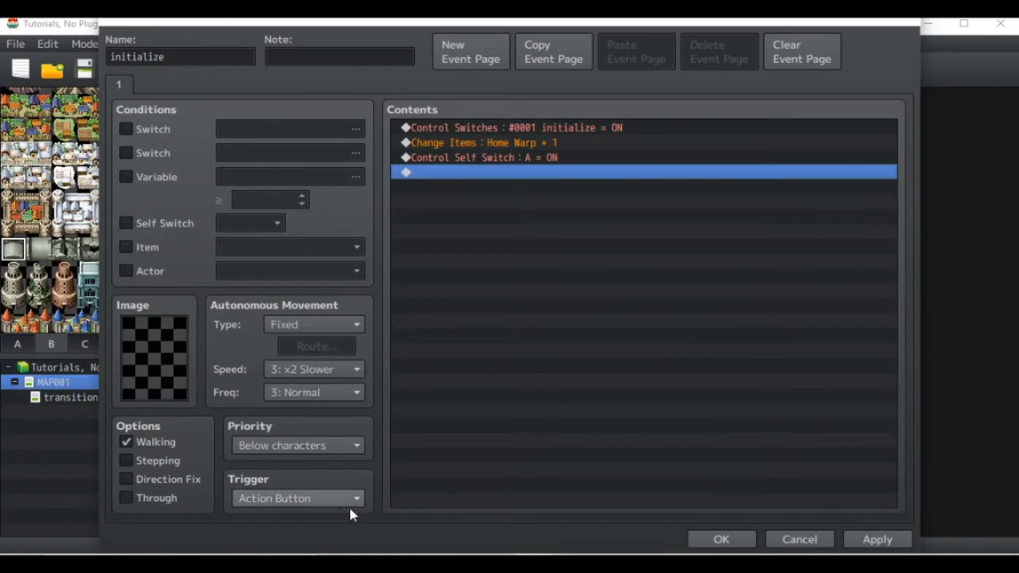
{"action": "left_click", "coordinate": [299, 497]}
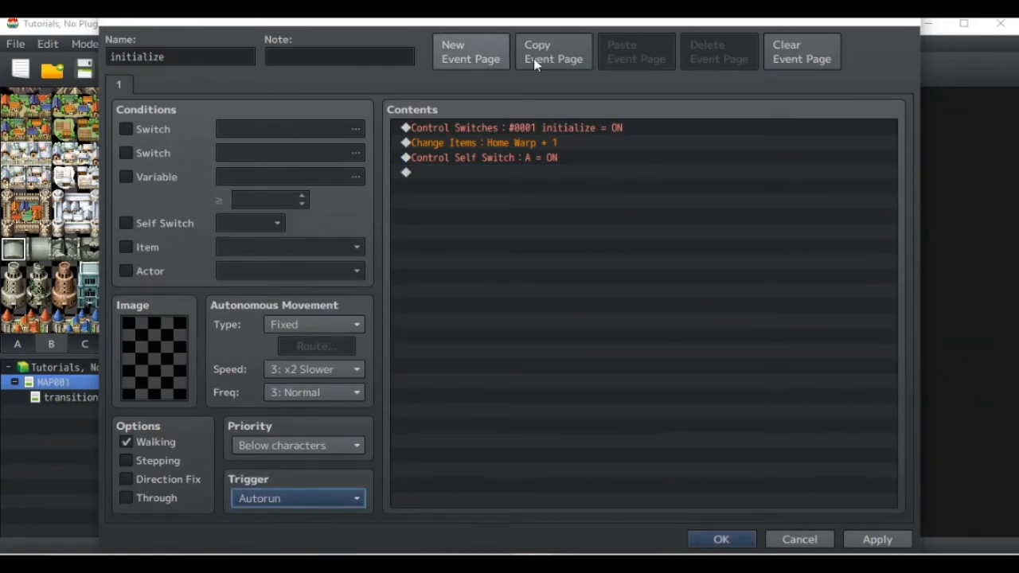
{"action": "left_click", "coordinate": [471, 51]}
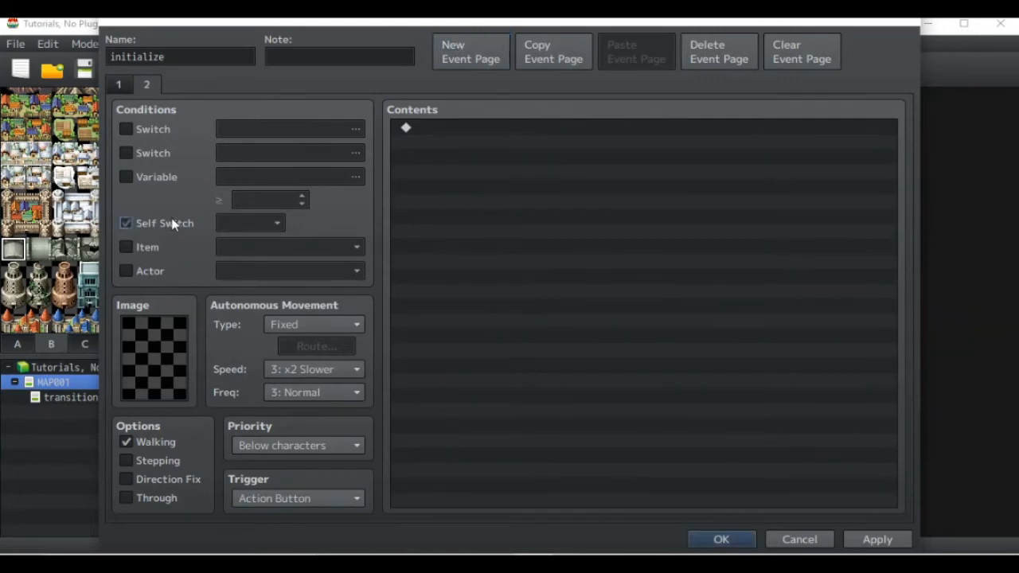
- Recheck the first page's commands and the second page's Self Switch A condition, then save the event
{"action": "left_click", "coordinate": [117, 85]}
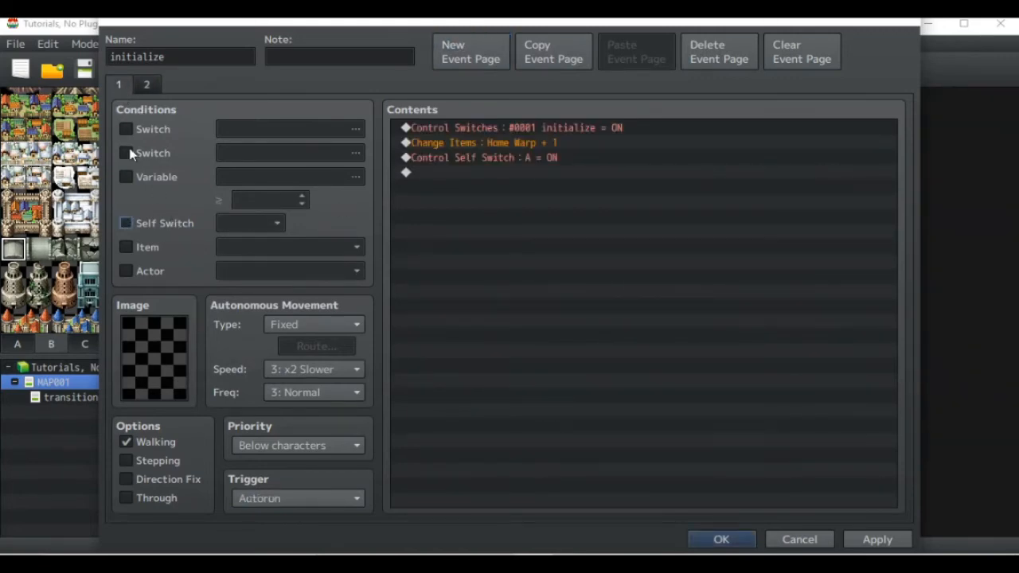
{"action": "left_click", "coordinate": [510, 127]}
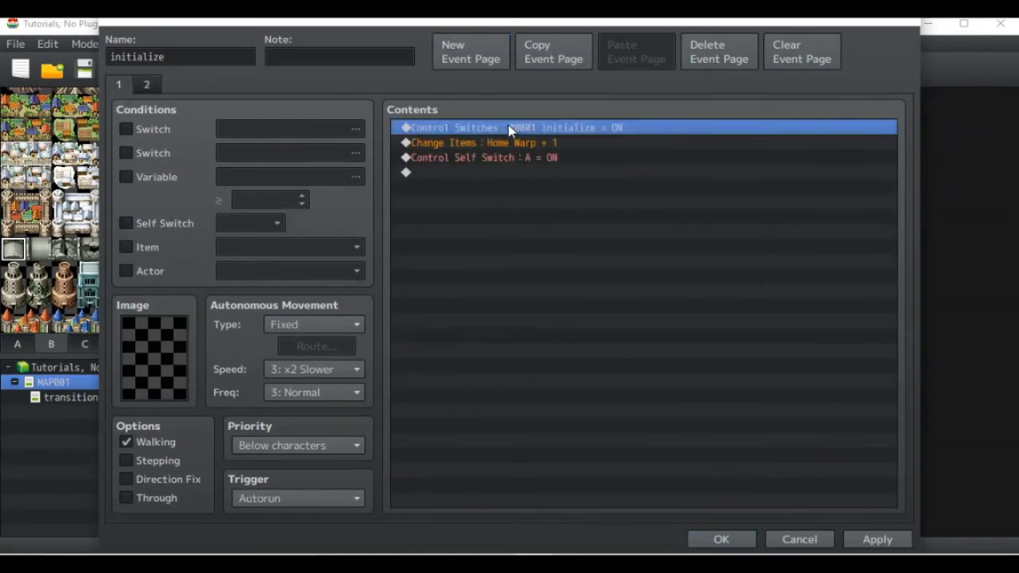
{"action": "mouse_move", "coordinate": [508, 135]}
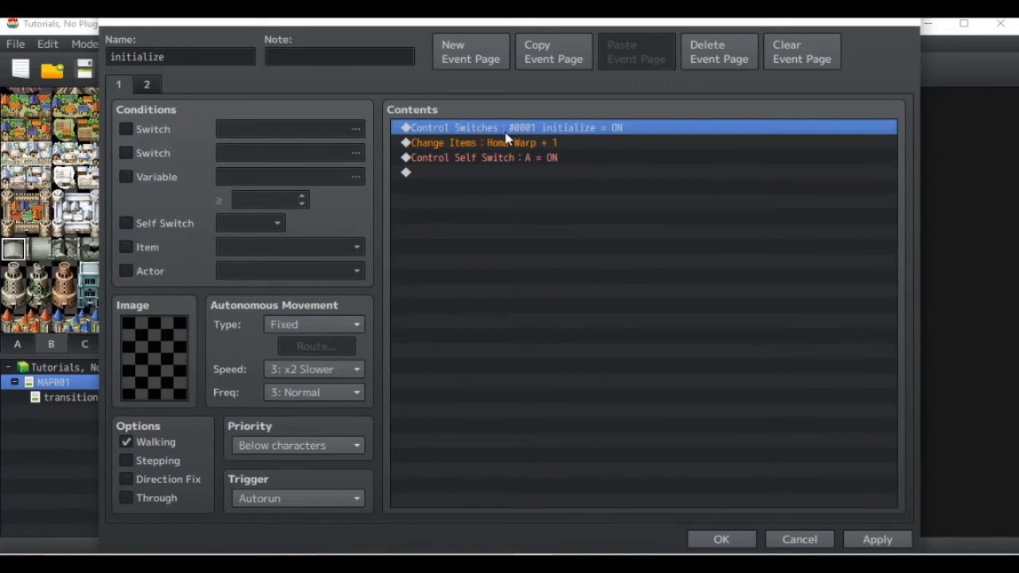
{"action": "left_click", "coordinate": [502, 144]}
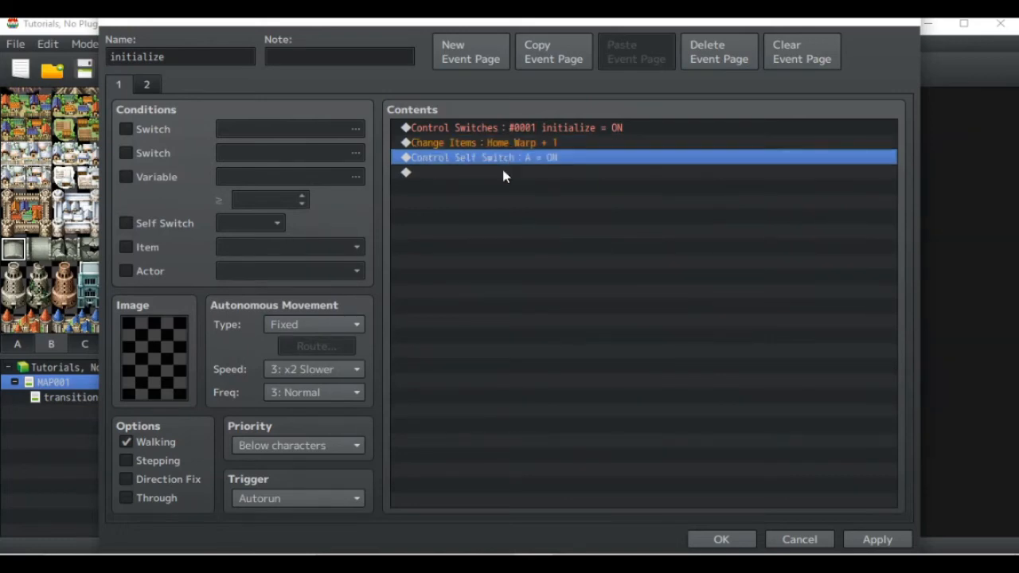
{"action": "mouse_move", "coordinate": [145, 97]}
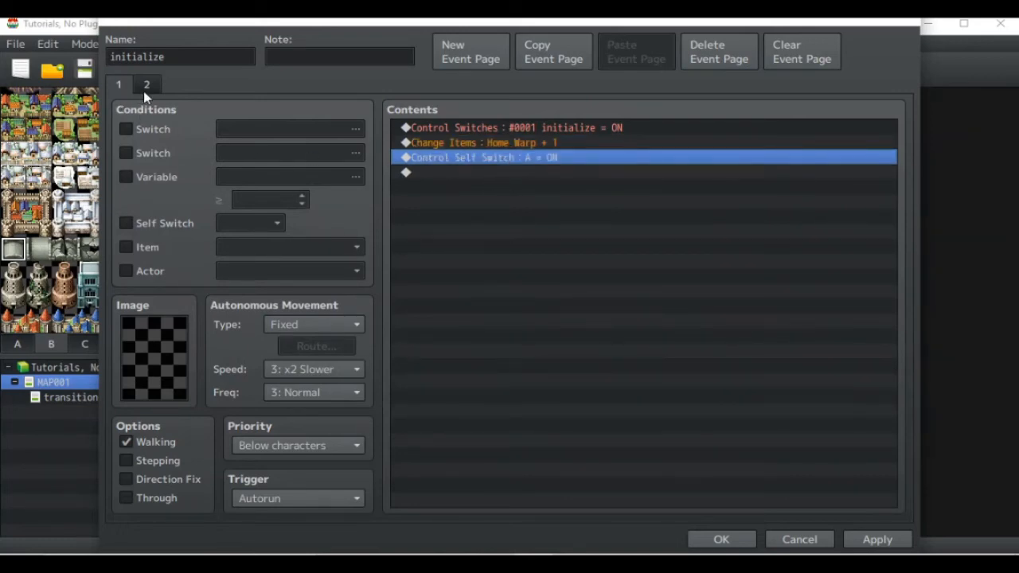
{"action": "left_click", "coordinate": [146, 85]}
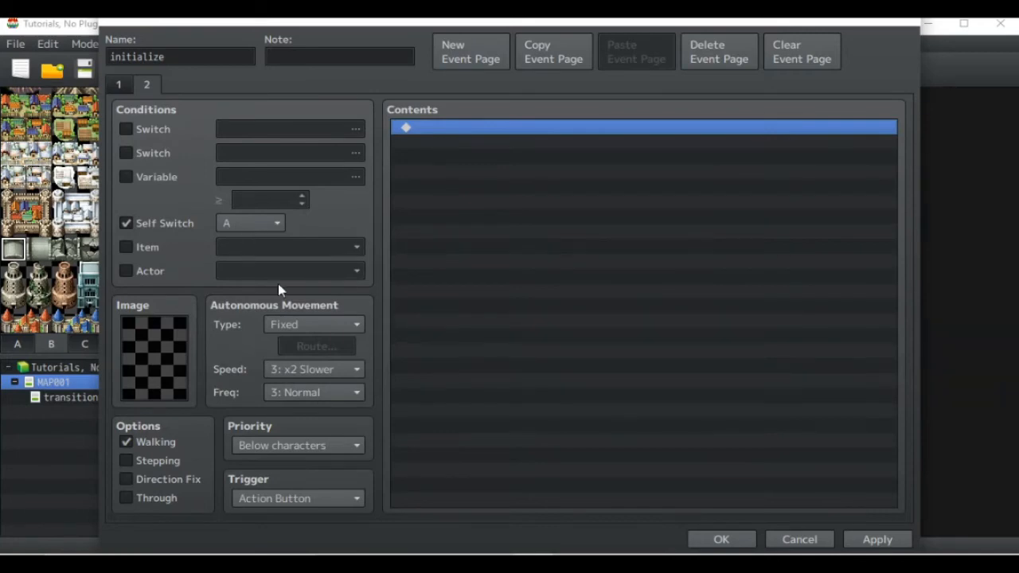
{"action": "mouse_move", "coordinate": [370, 341]}
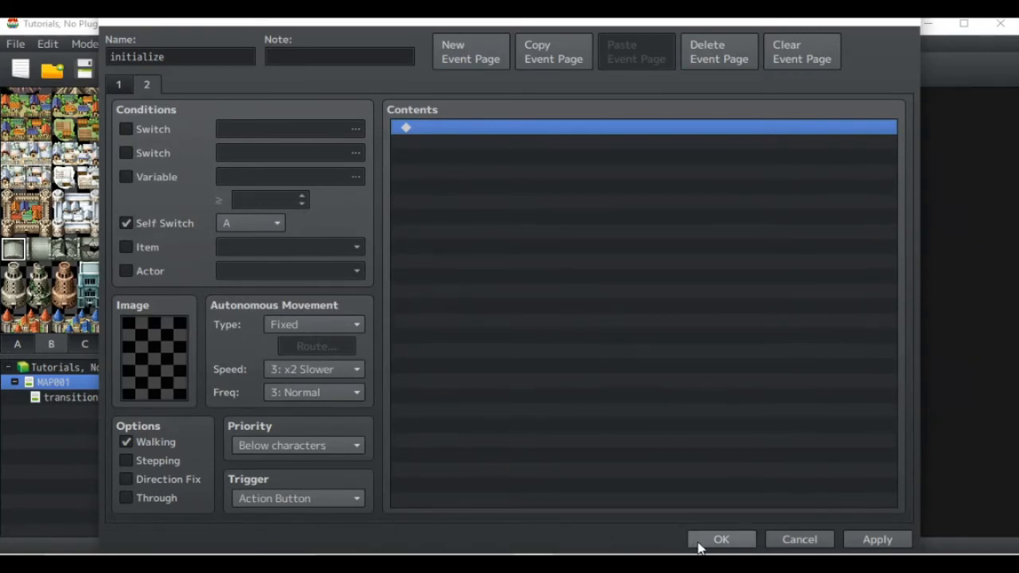
{"action": "mouse_move", "coordinate": [719, 540]}
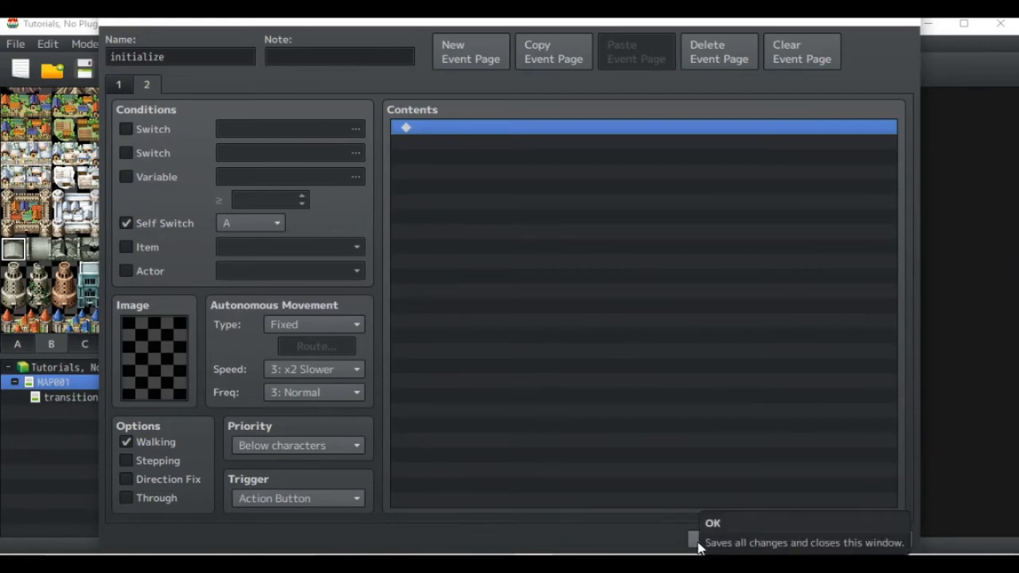
{"action": "left_click", "coordinate": [699, 538]}
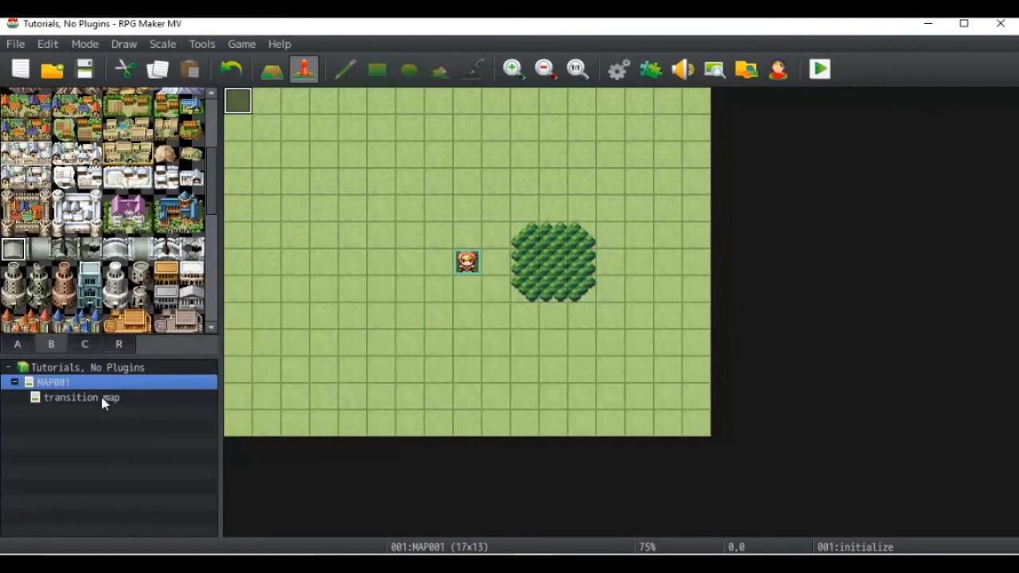
- Reopen the return event's Transfer Player command on the transition map and its variable destination
{"action": "left_click", "coordinate": [83, 398]}
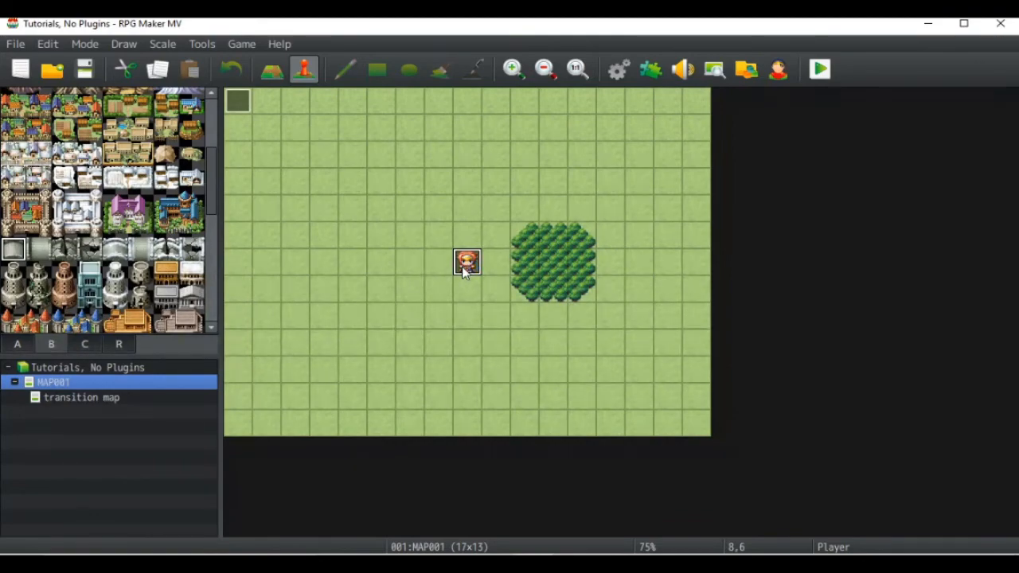
{"action": "left_click", "coordinate": [83, 399]}
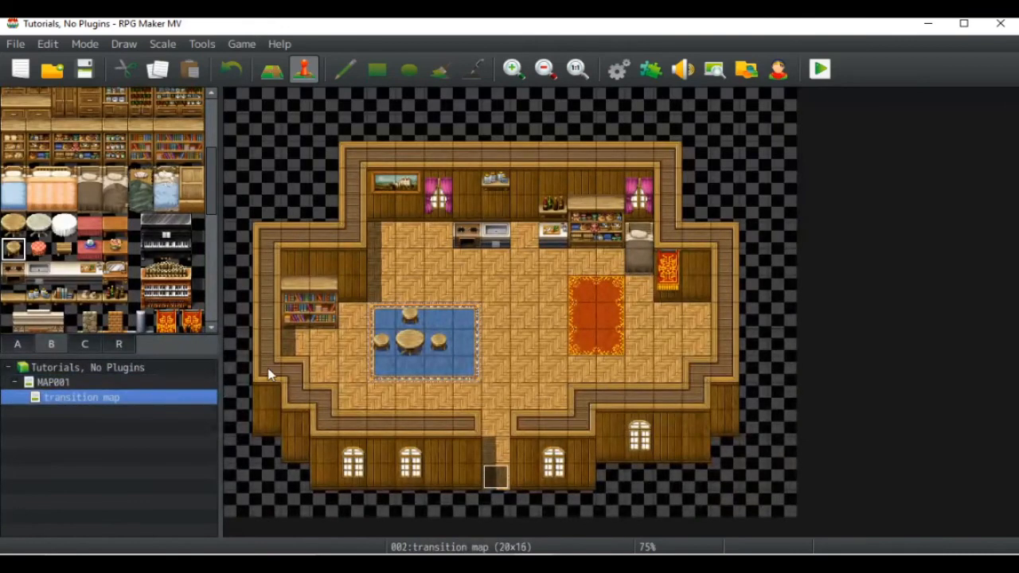
{"action": "mouse_move", "coordinate": [510, 478]}
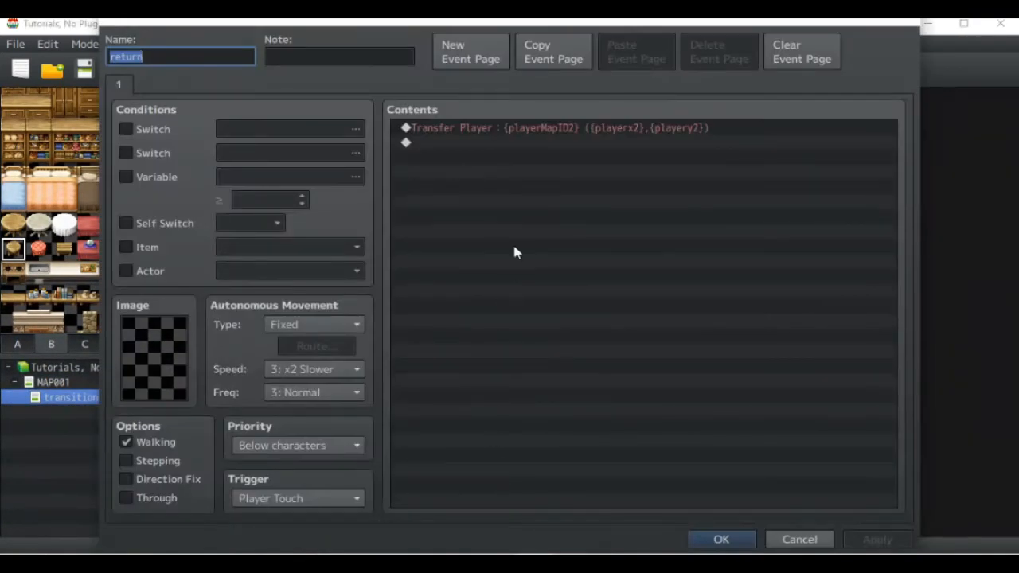
{"action": "left_click", "coordinate": [525, 127]}
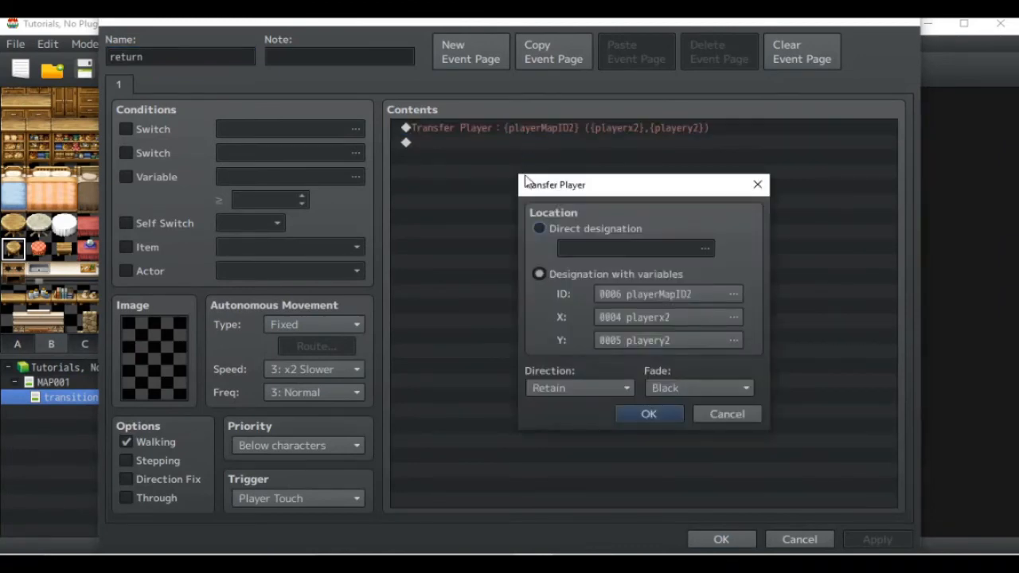
{"action": "left_click", "coordinate": [733, 341]}
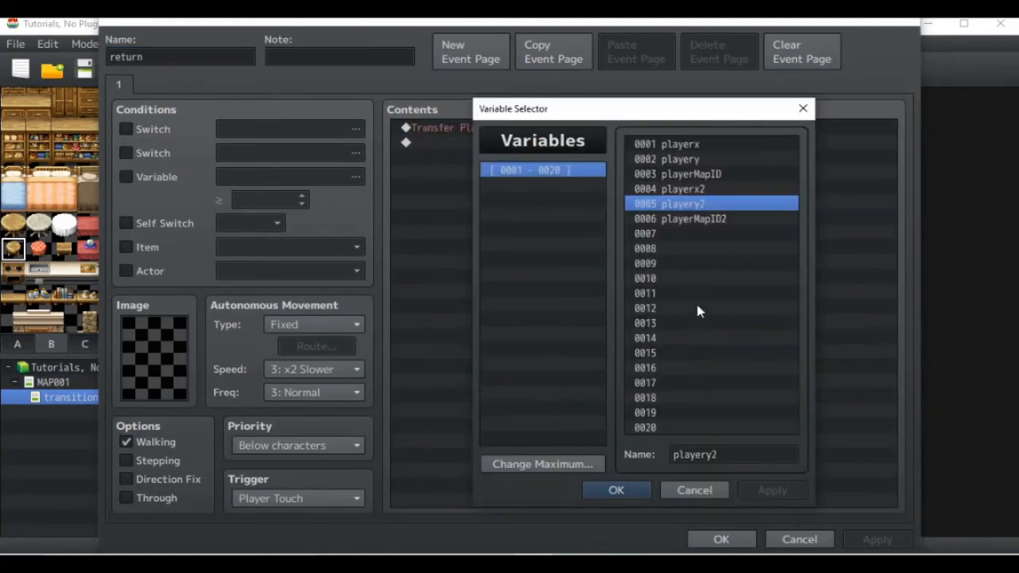
{"action": "mouse_move", "coordinate": [699, 199]}
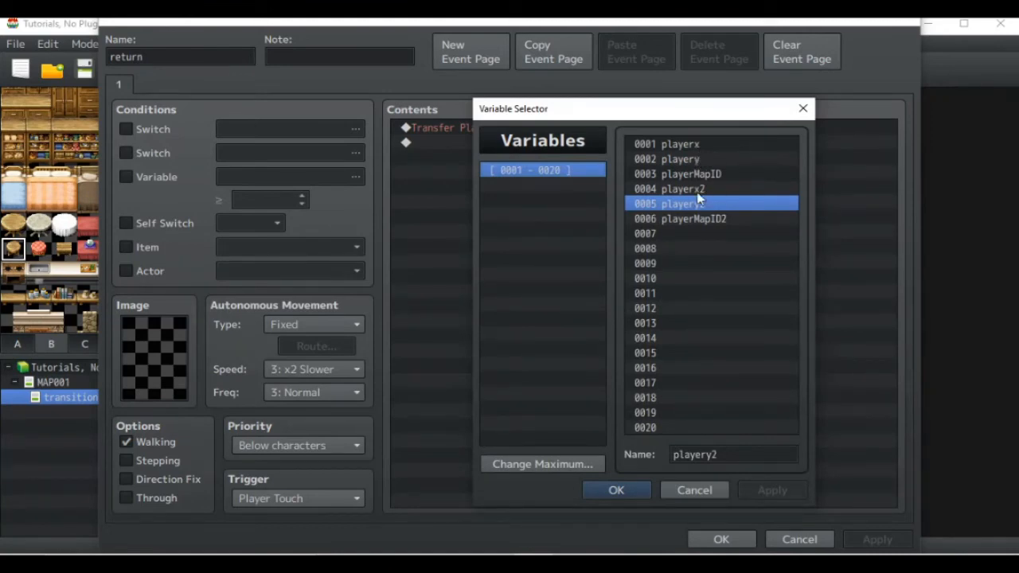
{"action": "mouse_move", "coordinate": [710, 233]}
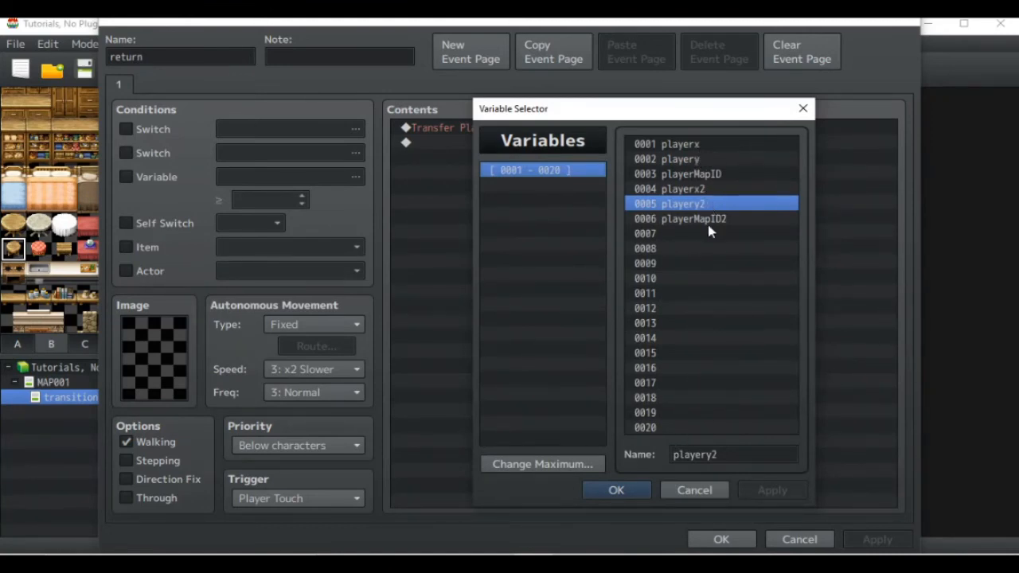
{"action": "mouse_move", "coordinate": [693, 175]}
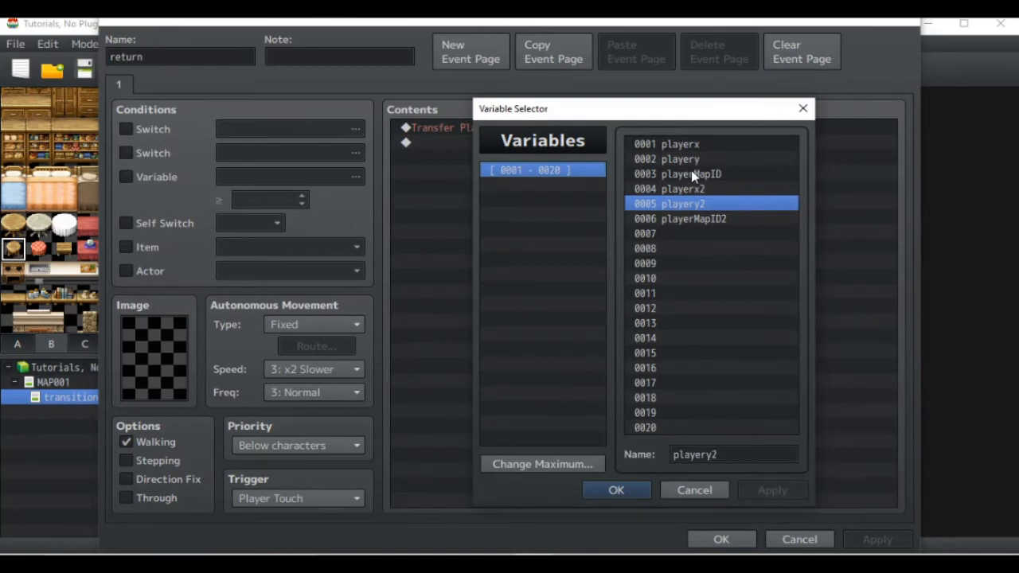
{"action": "mouse_move", "coordinate": [719, 478]}
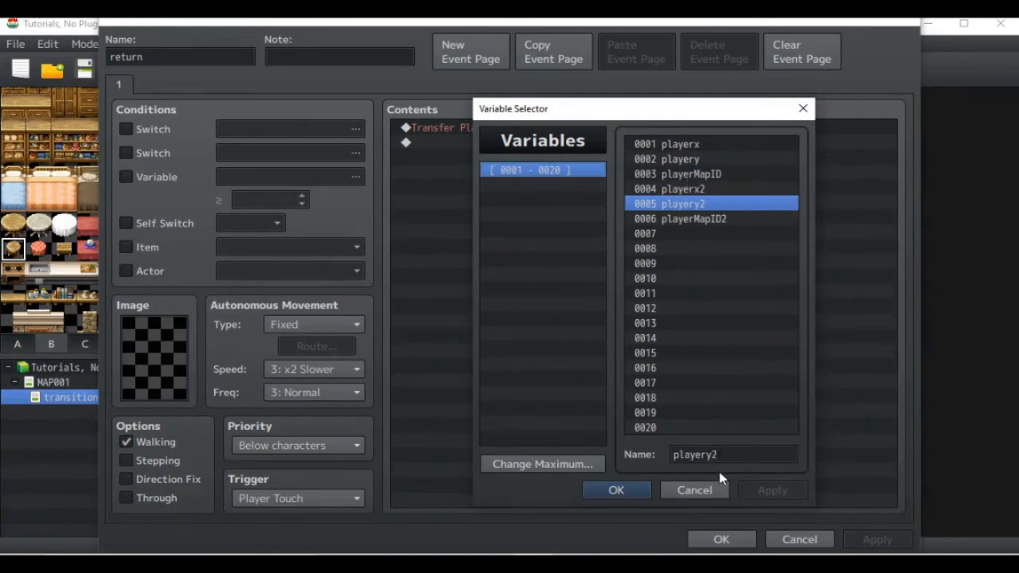
{"action": "mouse_move", "coordinate": [704, 159]}
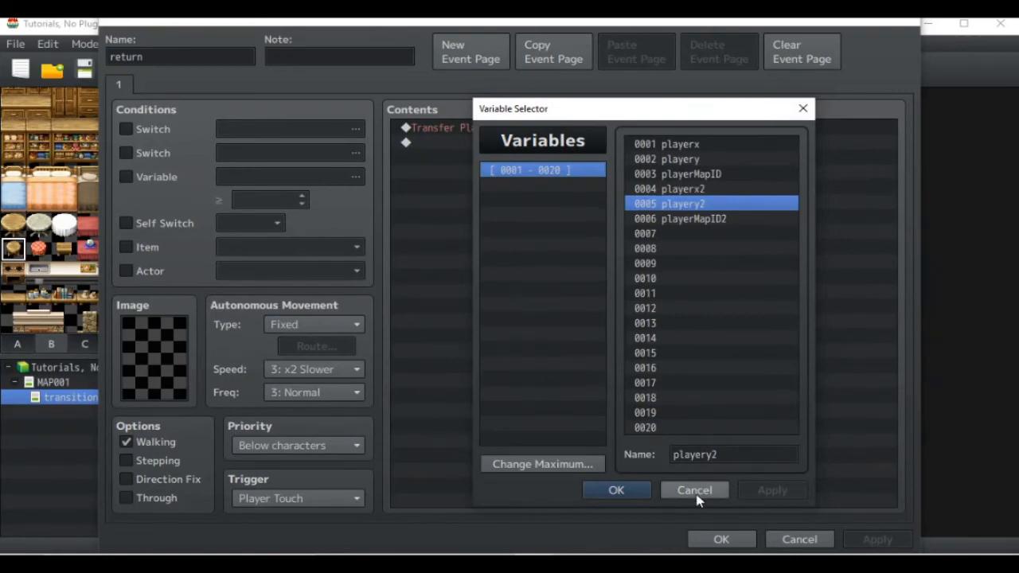
{"action": "mouse_move", "coordinate": [695, 490]}
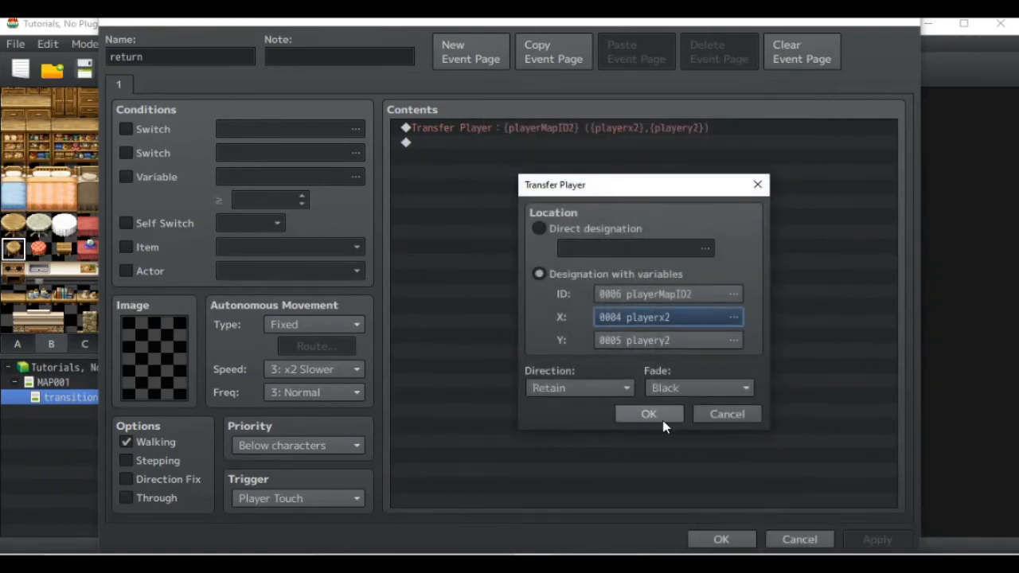
- Confirm the playerMapID2, playerx2, playery2 destination unchanged and save the return event
{"action": "left_click", "coordinate": [648, 414]}
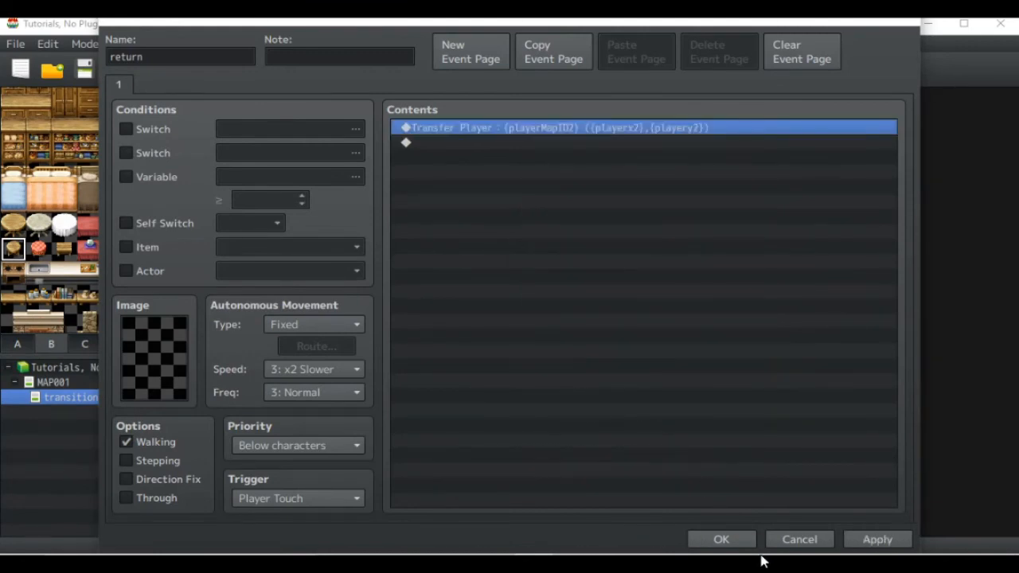
{"action": "left_click", "coordinate": [719, 539]}
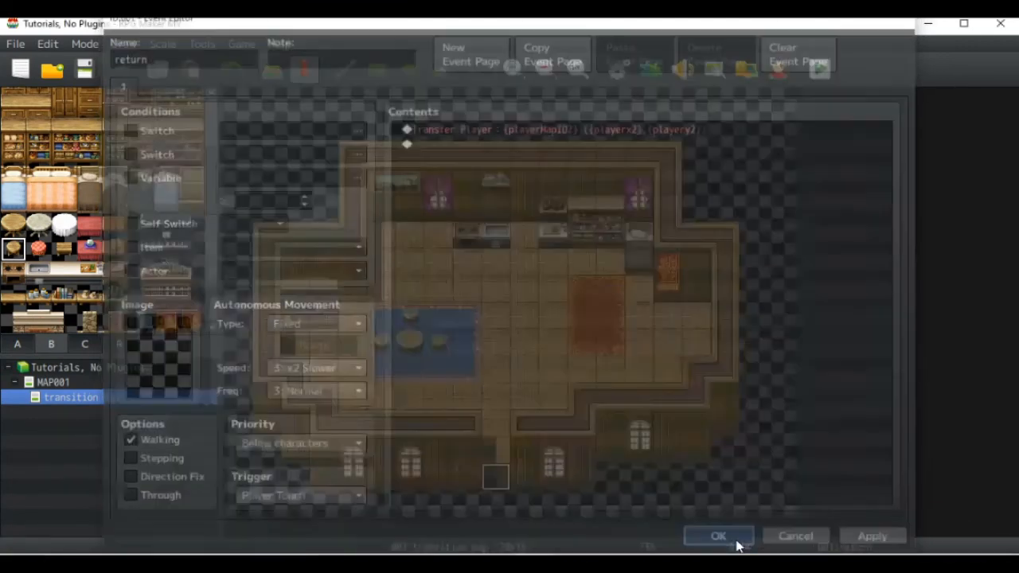
{"action": "left_click", "coordinate": [717, 535]}
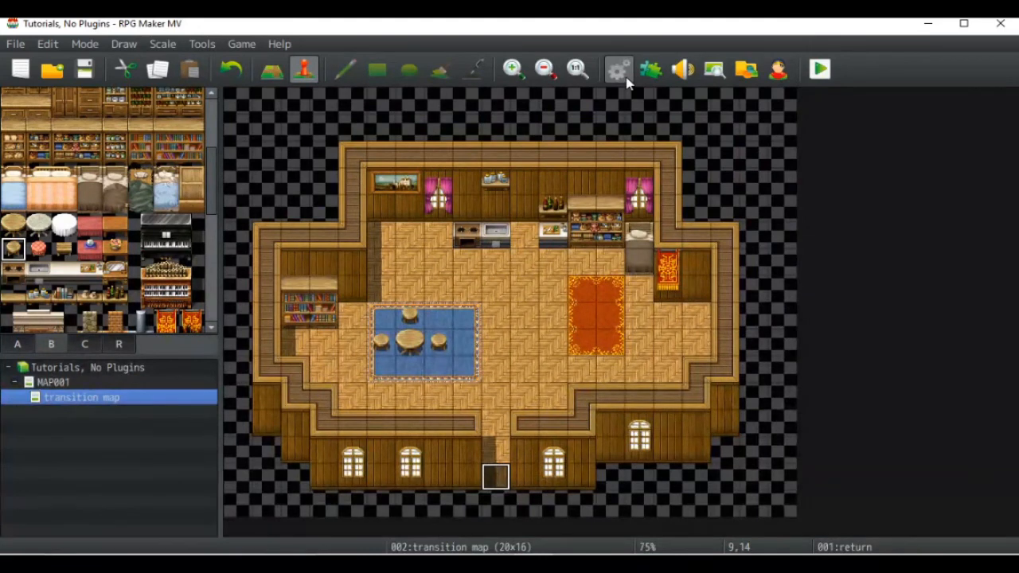
{"action": "mouse_move", "coordinate": [525, 290]}
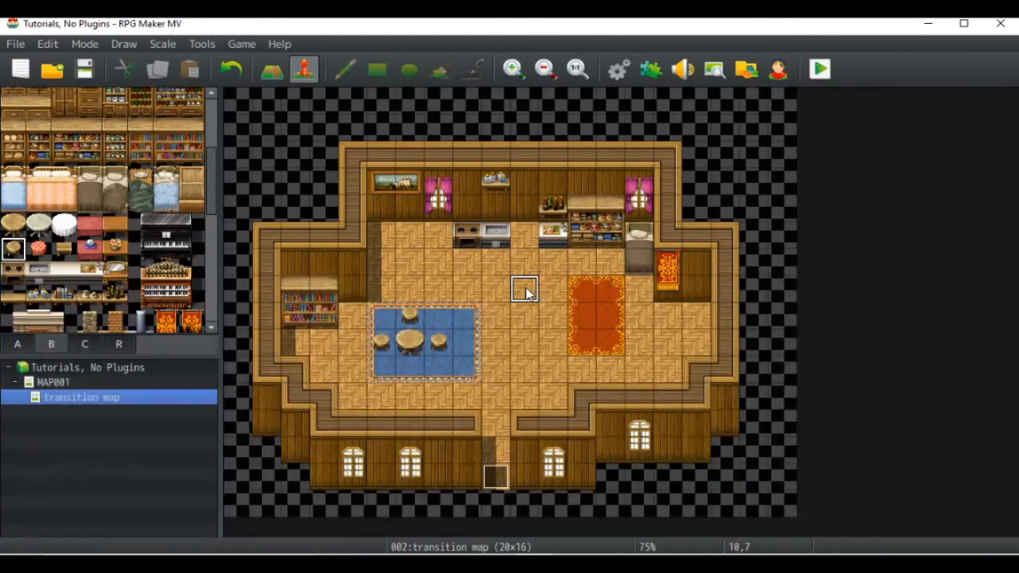
{"action": "mouse_move", "coordinate": [553, 289]}
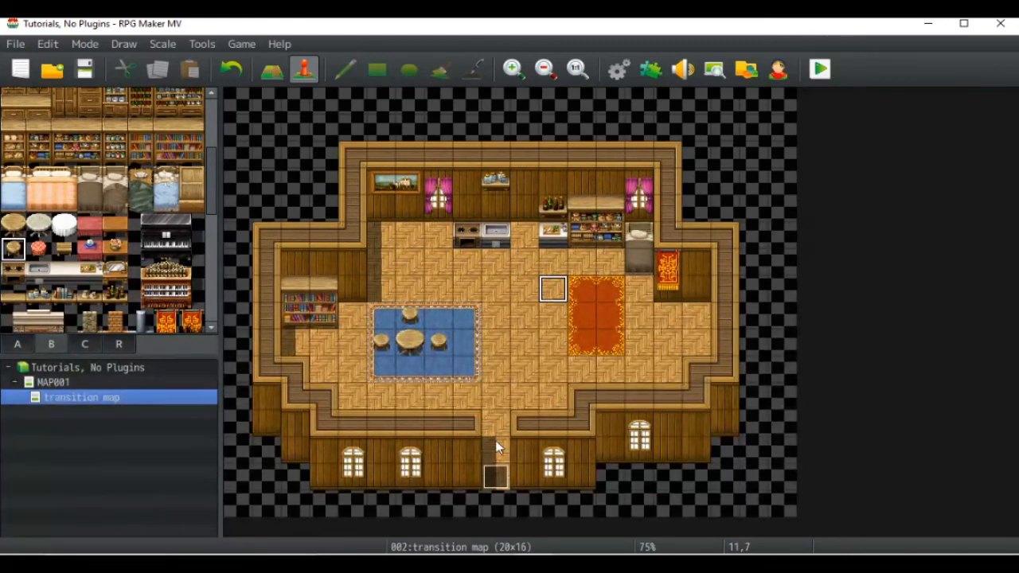
{"action": "mouse_move", "coordinate": [558, 289]}
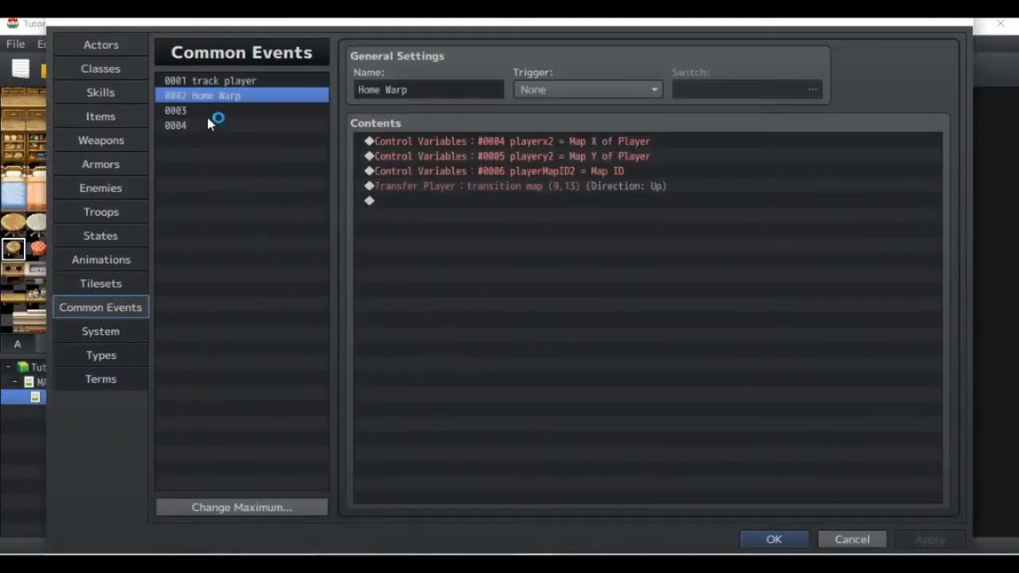
- Insert a Conditional Branch 'If playerMapID = 2' above Home Warp's first command
{"action": "right_click", "coordinate": [515, 141]}
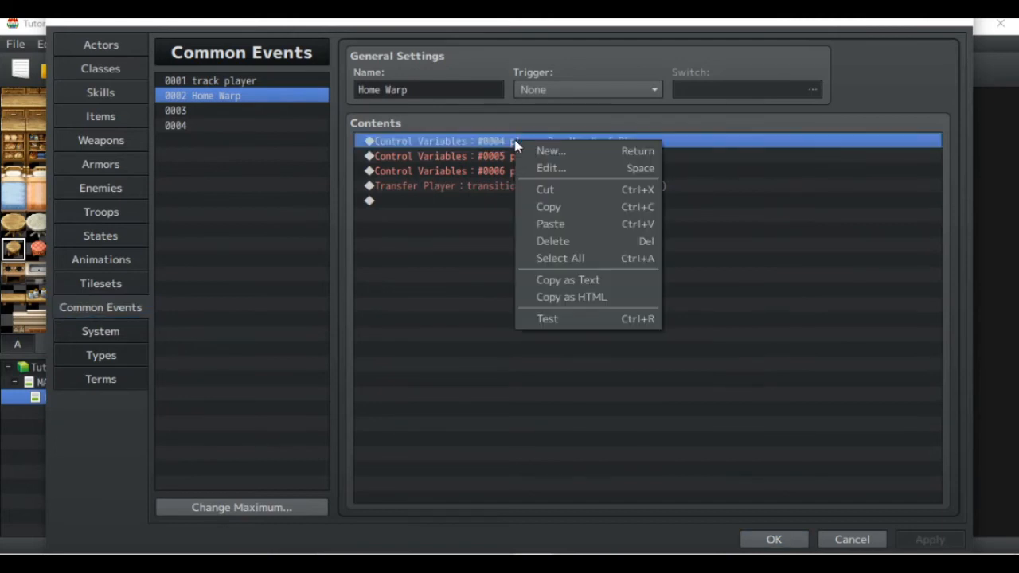
{"action": "left_click", "coordinate": [551, 150]}
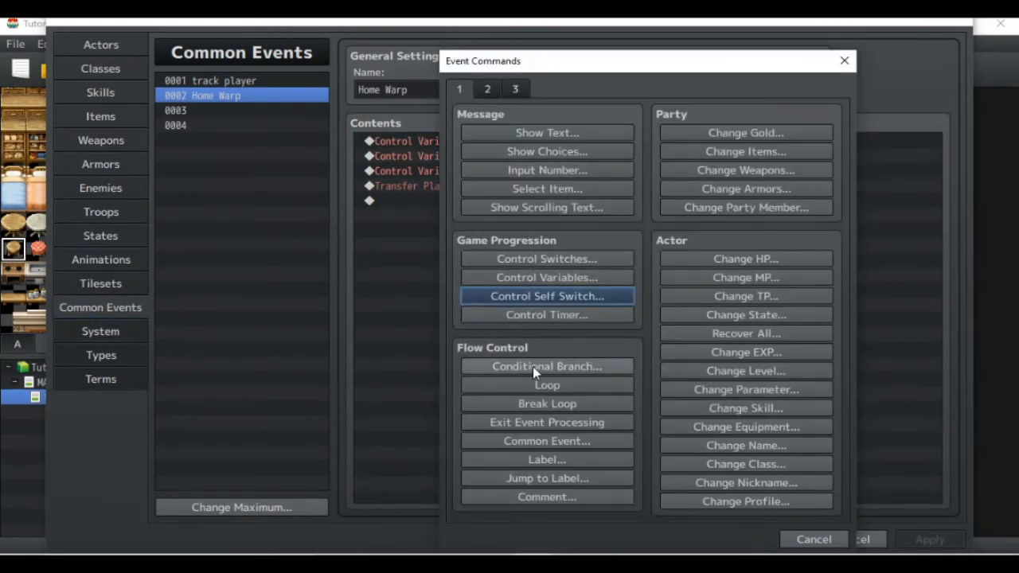
{"action": "left_click", "coordinate": [547, 366]}
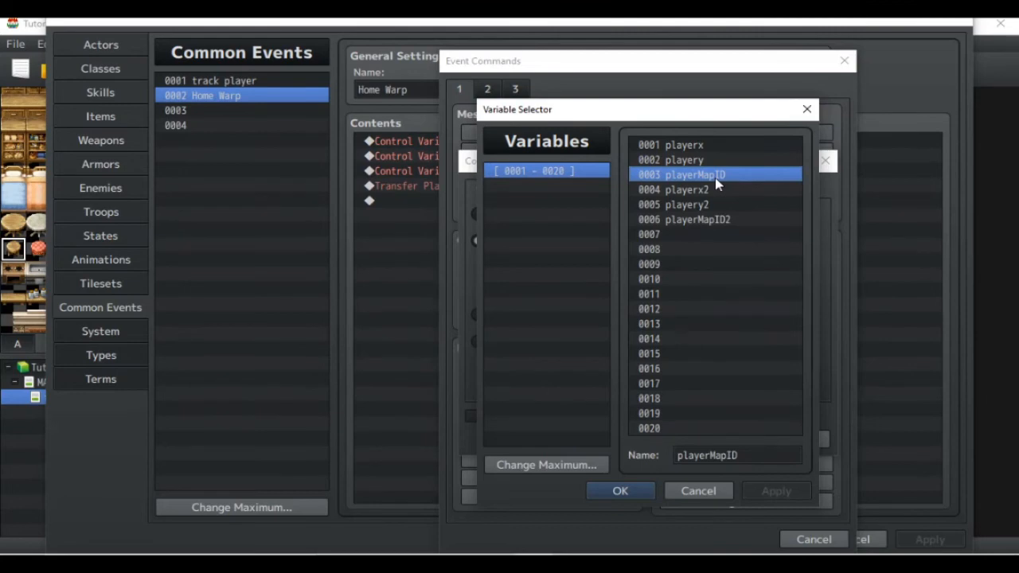
{"action": "left_click", "coordinate": [621, 490]}
{"action": "type", "text": "2"}
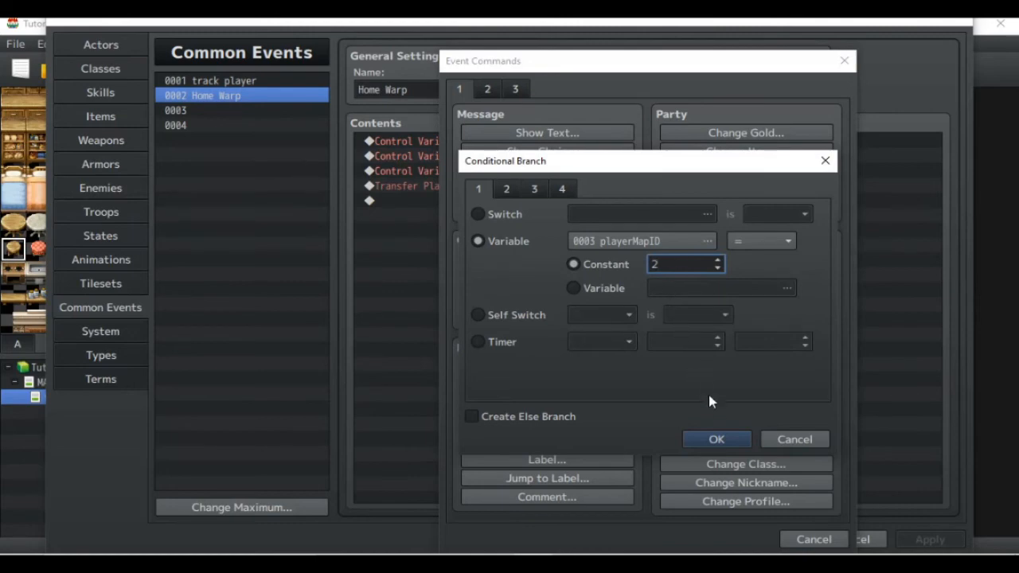
{"action": "left_click", "coordinate": [717, 439]}
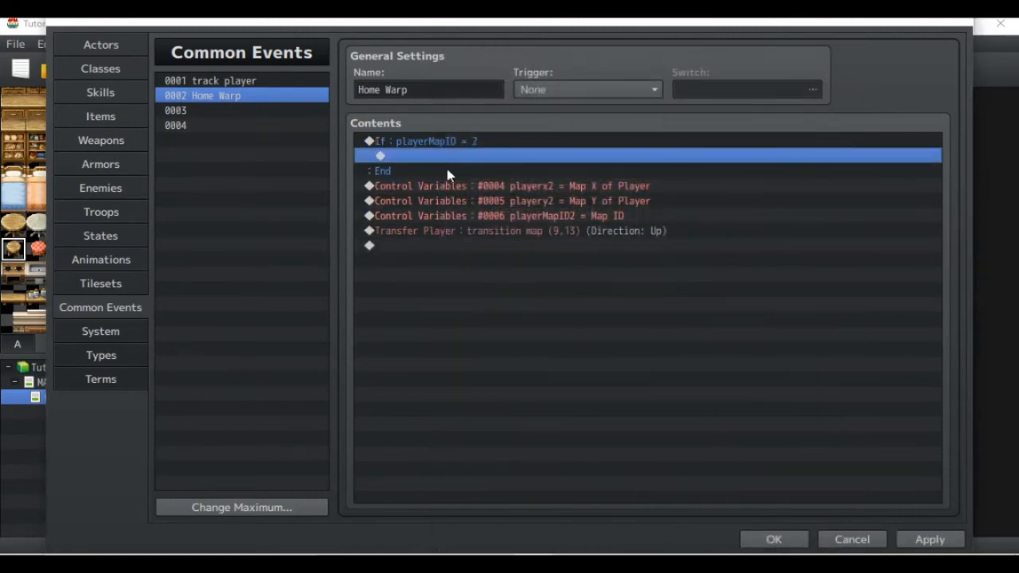
- Inside the branch add Show Text 'You are already on this location!'
{"action": "double_click", "coordinate": [645, 156]}
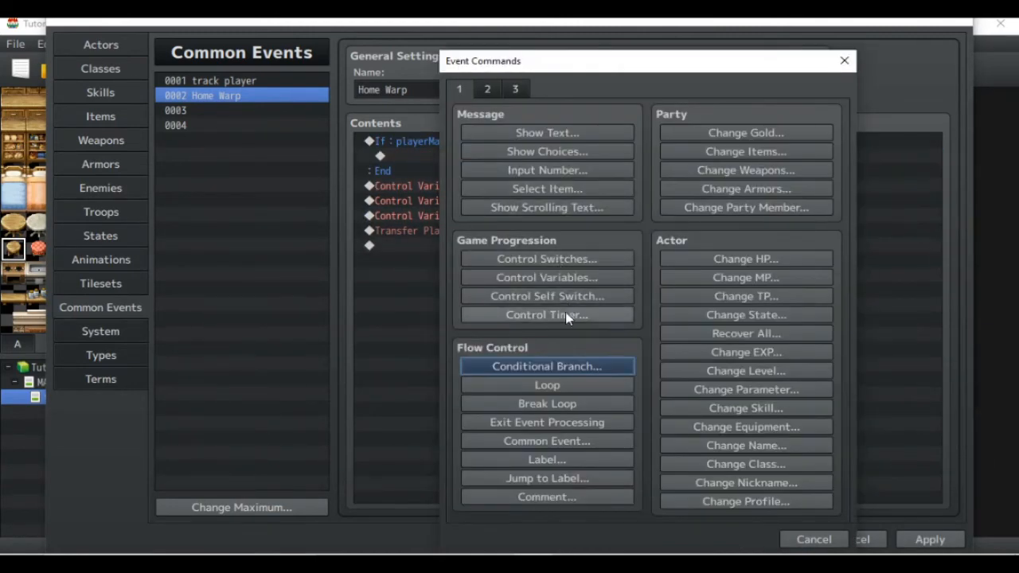
{"action": "left_click", "coordinate": [547, 132]}
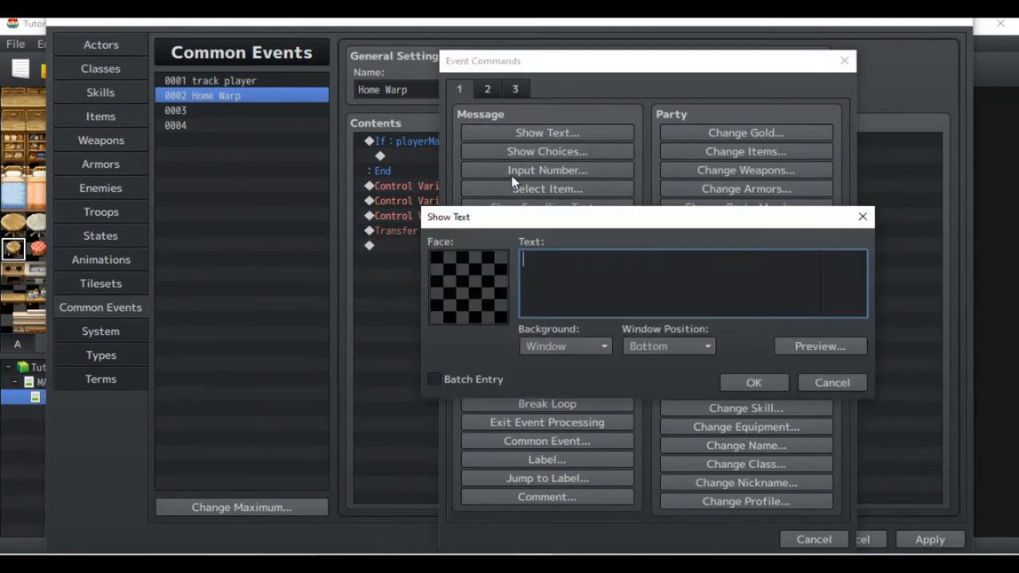
{"action": "type", "text": "You are a"}
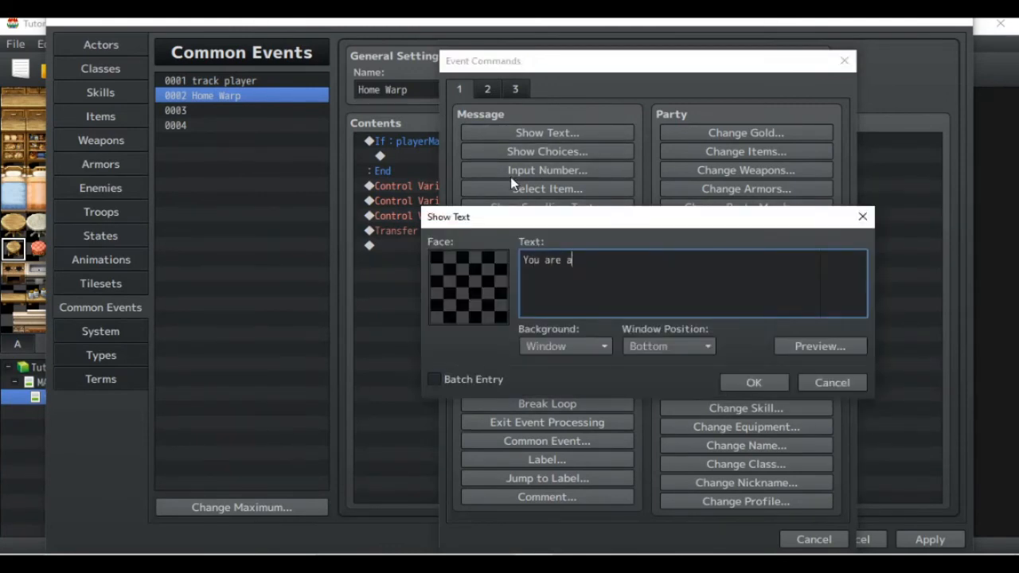
{"action": "type", "text": "lready on this"}
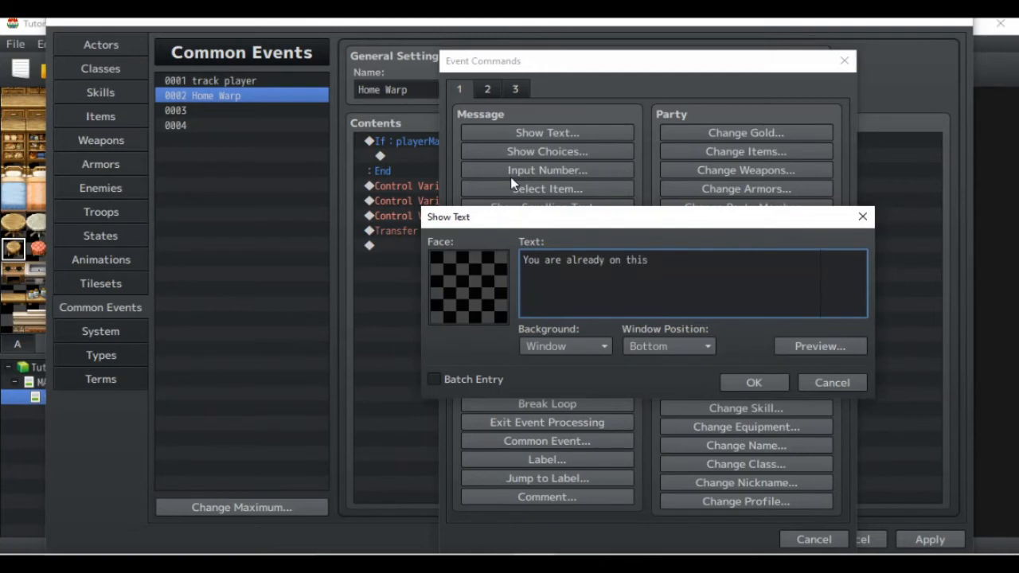
{"action": "type", "text": "location!"}
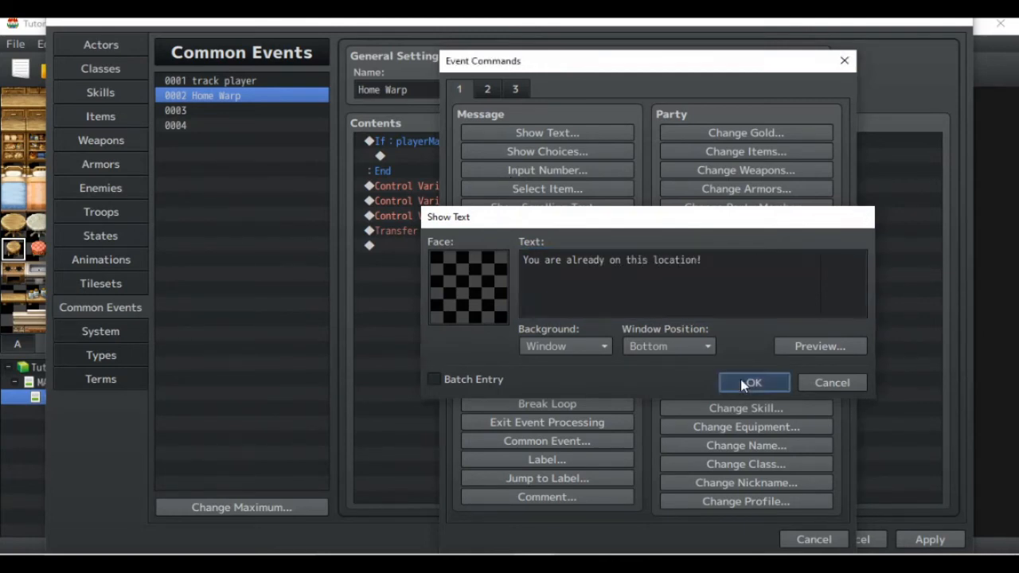
{"action": "left_click", "coordinate": [753, 382]}
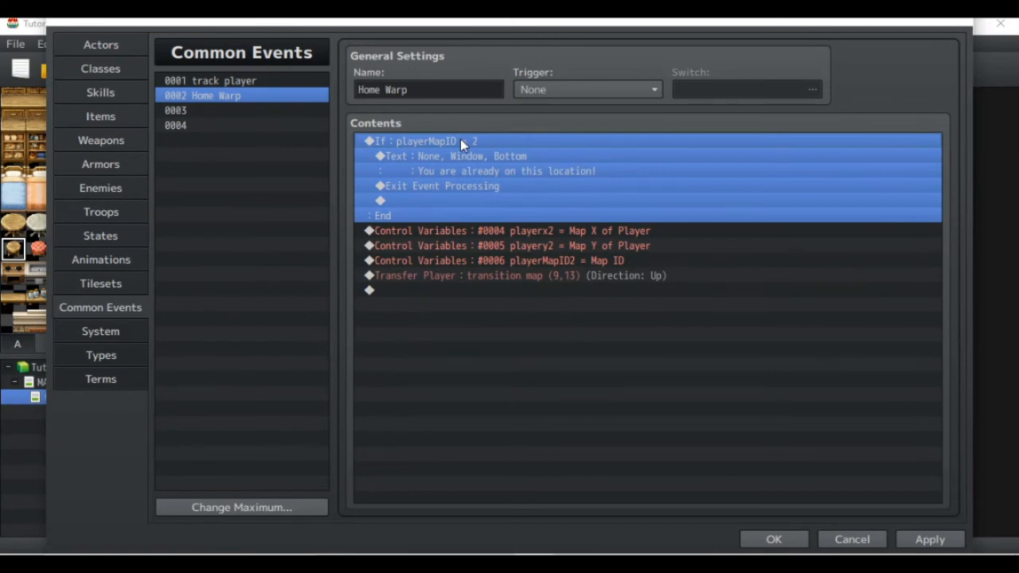
{"action": "mouse_move", "coordinate": [608, 263]}
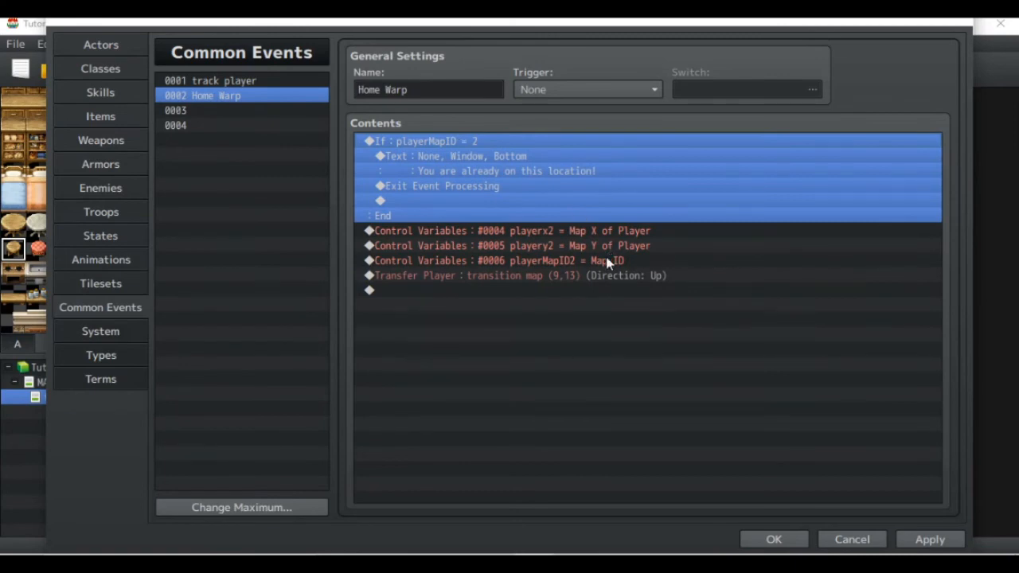
{"action": "mouse_move", "coordinate": [458, 145]}
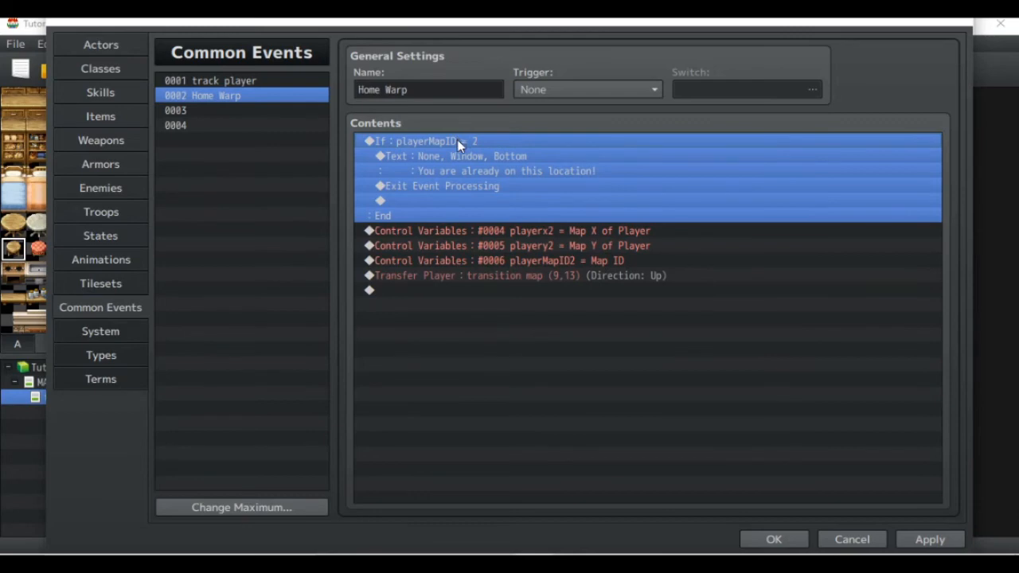
- Review the message and the Exit Event Processing command that stops Home Warp
{"action": "left_click", "coordinate": [465, 156]}
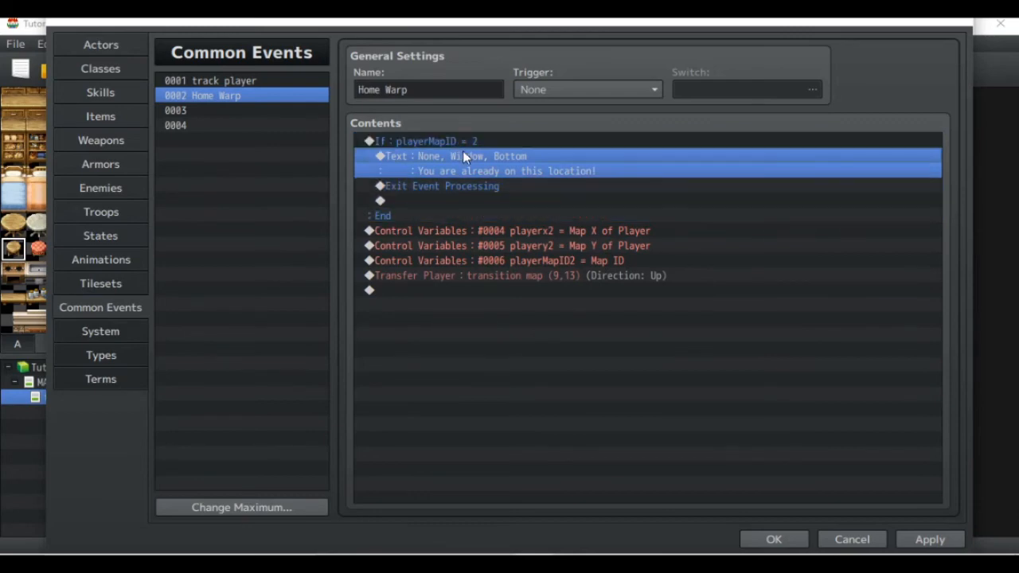
{"action": "mouse_move", "coordinate": [458, 183]}
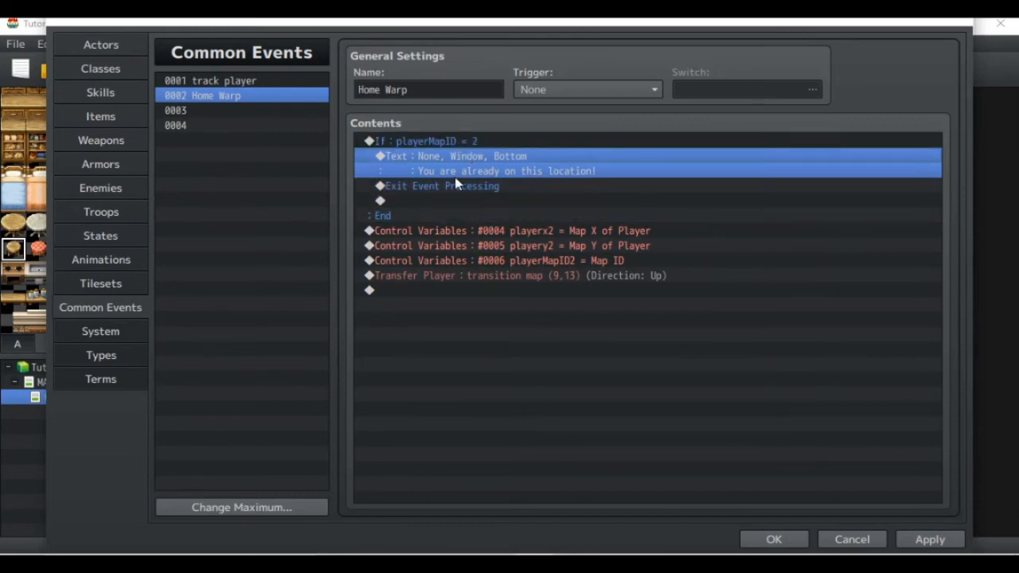
{"action": "left_click", "coordinate": [438, 185]}
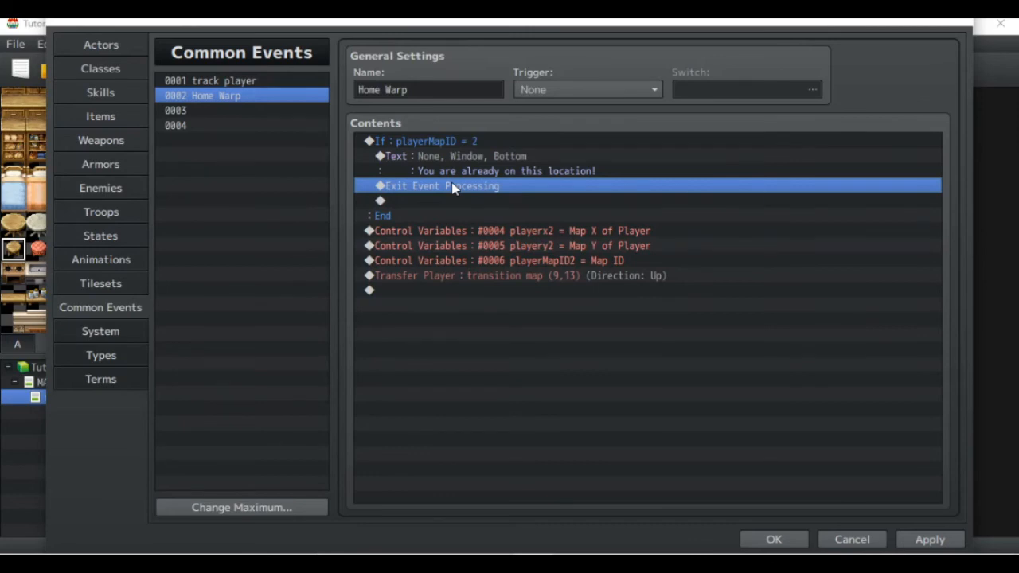
{"action": "mouse_move", "coordinate": [774, 539]}
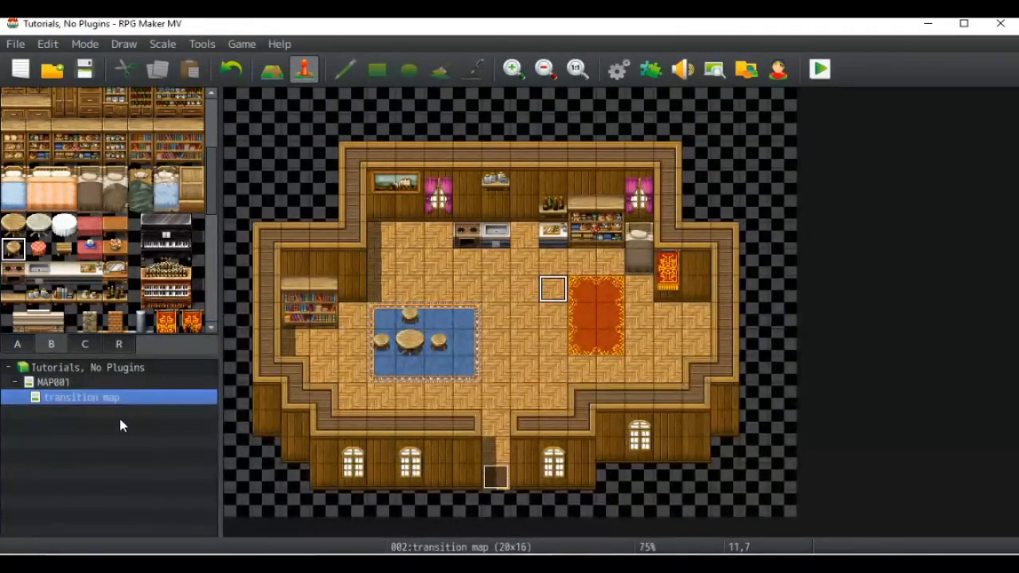
- Check the transition map's properties to confirm its ID is 002, changing nothing
{"action": "right_click", "coordinate": [81, 398]}
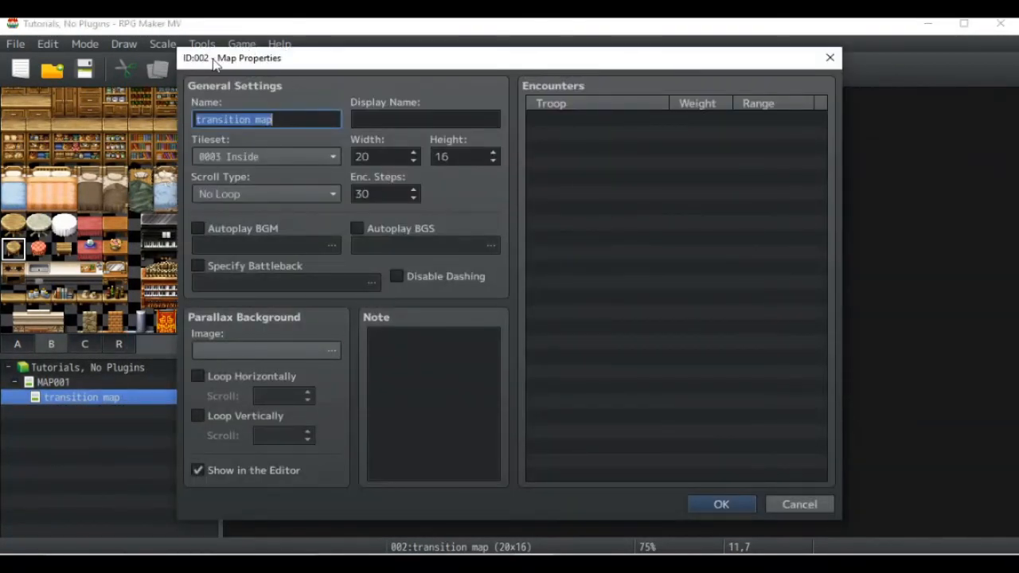
{"action": "mouse_move", "coordinate": [565, 312]}
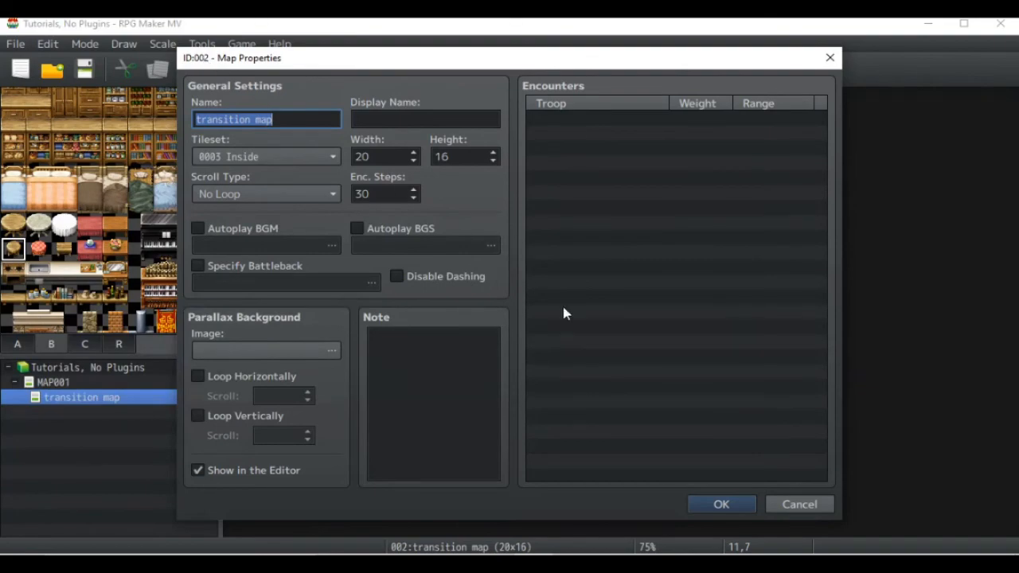
{"action": "left_click", "coordinate": [720, 504]}
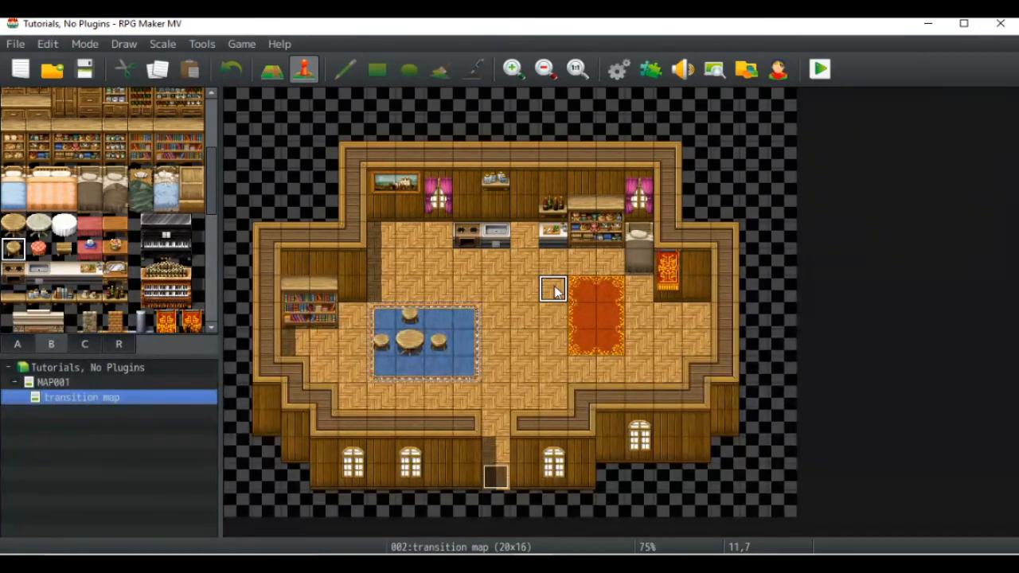
{"action": "mouse_move", "coordinate": [511, 427]}
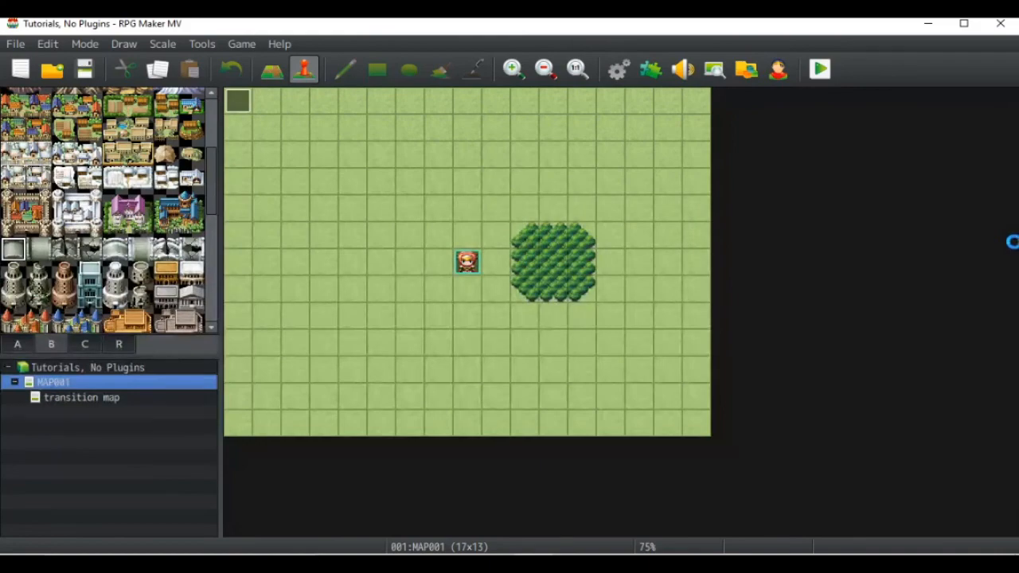
- Start a playtest as a New Game and check the party's items in the menu
{"action": "left_click", "coordinate": [820, 68]}
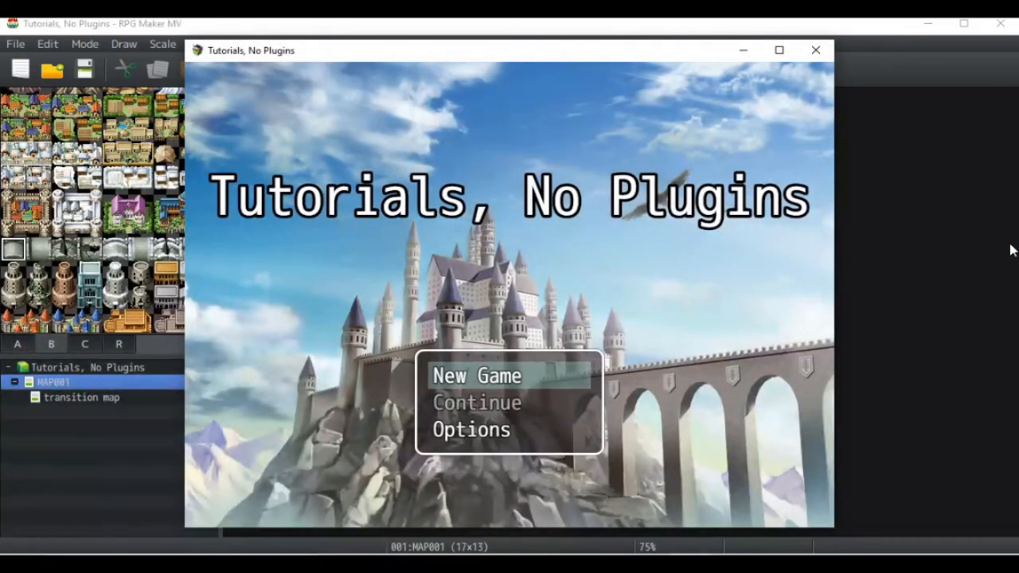
{"action": "left_click", "coordinate": [476, 376]}
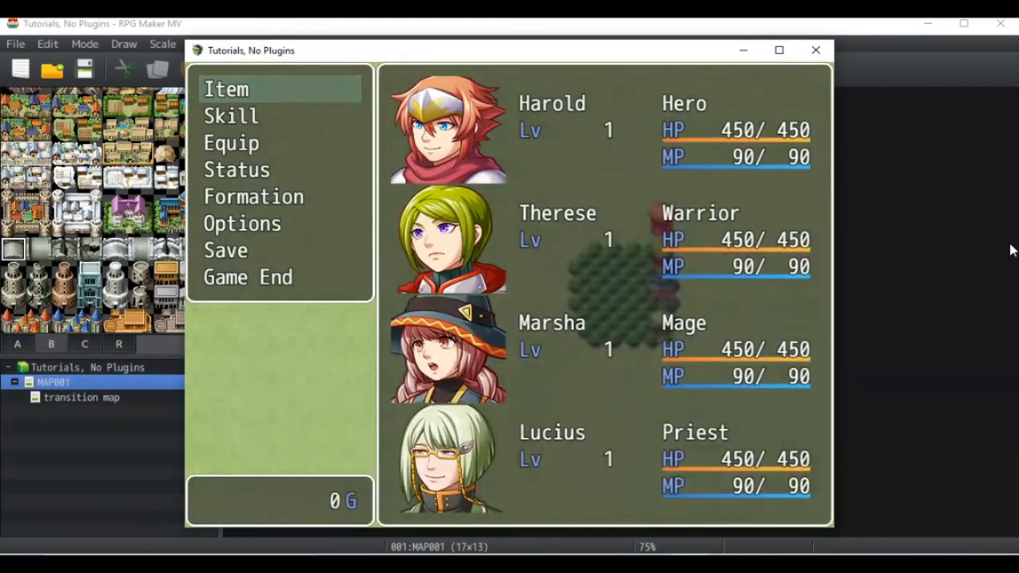
{"action": "left_click", "coordinate": [226, 89]}
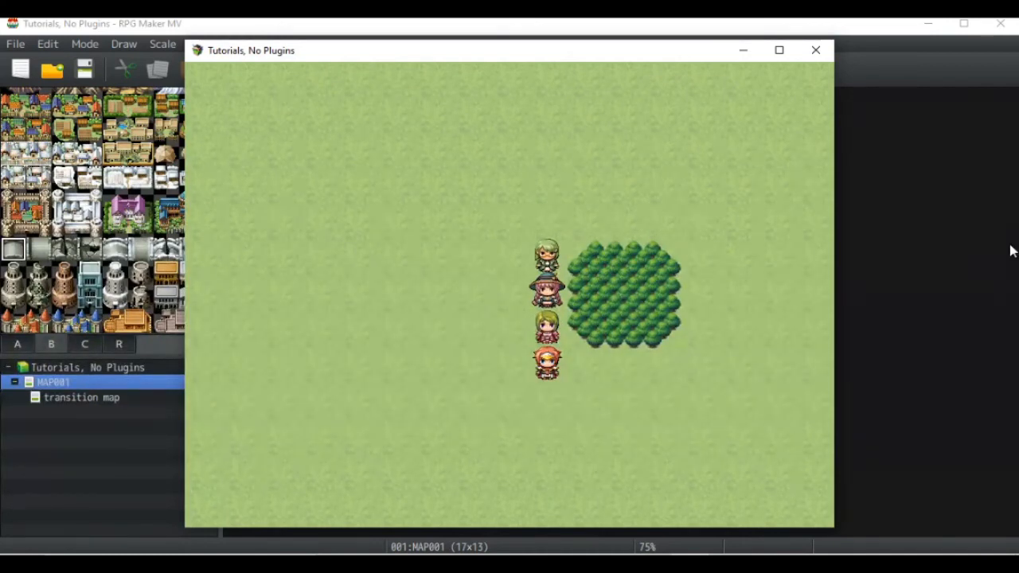
{"action": "mouse_move", "coordinate": [803, 264]}
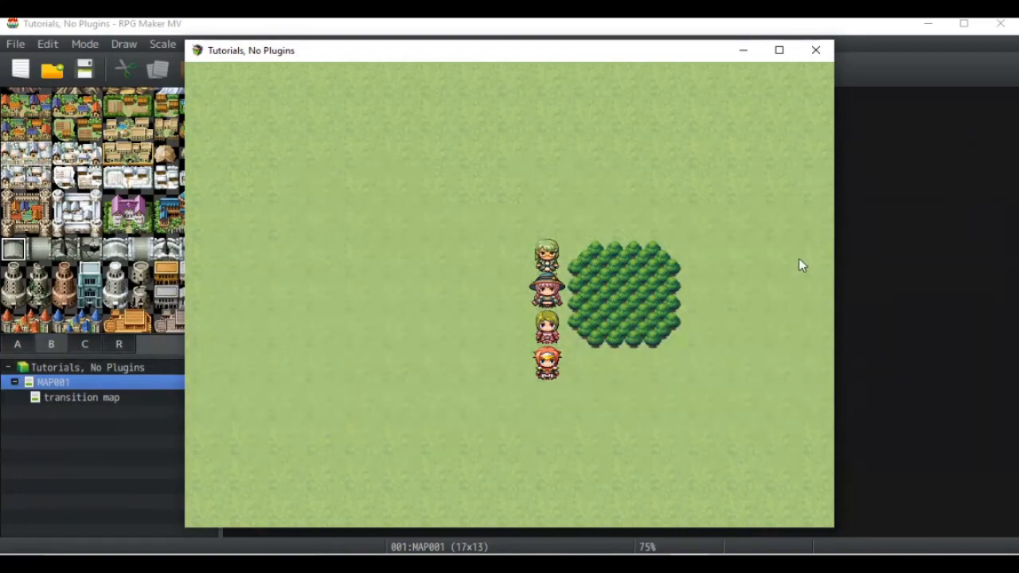